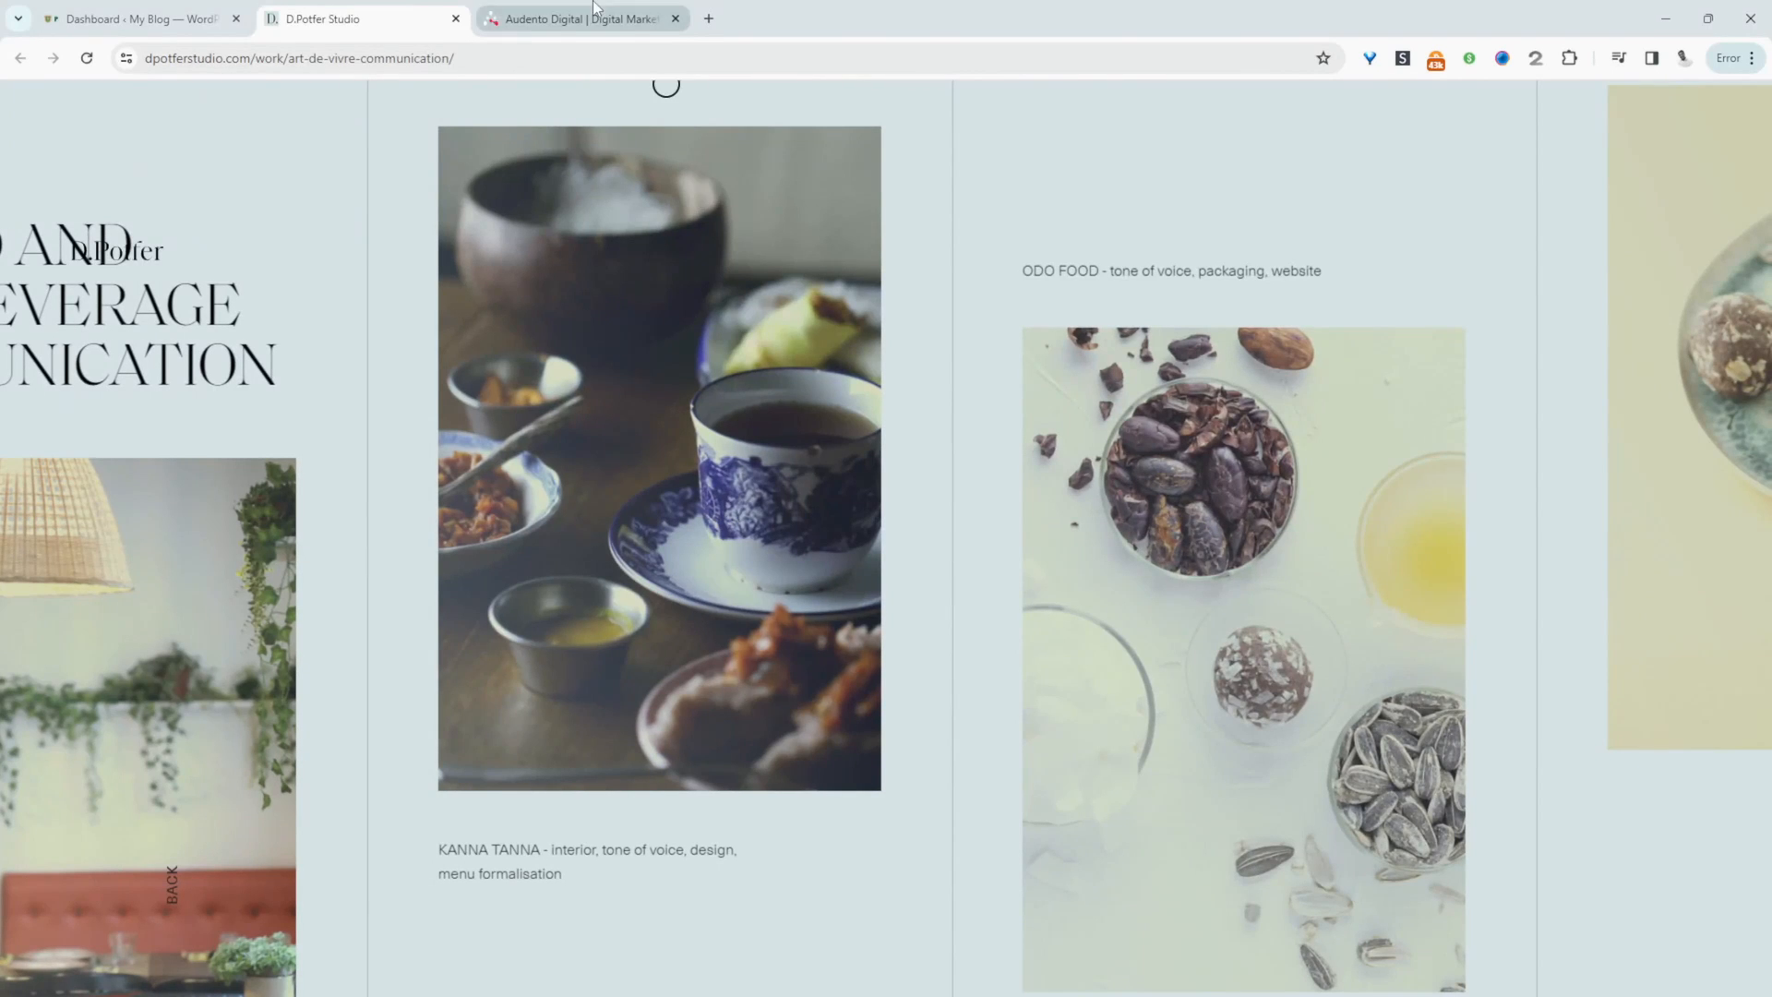
Browse the Audento Digital example site's full-screen sections, then return to the WordPress dashboard
left_click(579, 18)
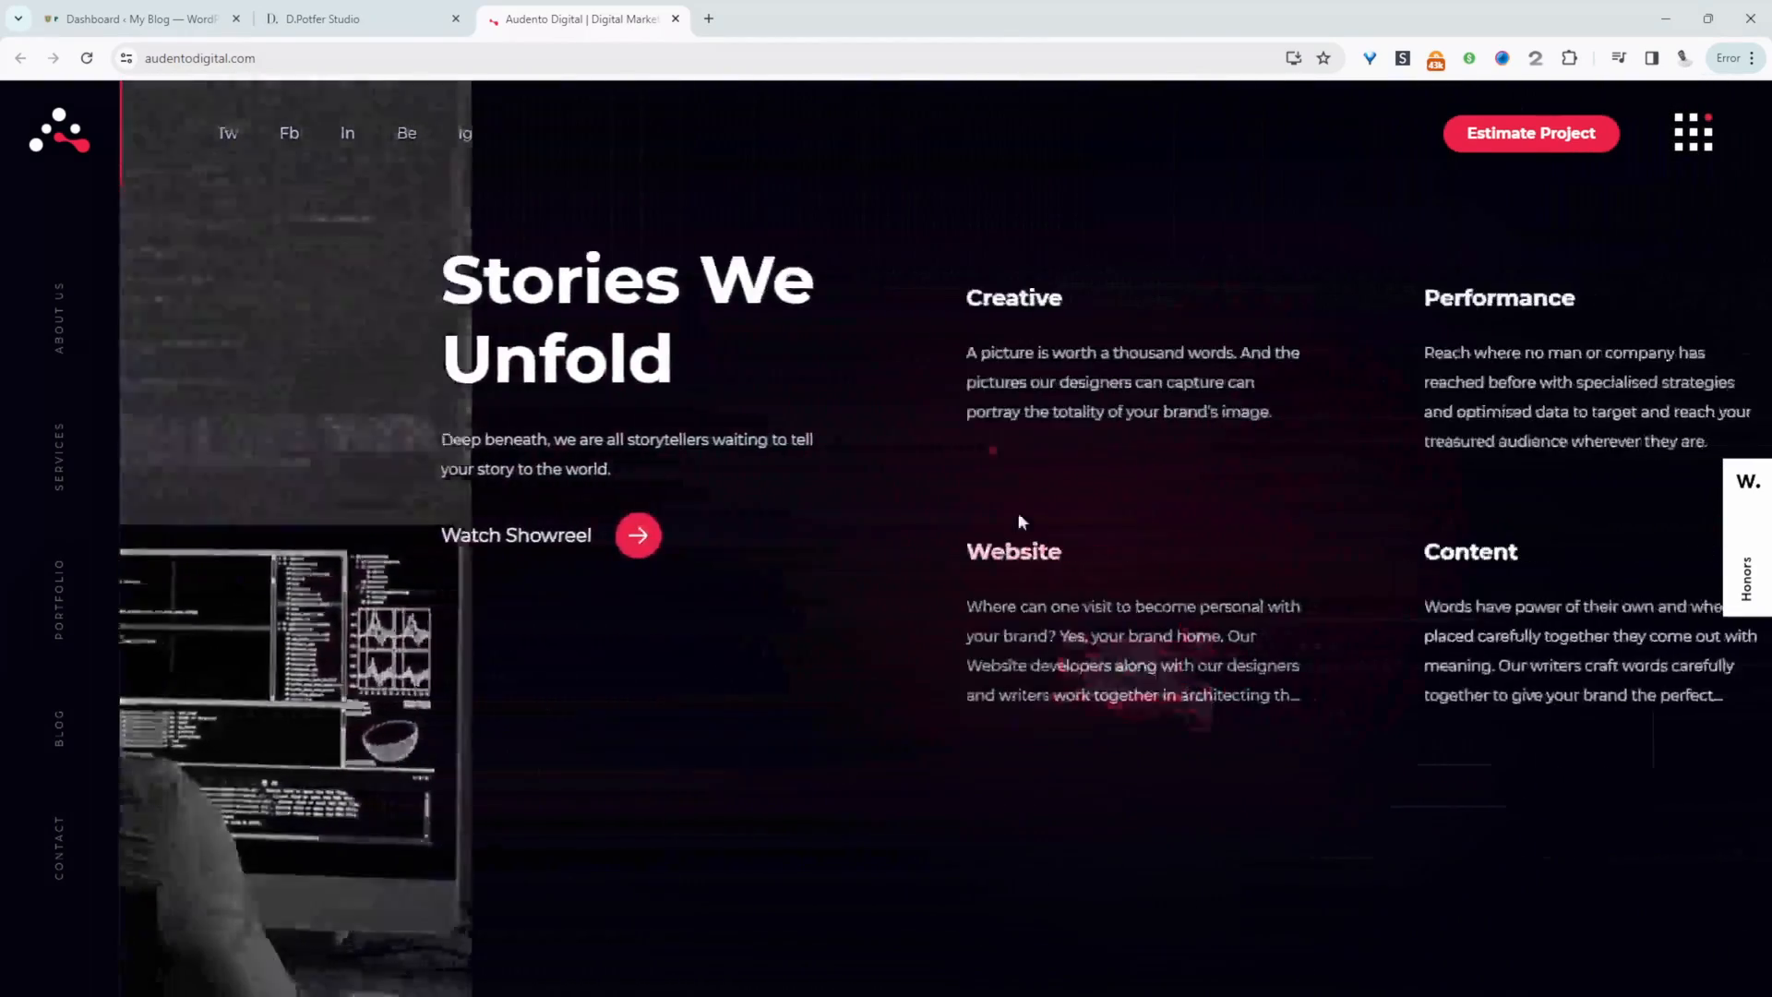
scroll("down", 3)
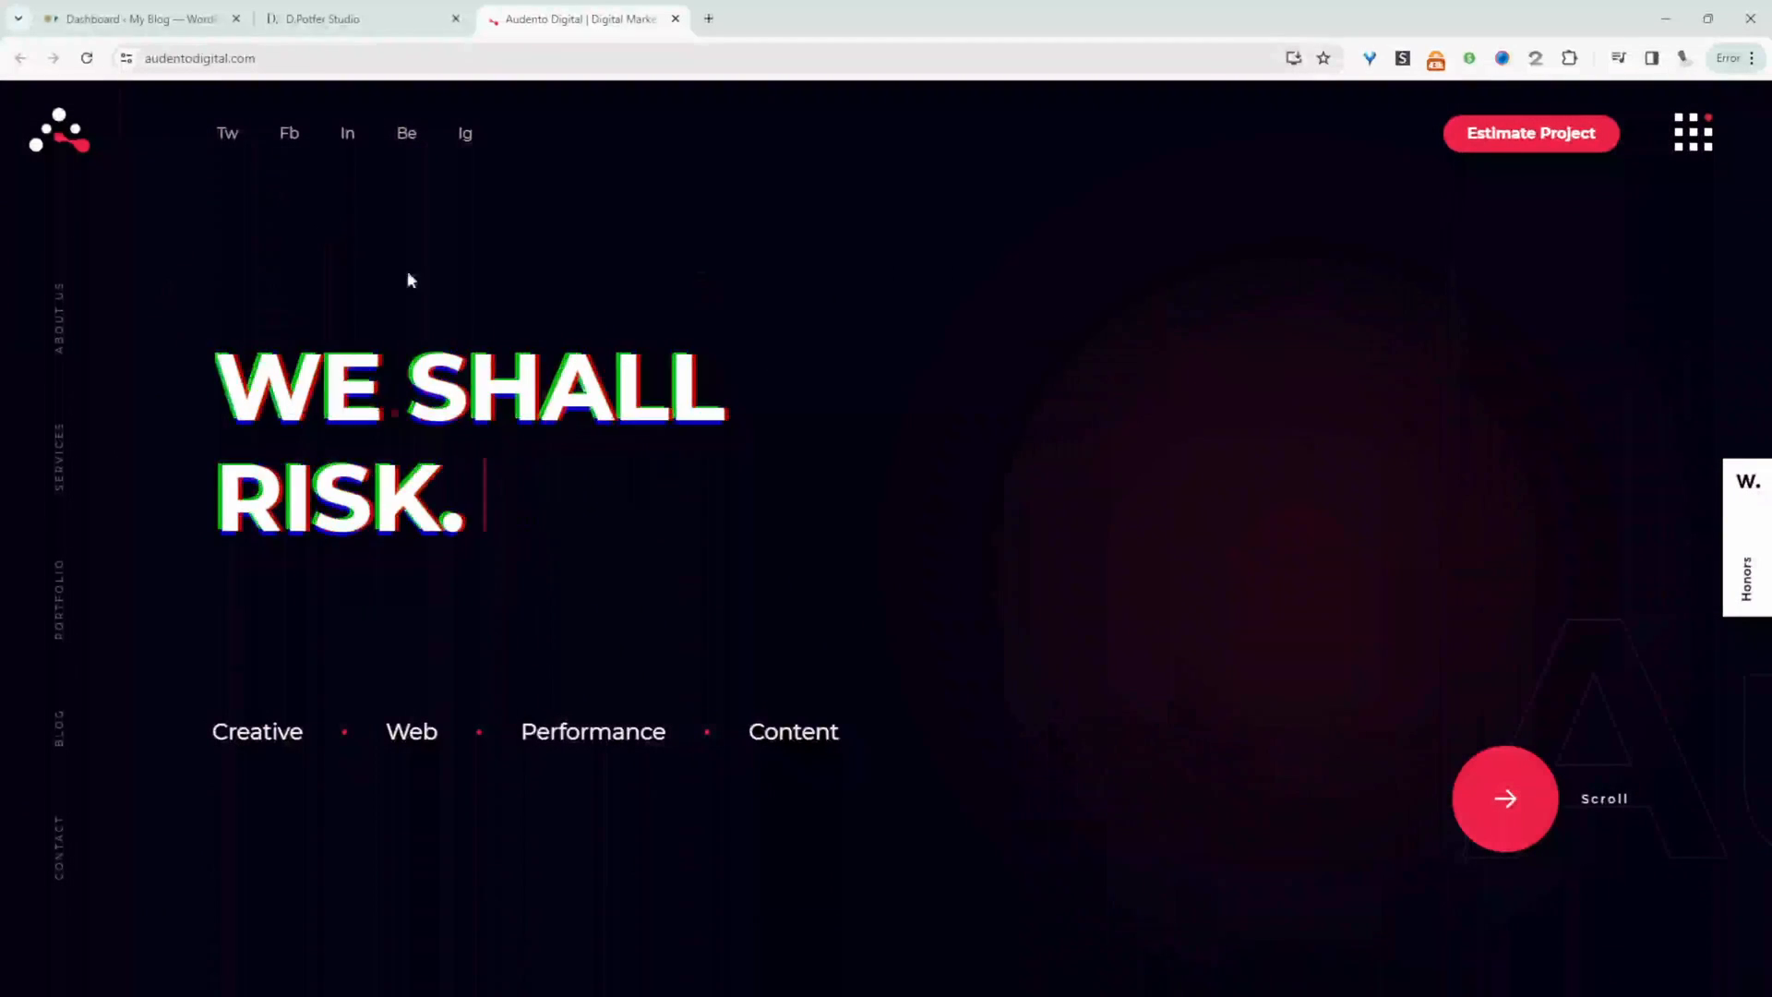
left_click(135, 18)
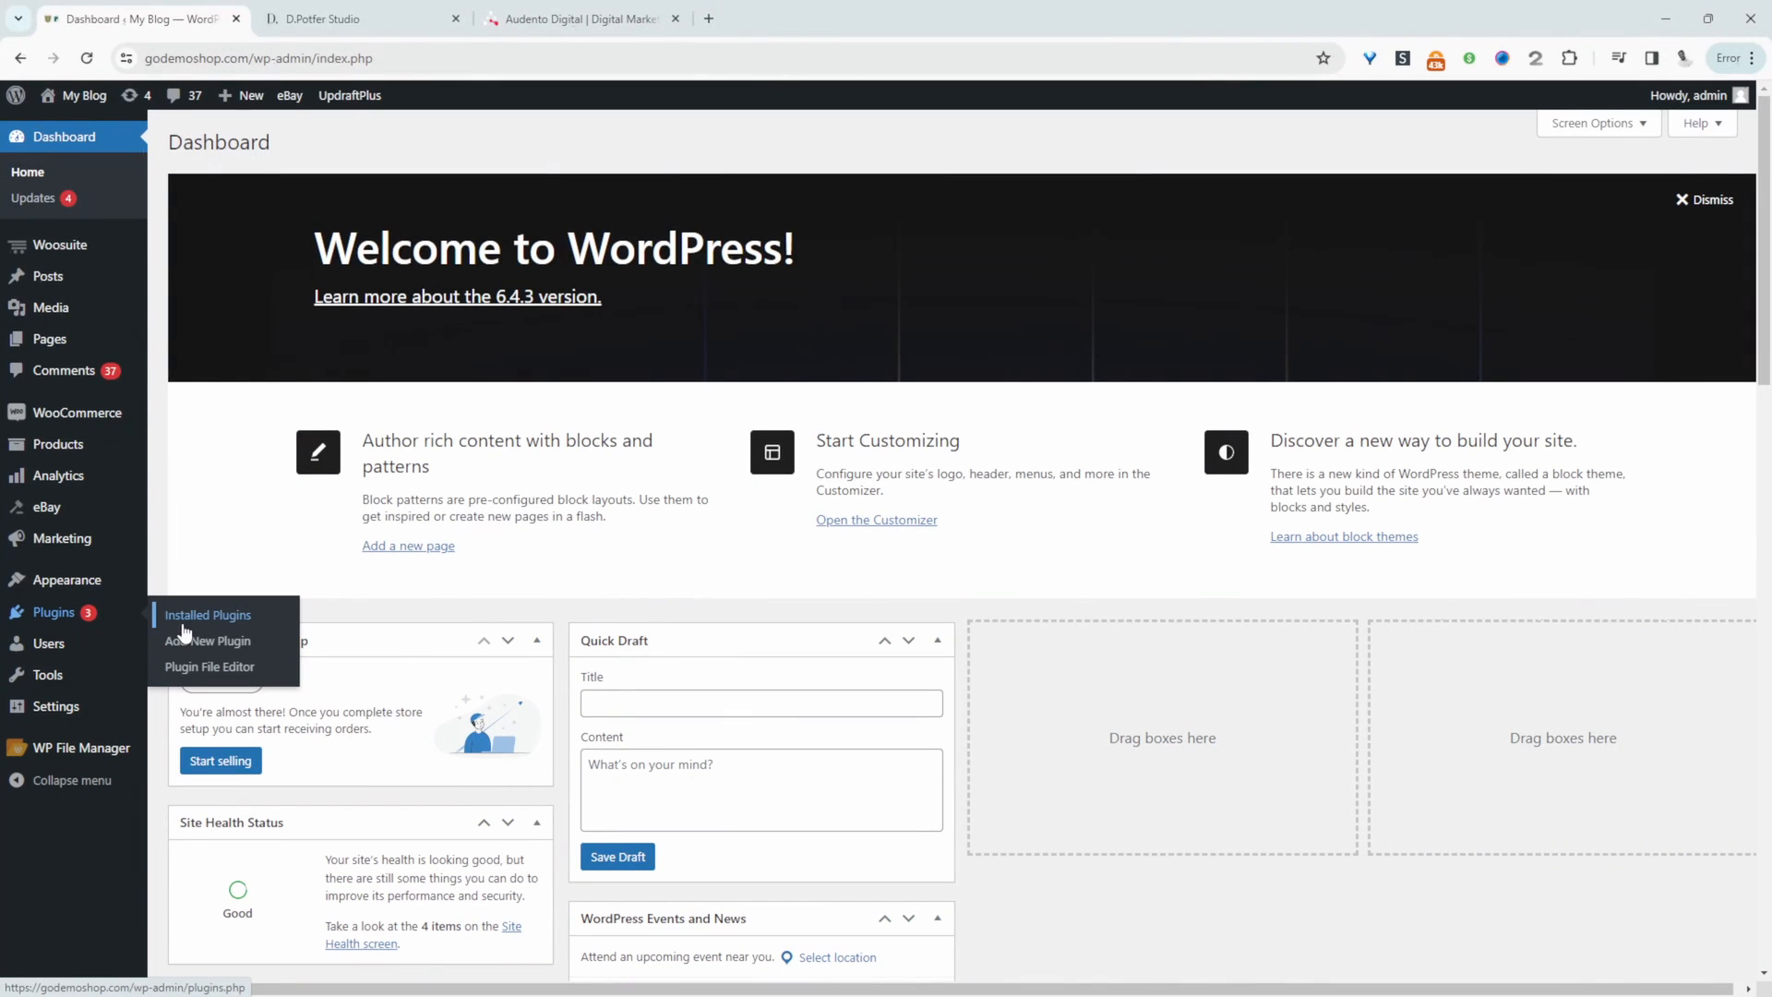
Search for 'webyx' in Add New Plugin, then install and activate Webyx
left_click(206, 640)
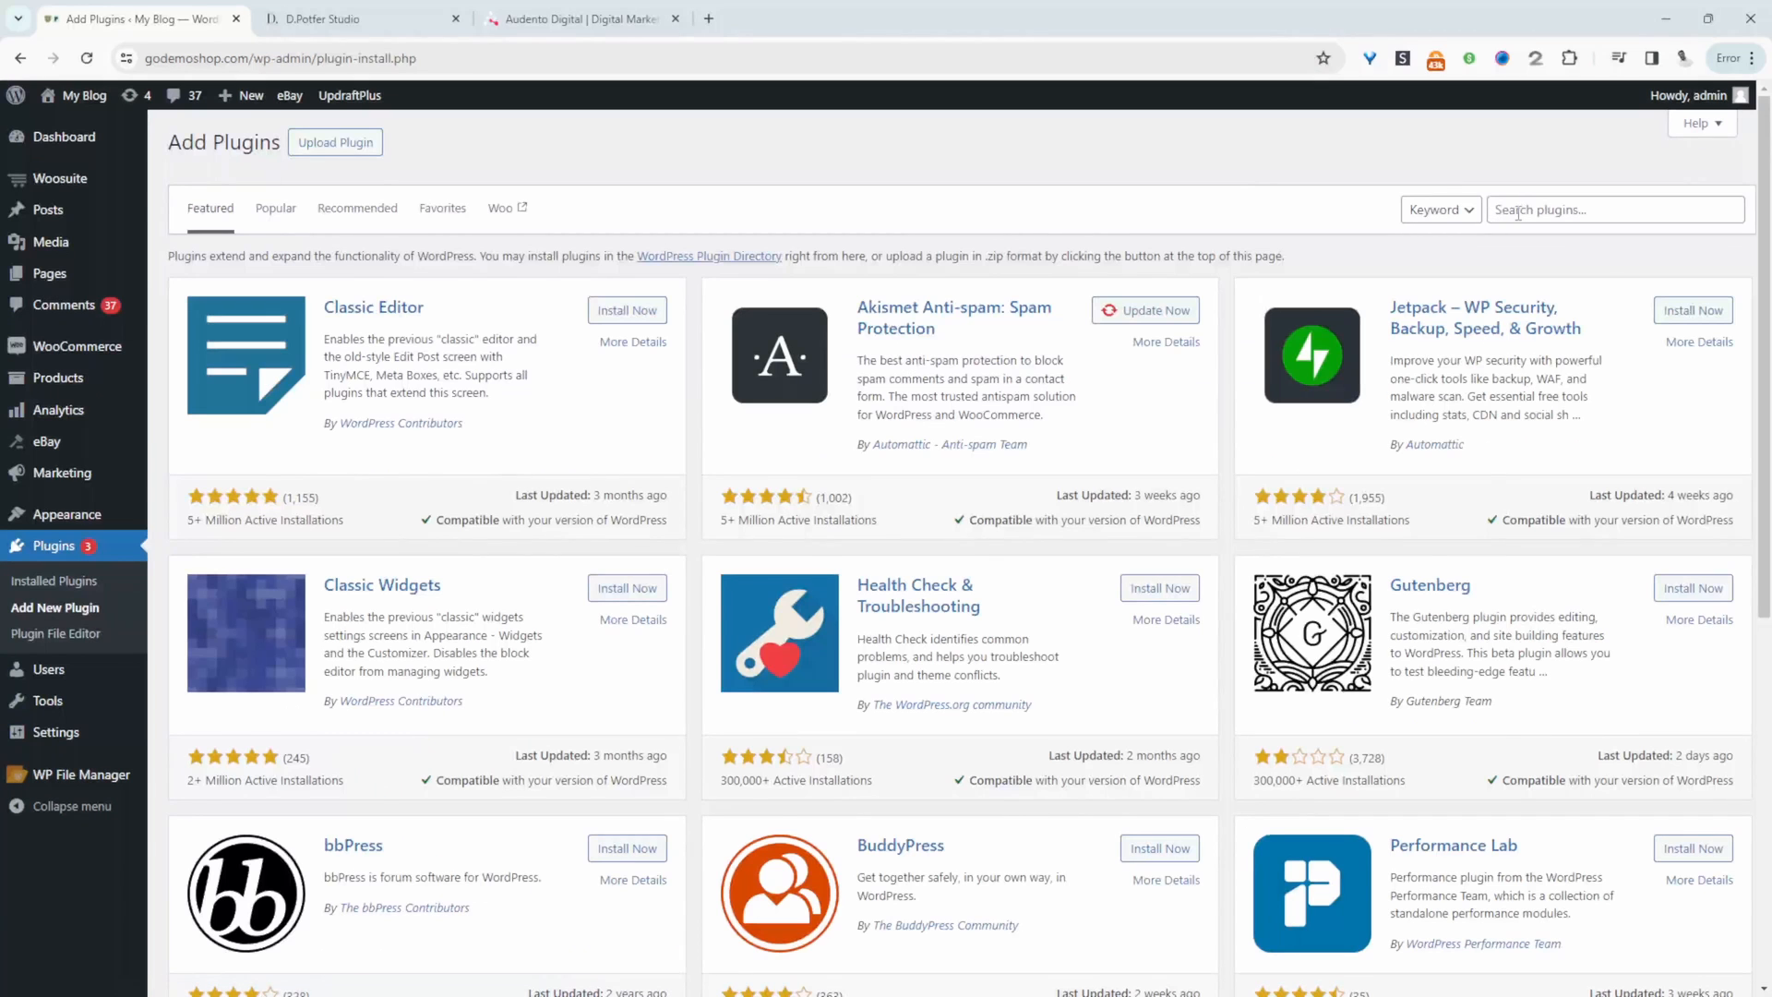
type("webp")
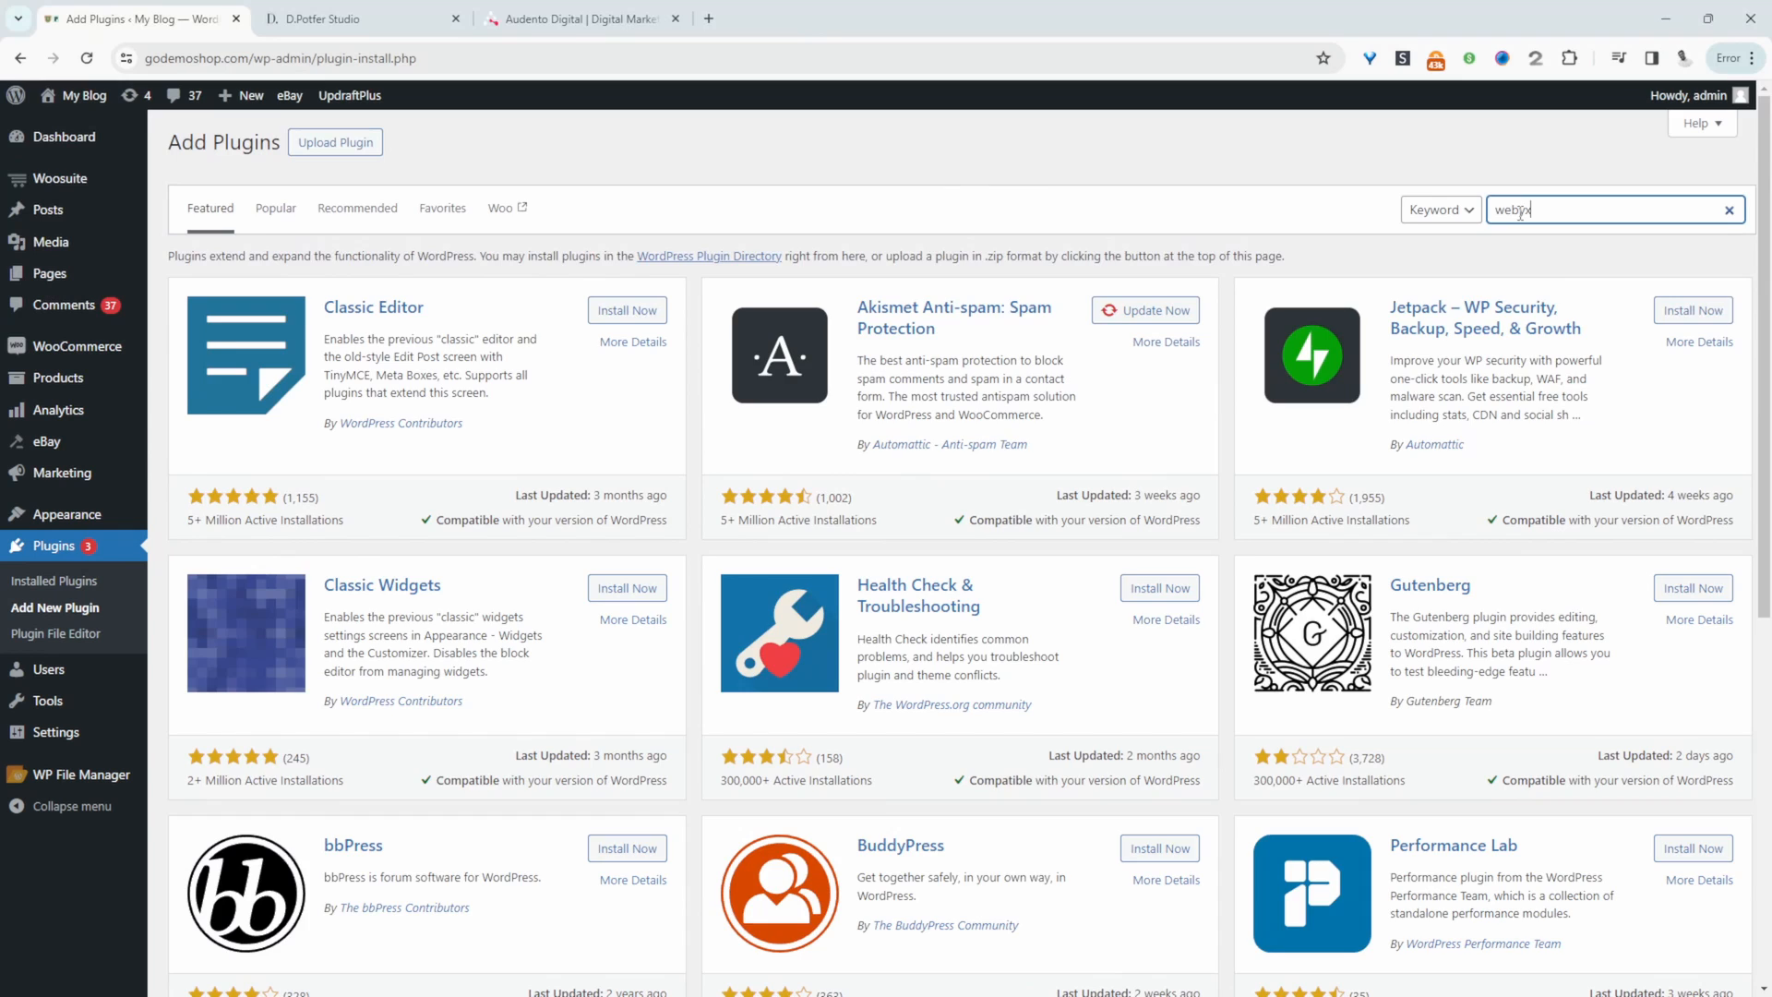
left_click(627, 312)
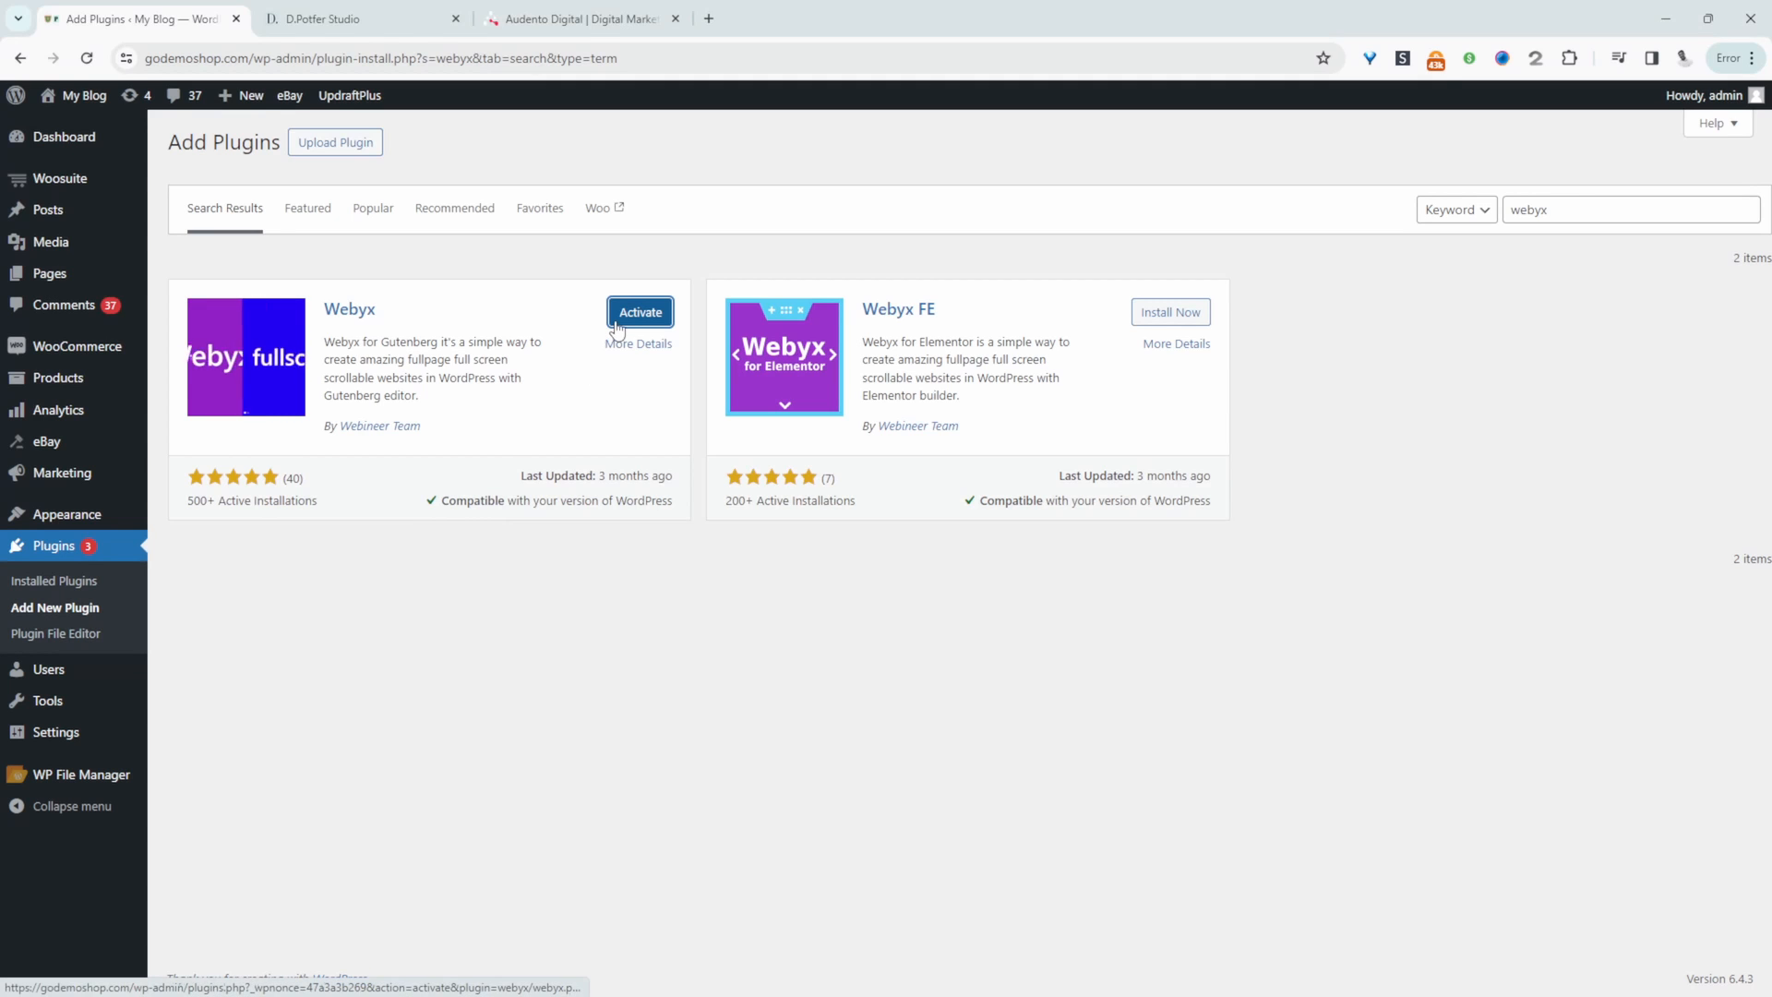
left_click(639, 312)
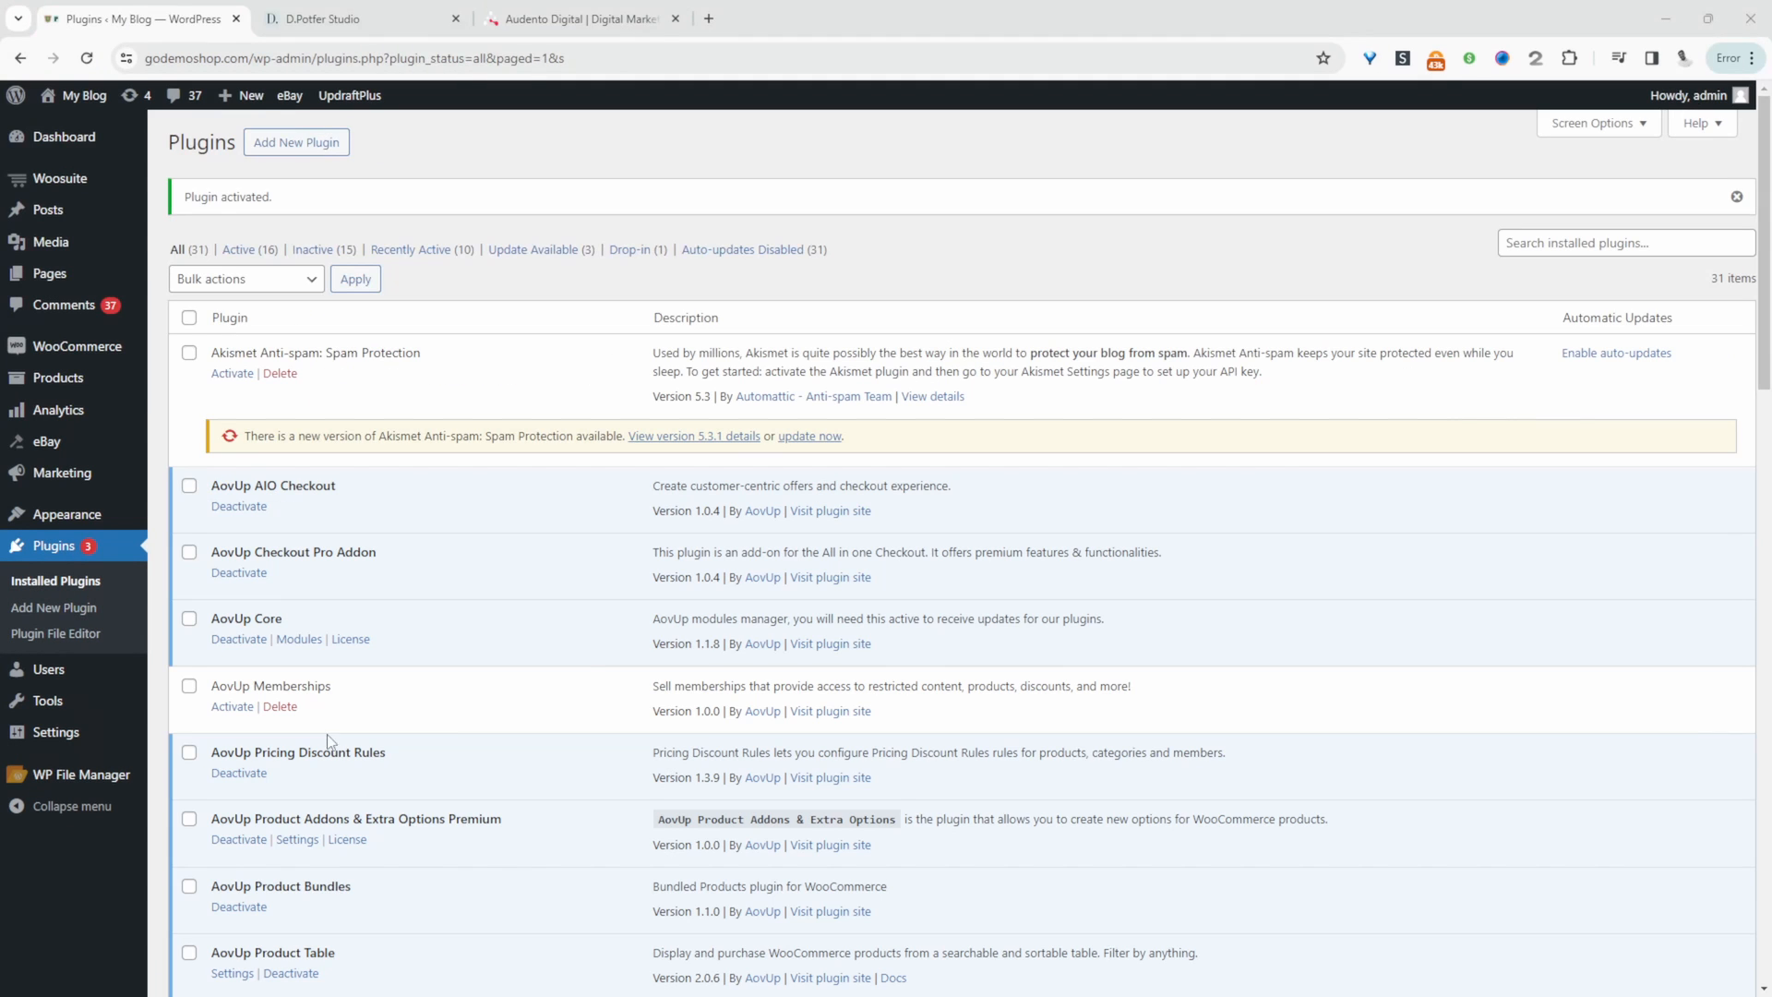
mouse_move(619, 670)
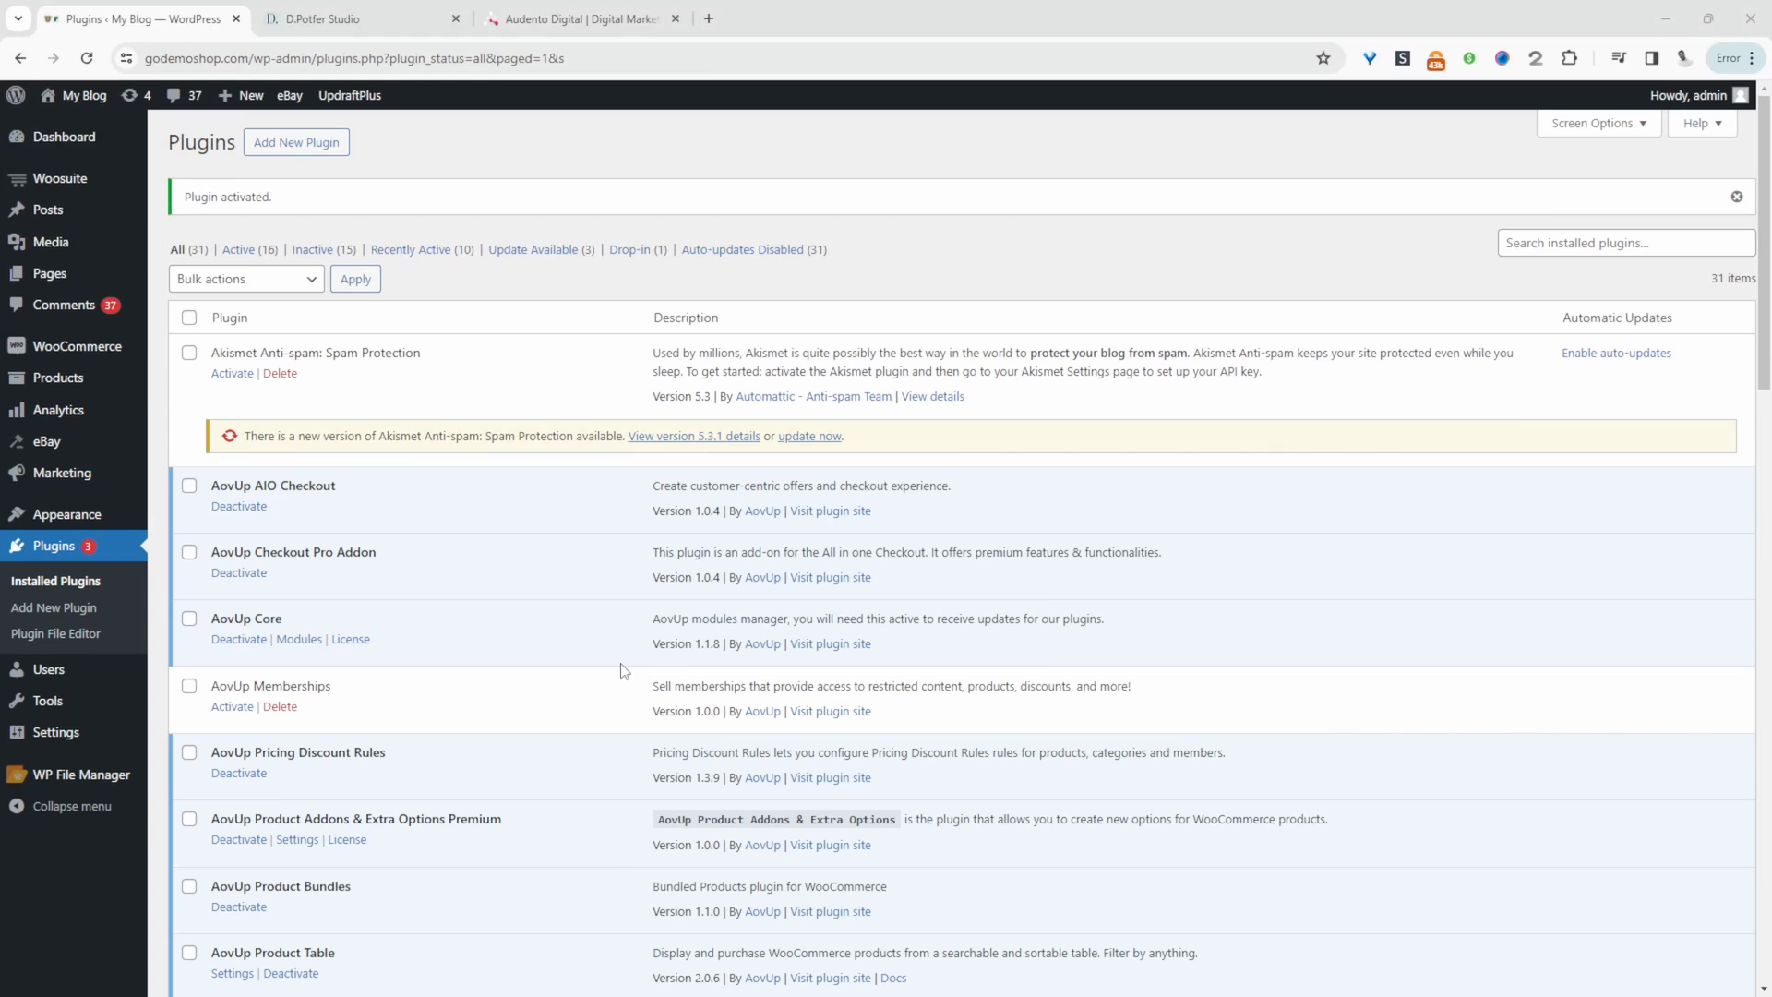
mouse_move(708, 593)
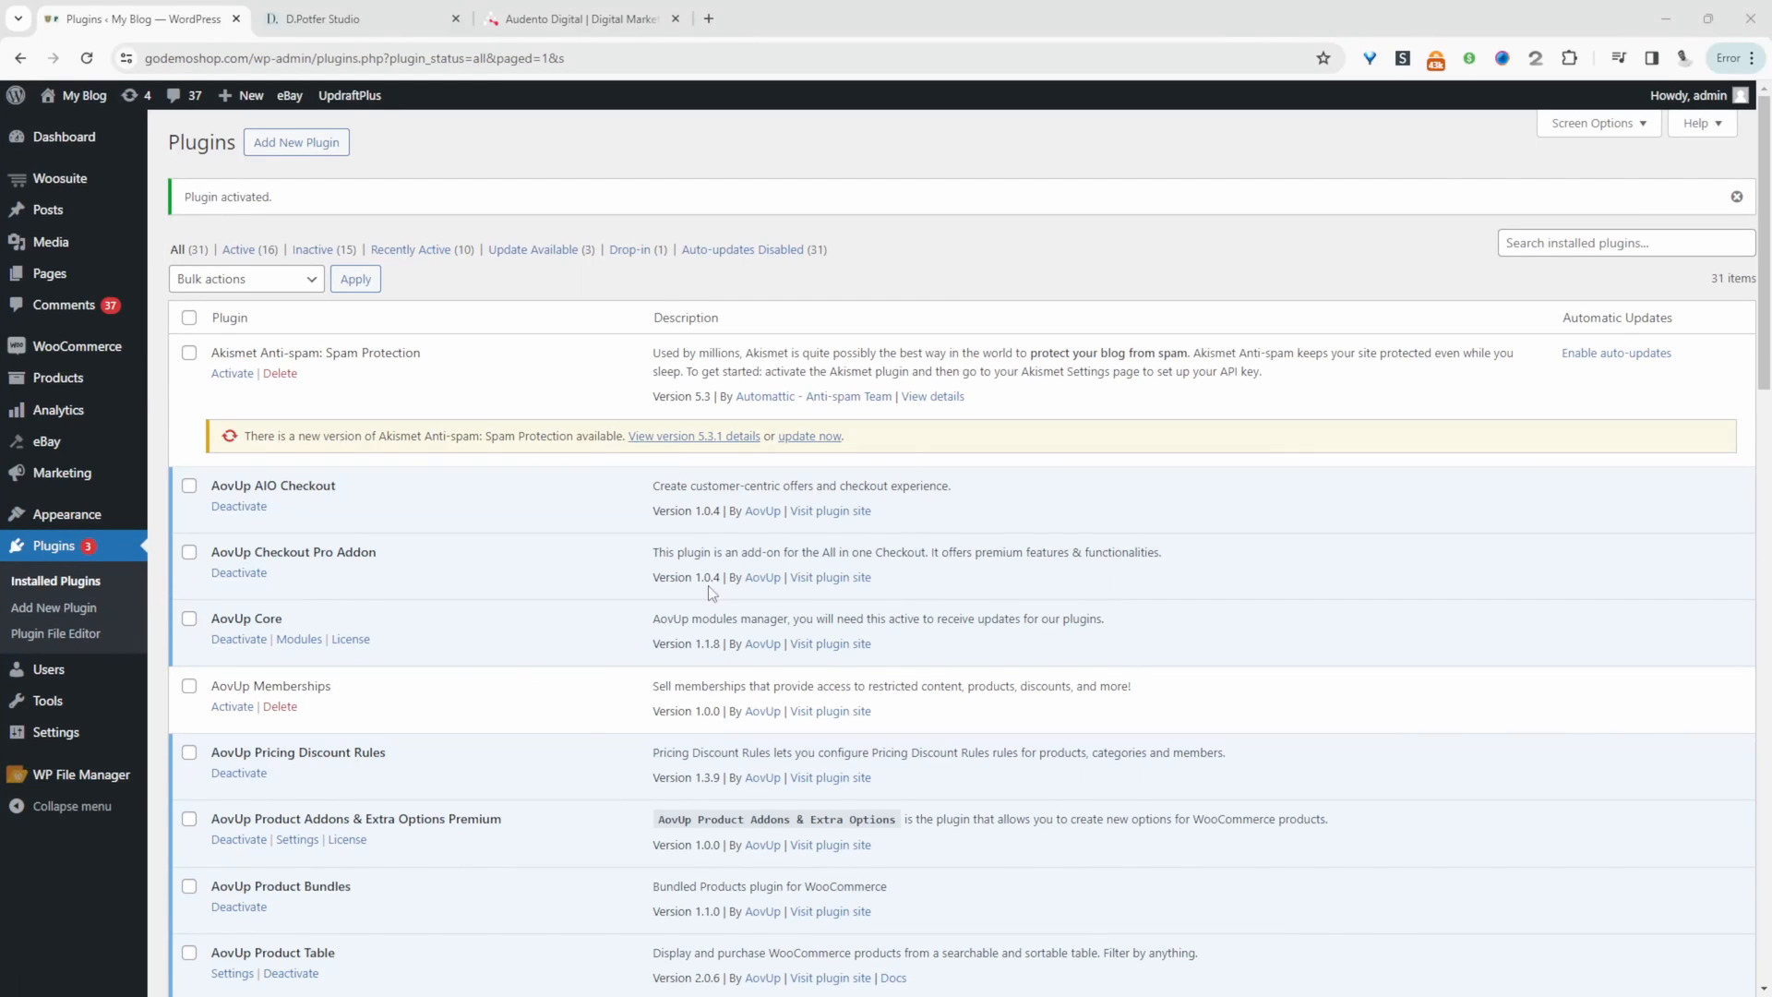
Create a new page and insert the Webyx for Gutenberg block
left_click(242, 95)
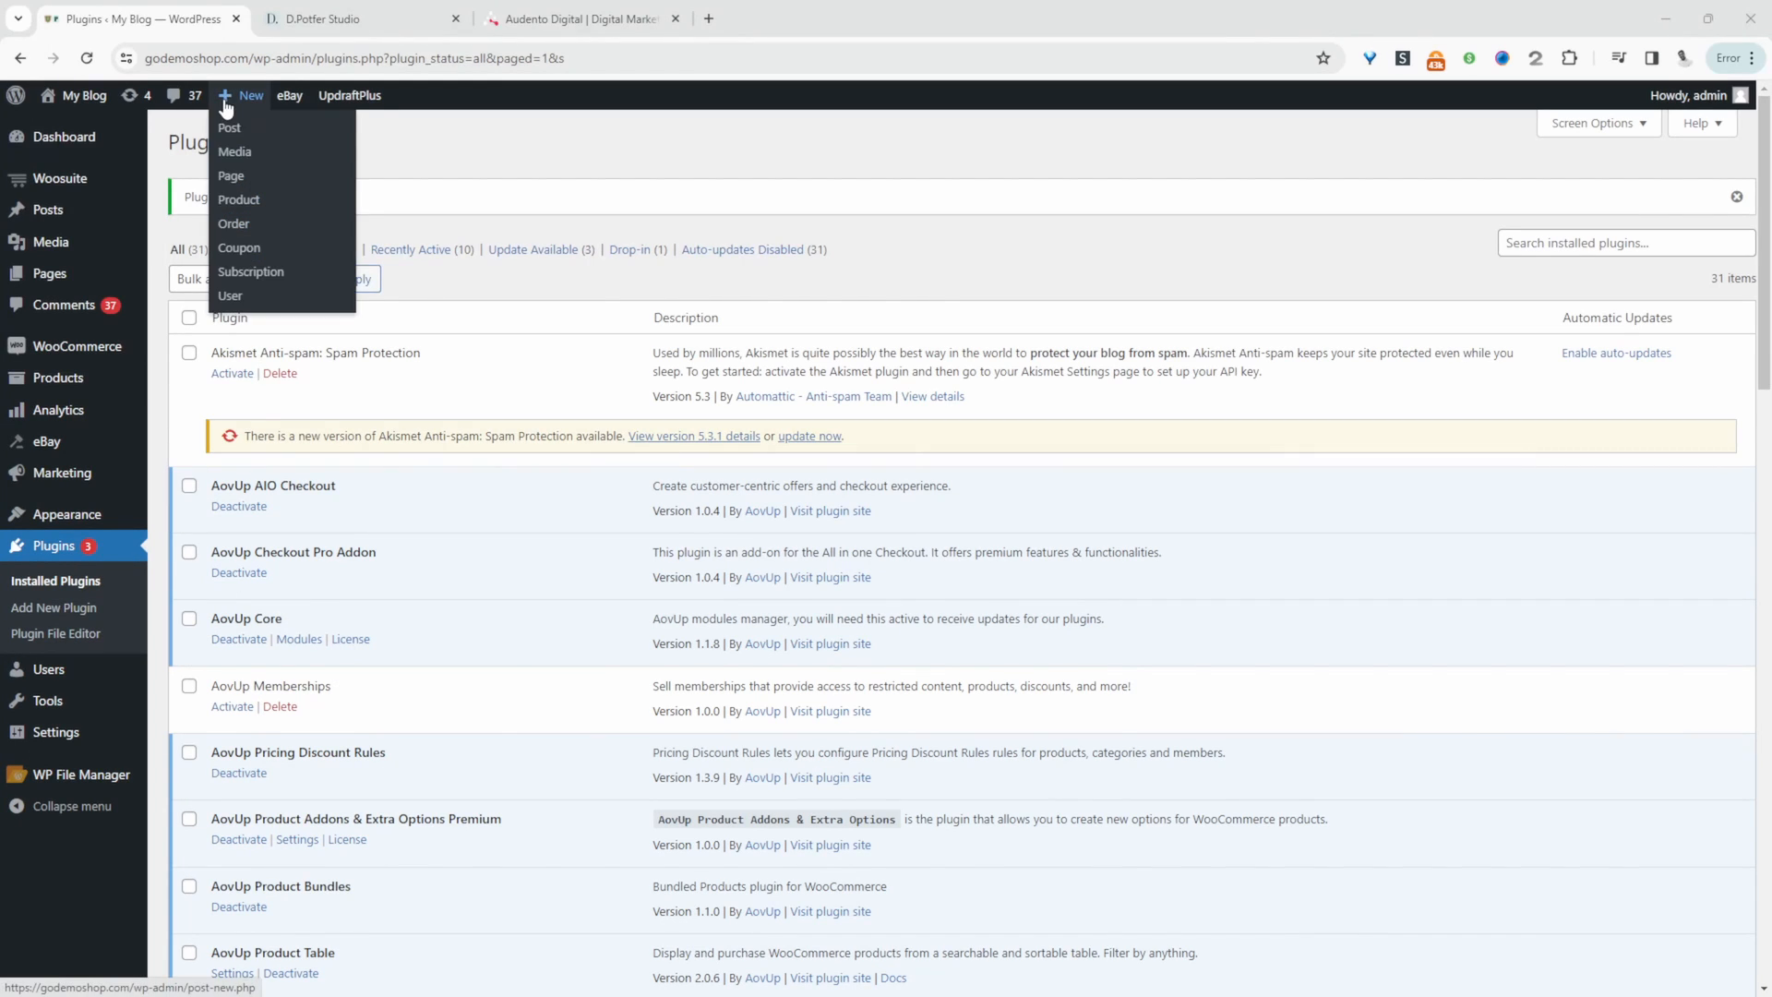
left_click(231, 175)
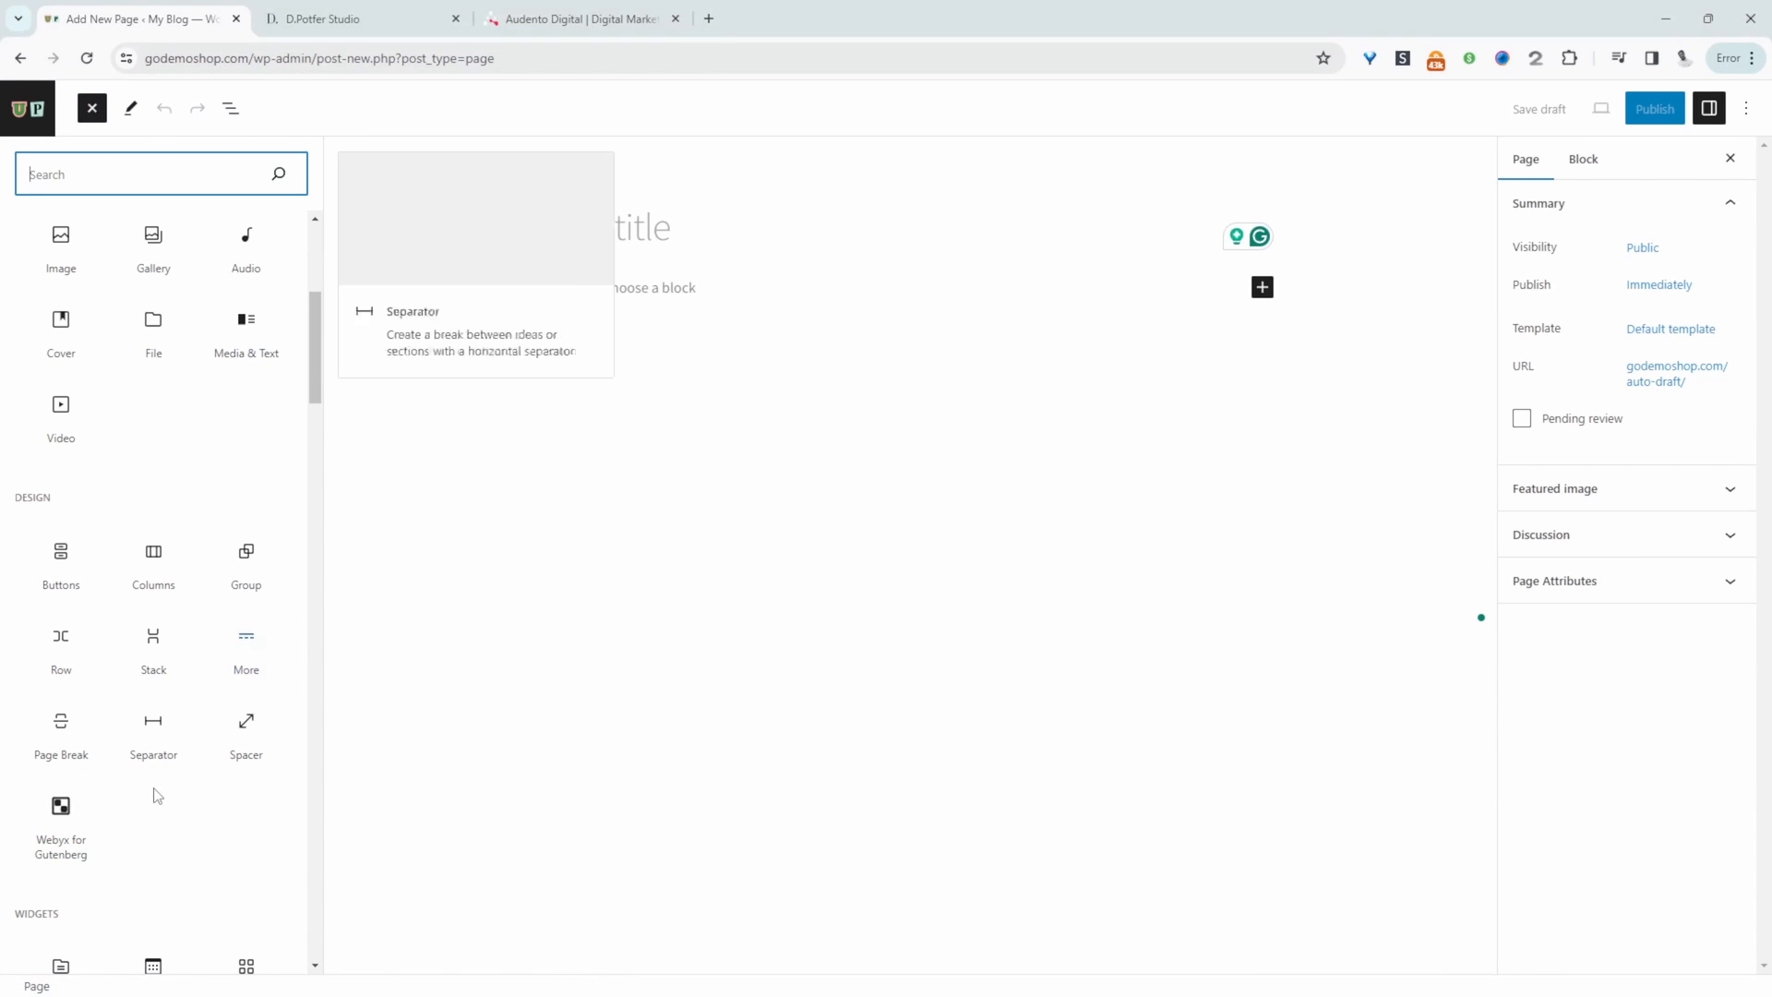
left_click(60, 806)
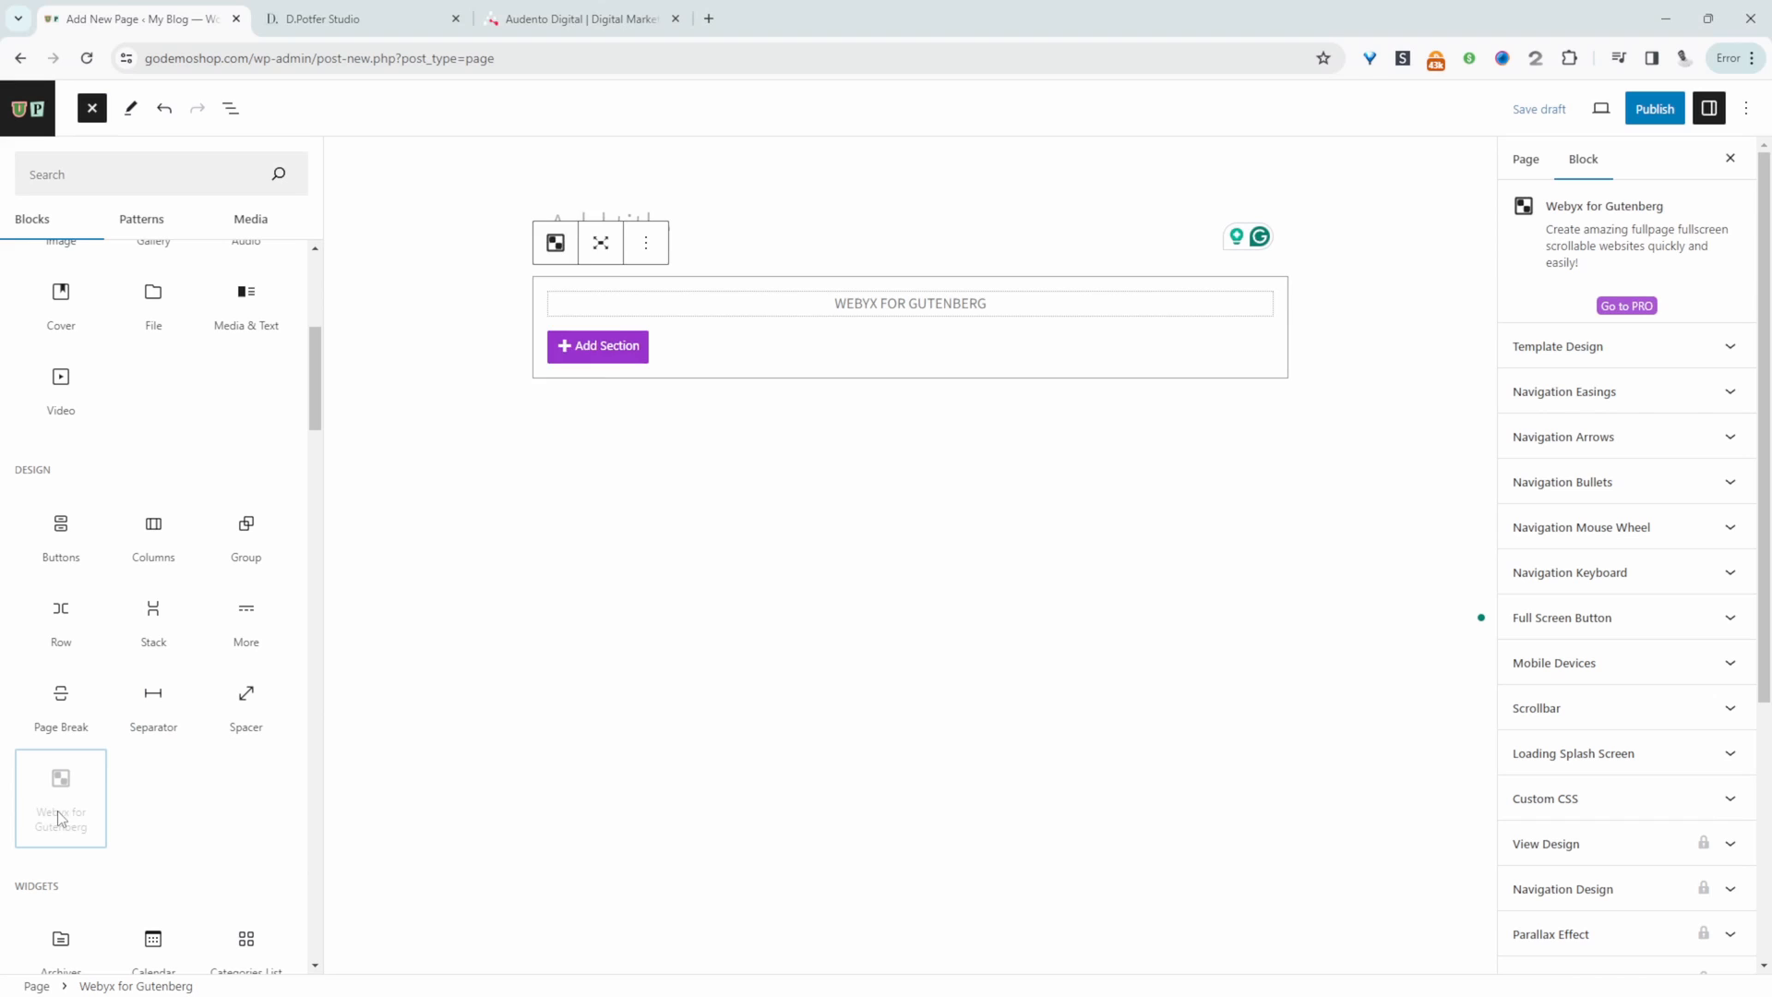
mouse_move(658, 349)
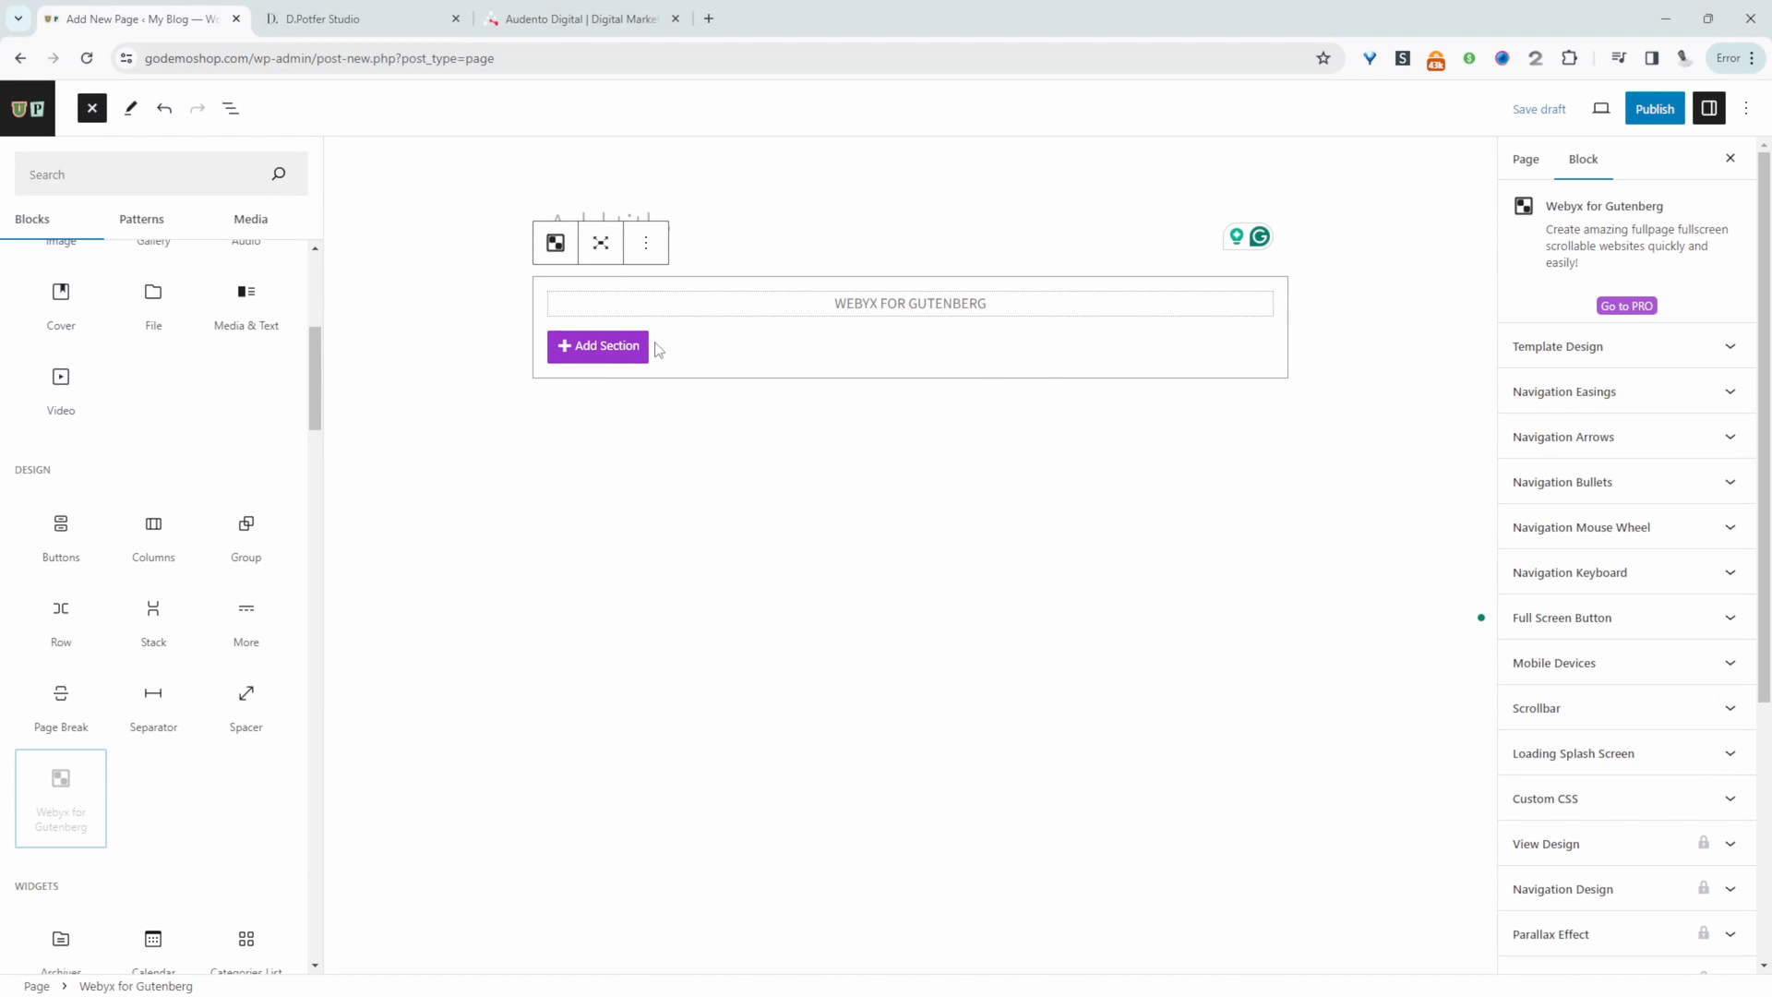
mouse_move(904, 331)
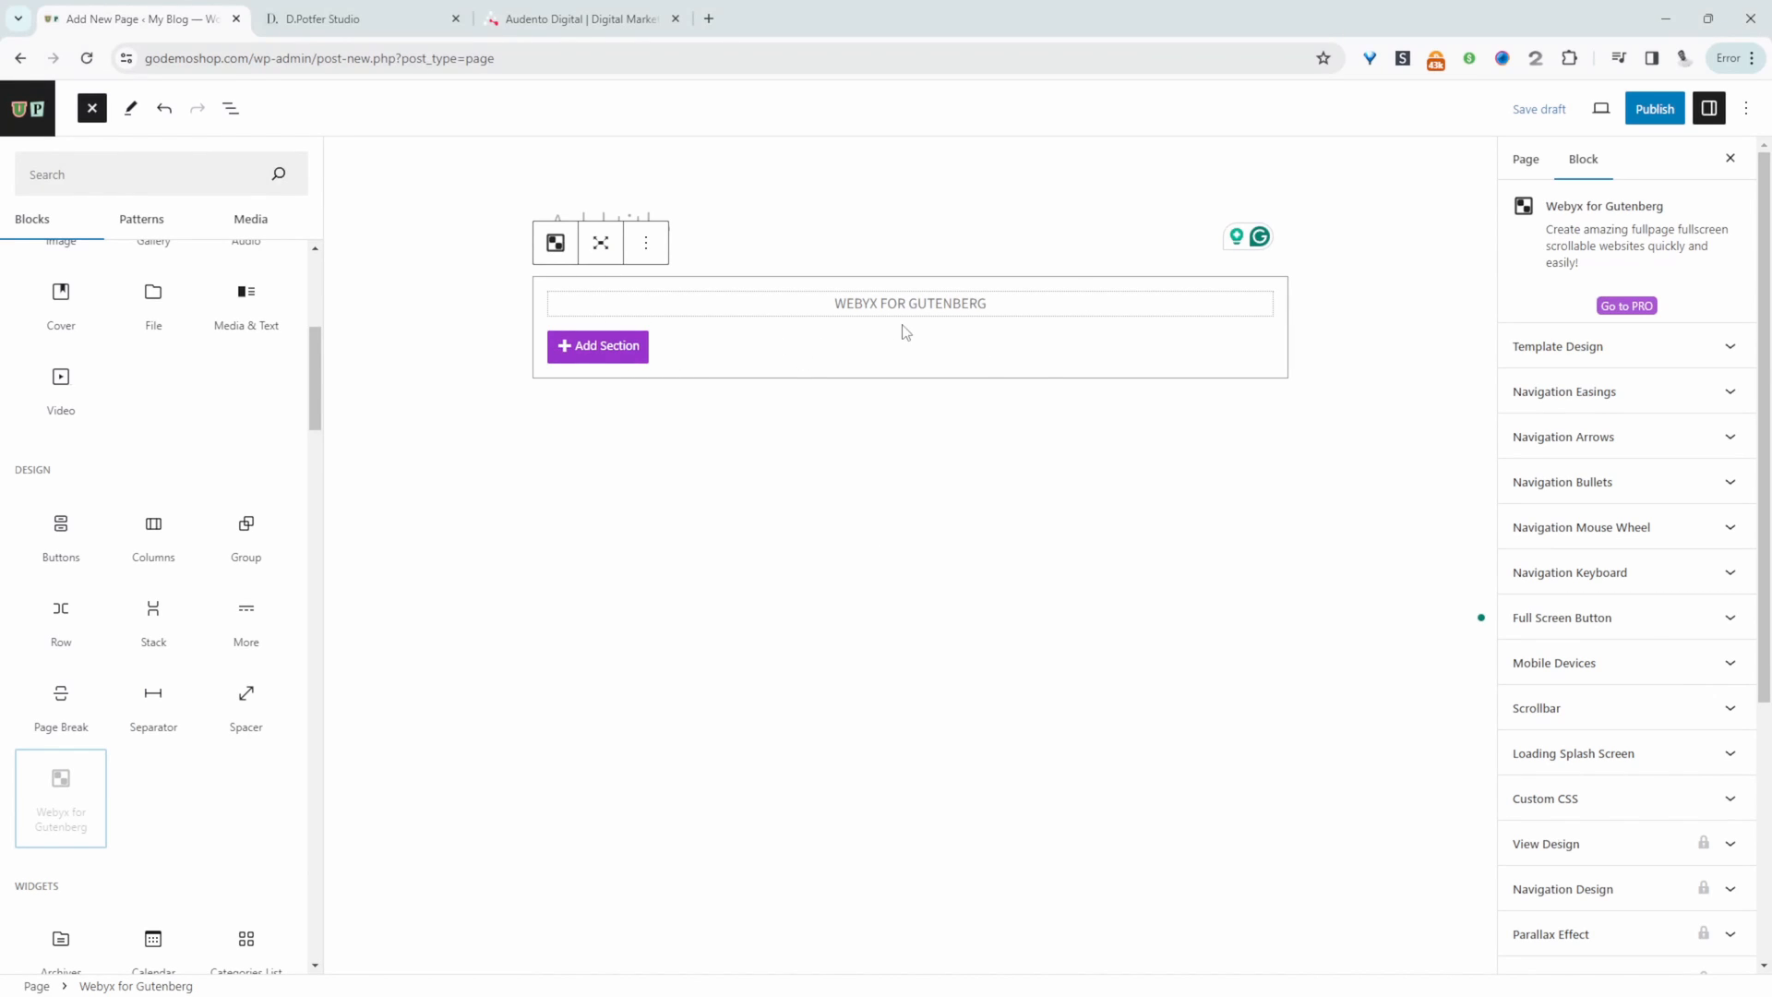
mouse_move(856, 381)
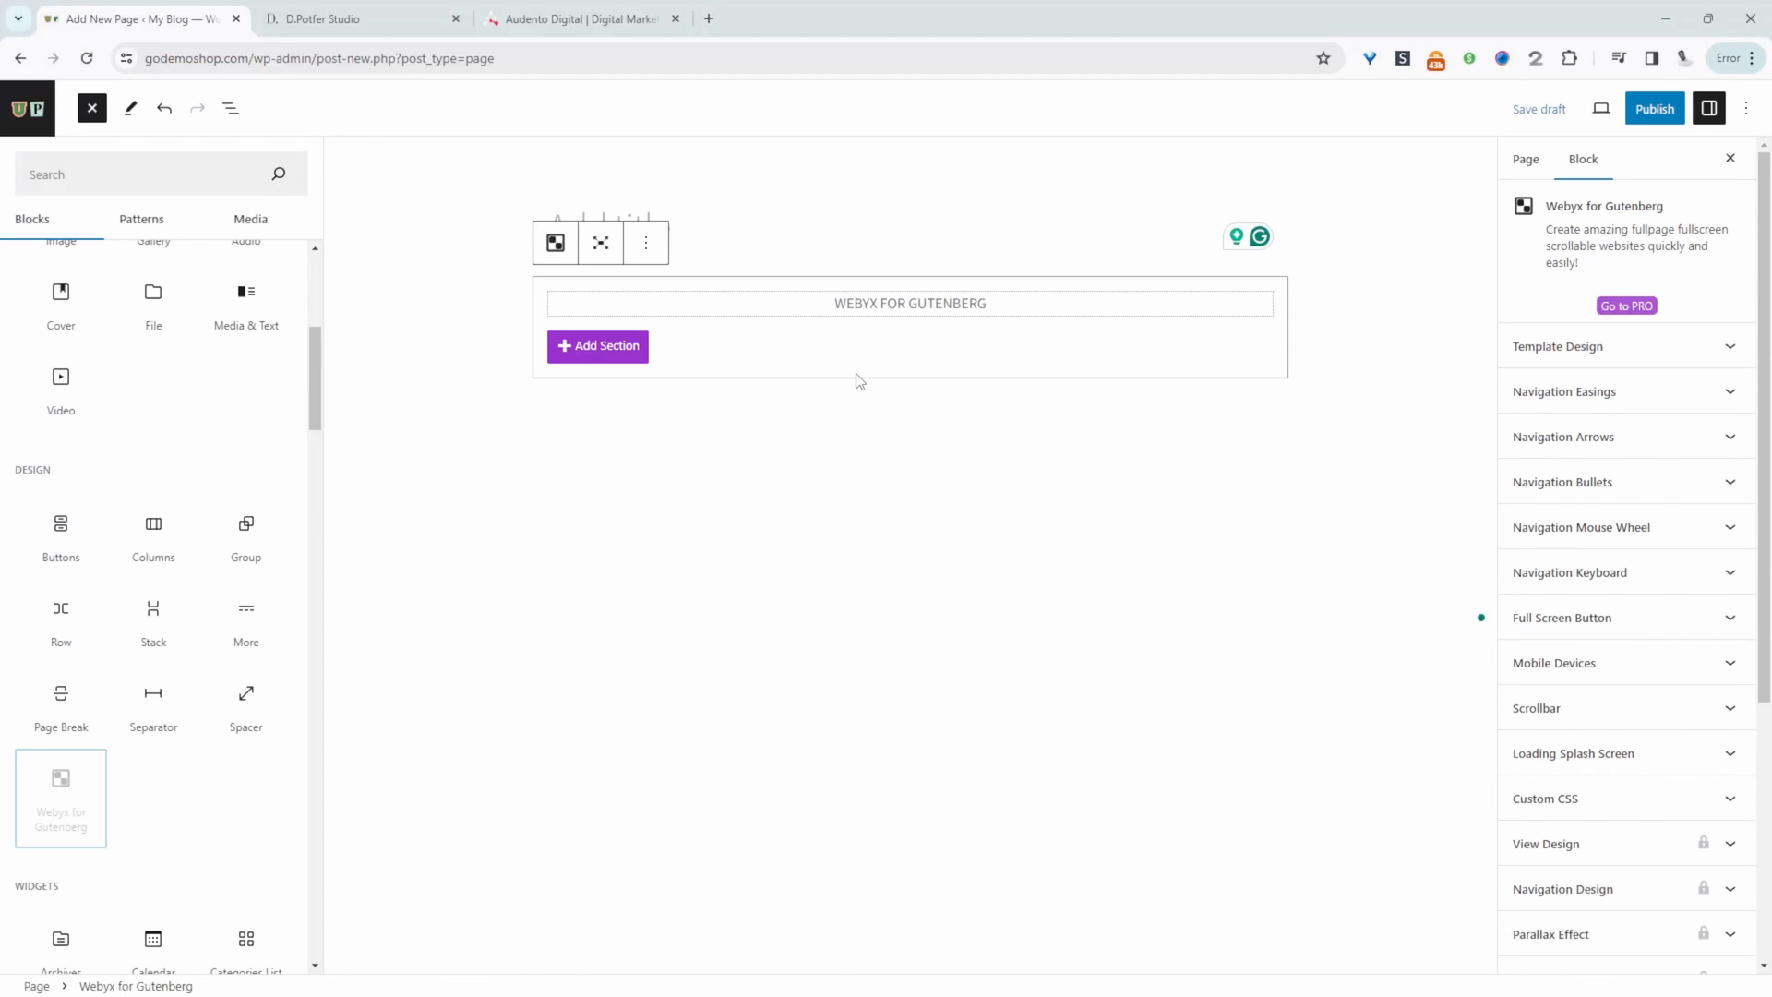
mouse_move(862, 234)
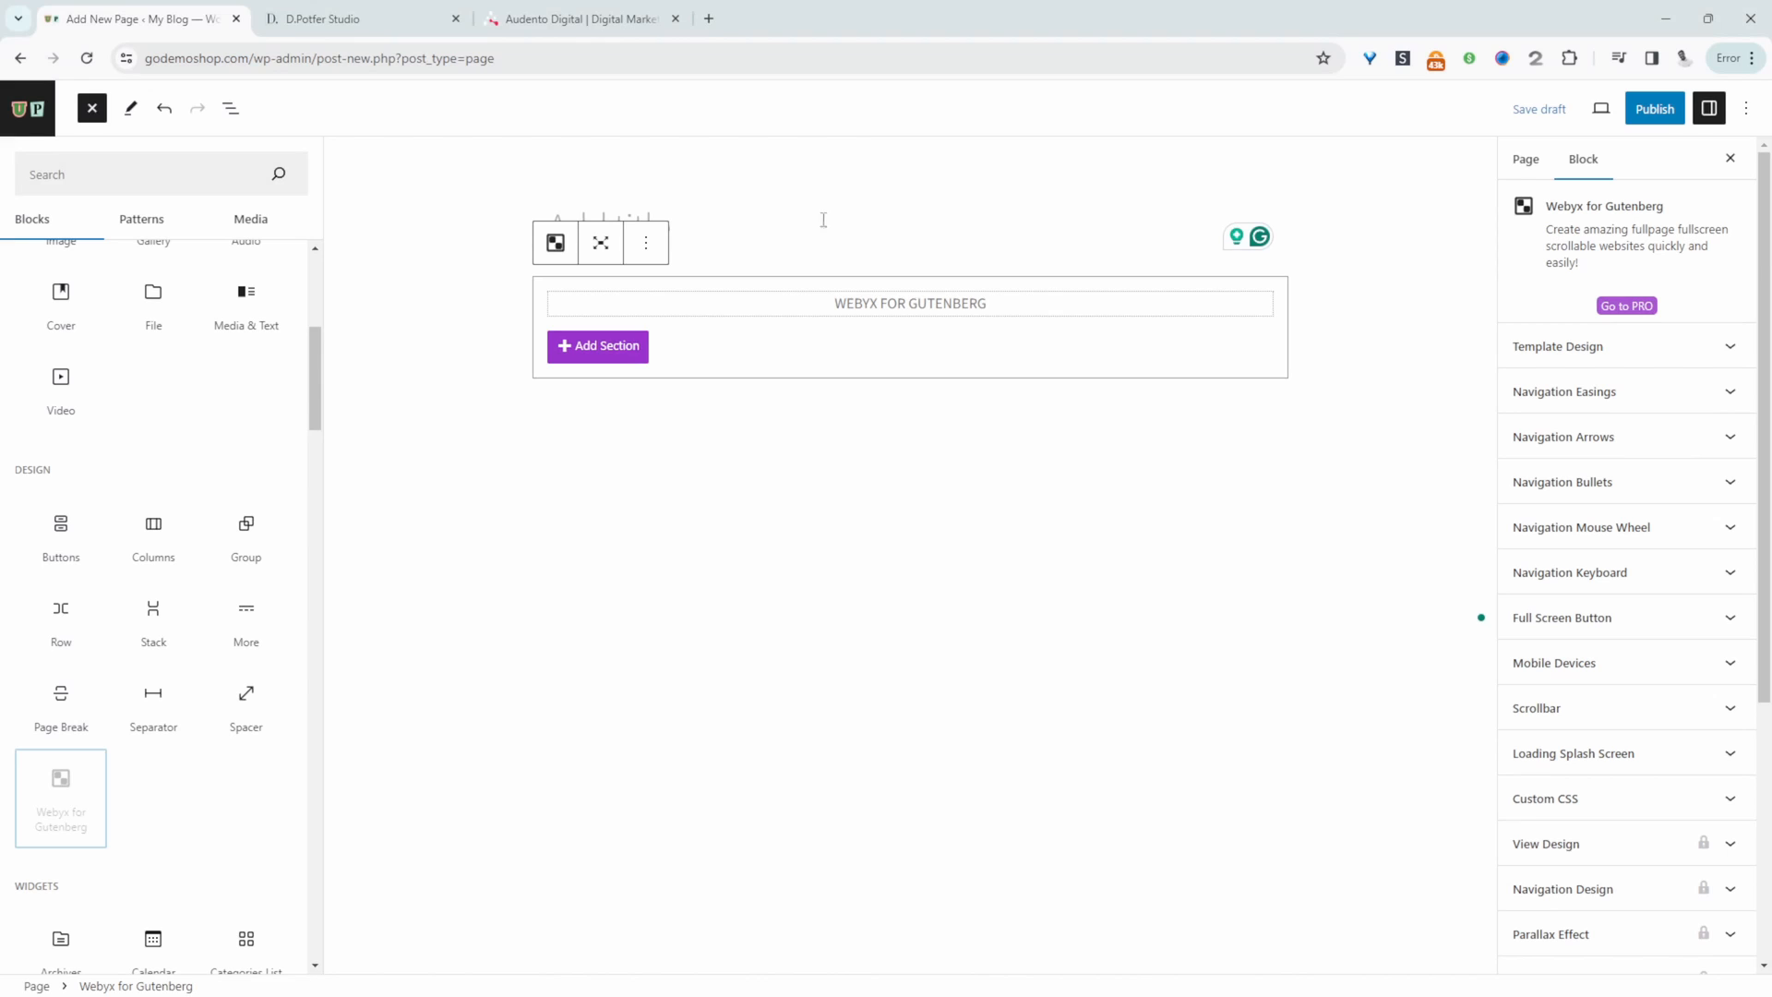
mouse_move(712, 317)
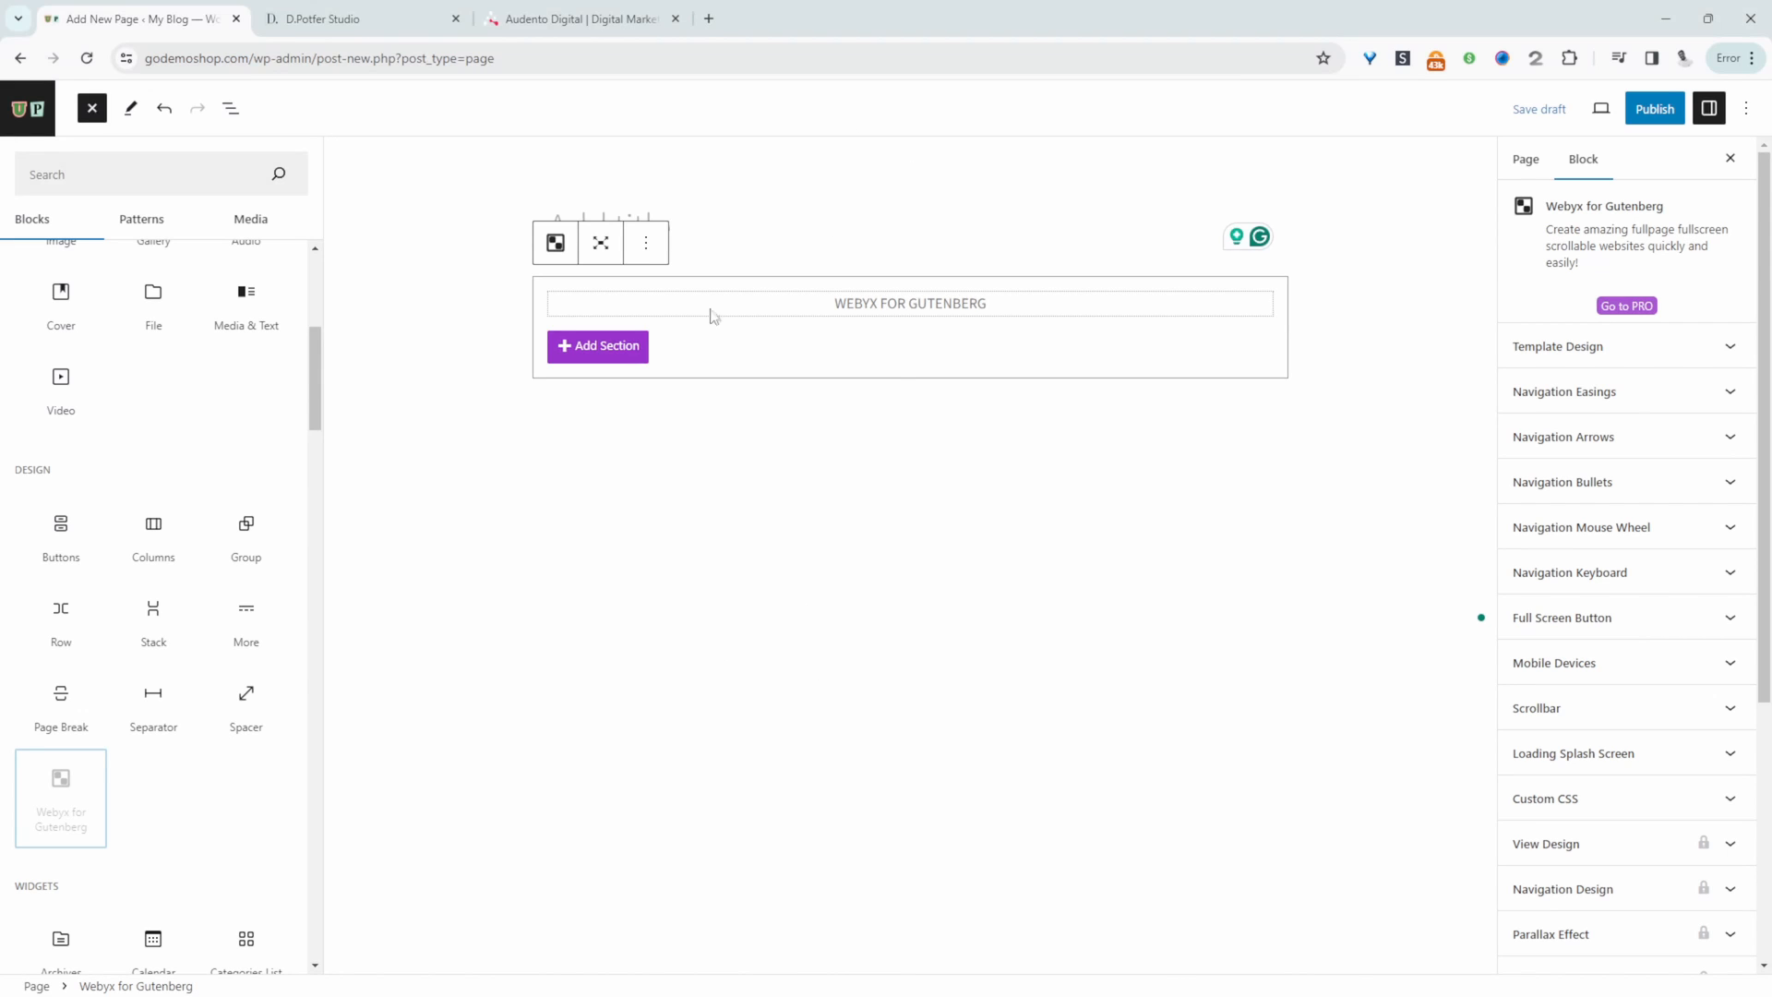
mouse_move(1088, 343)
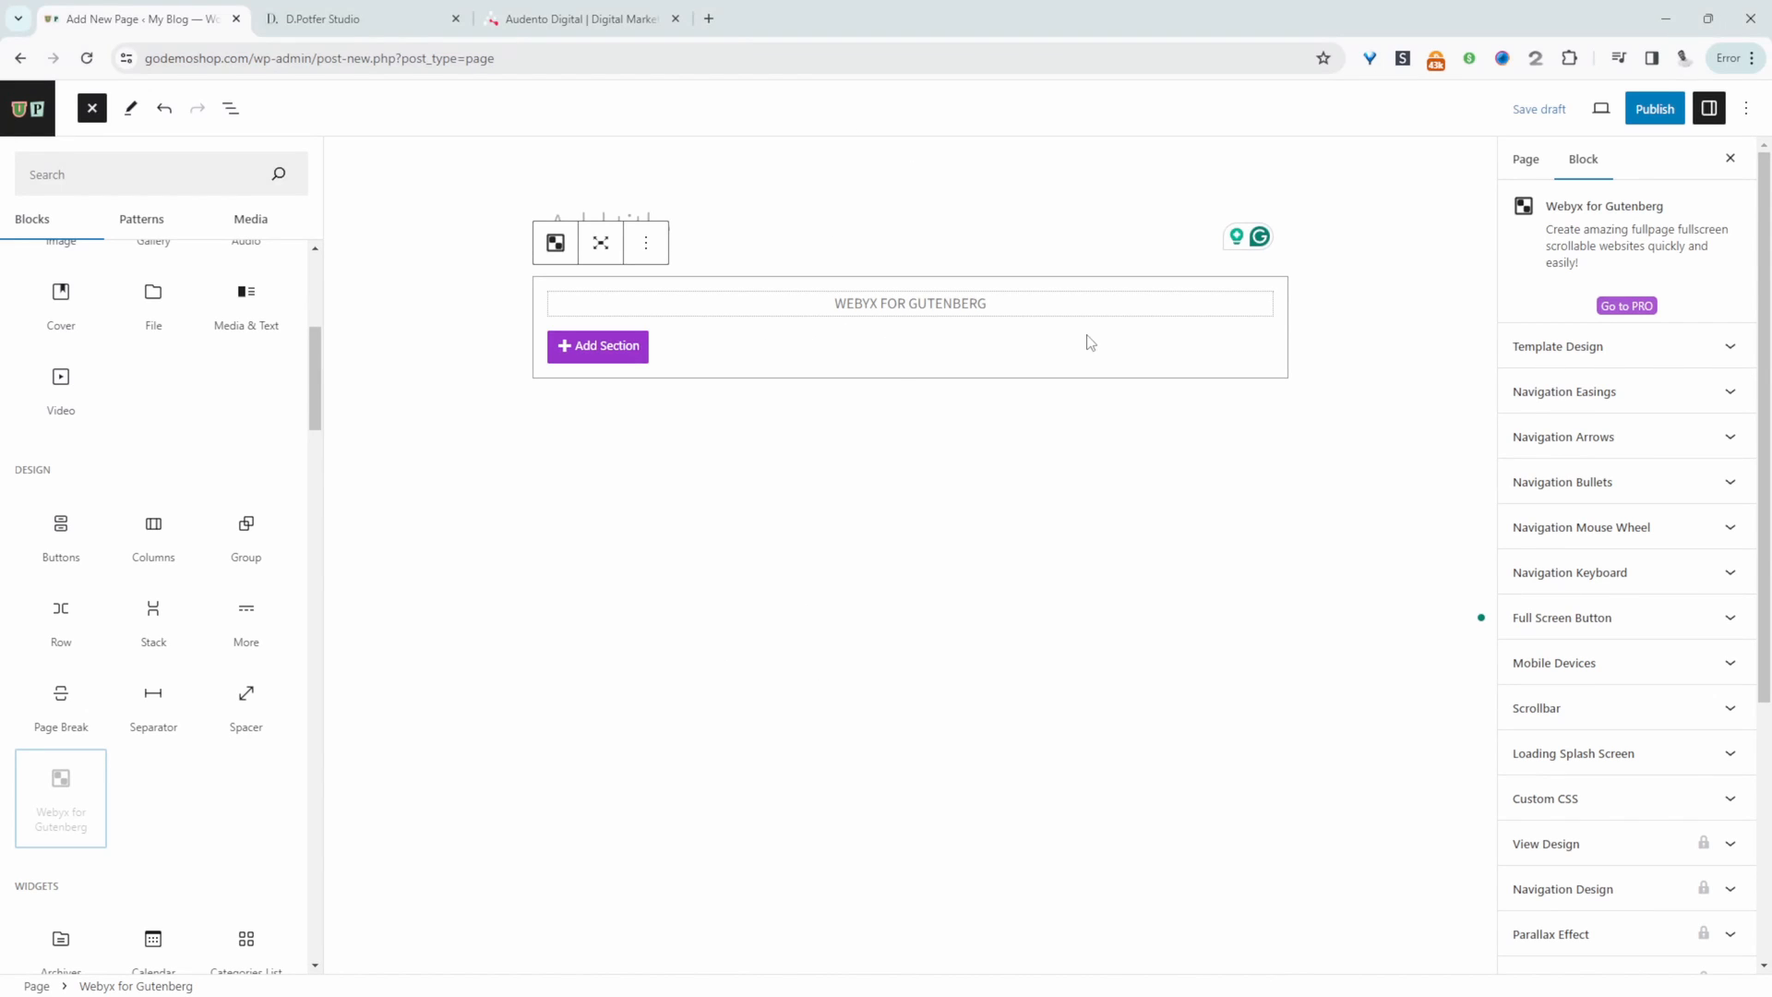
mouse_move(847, 690)
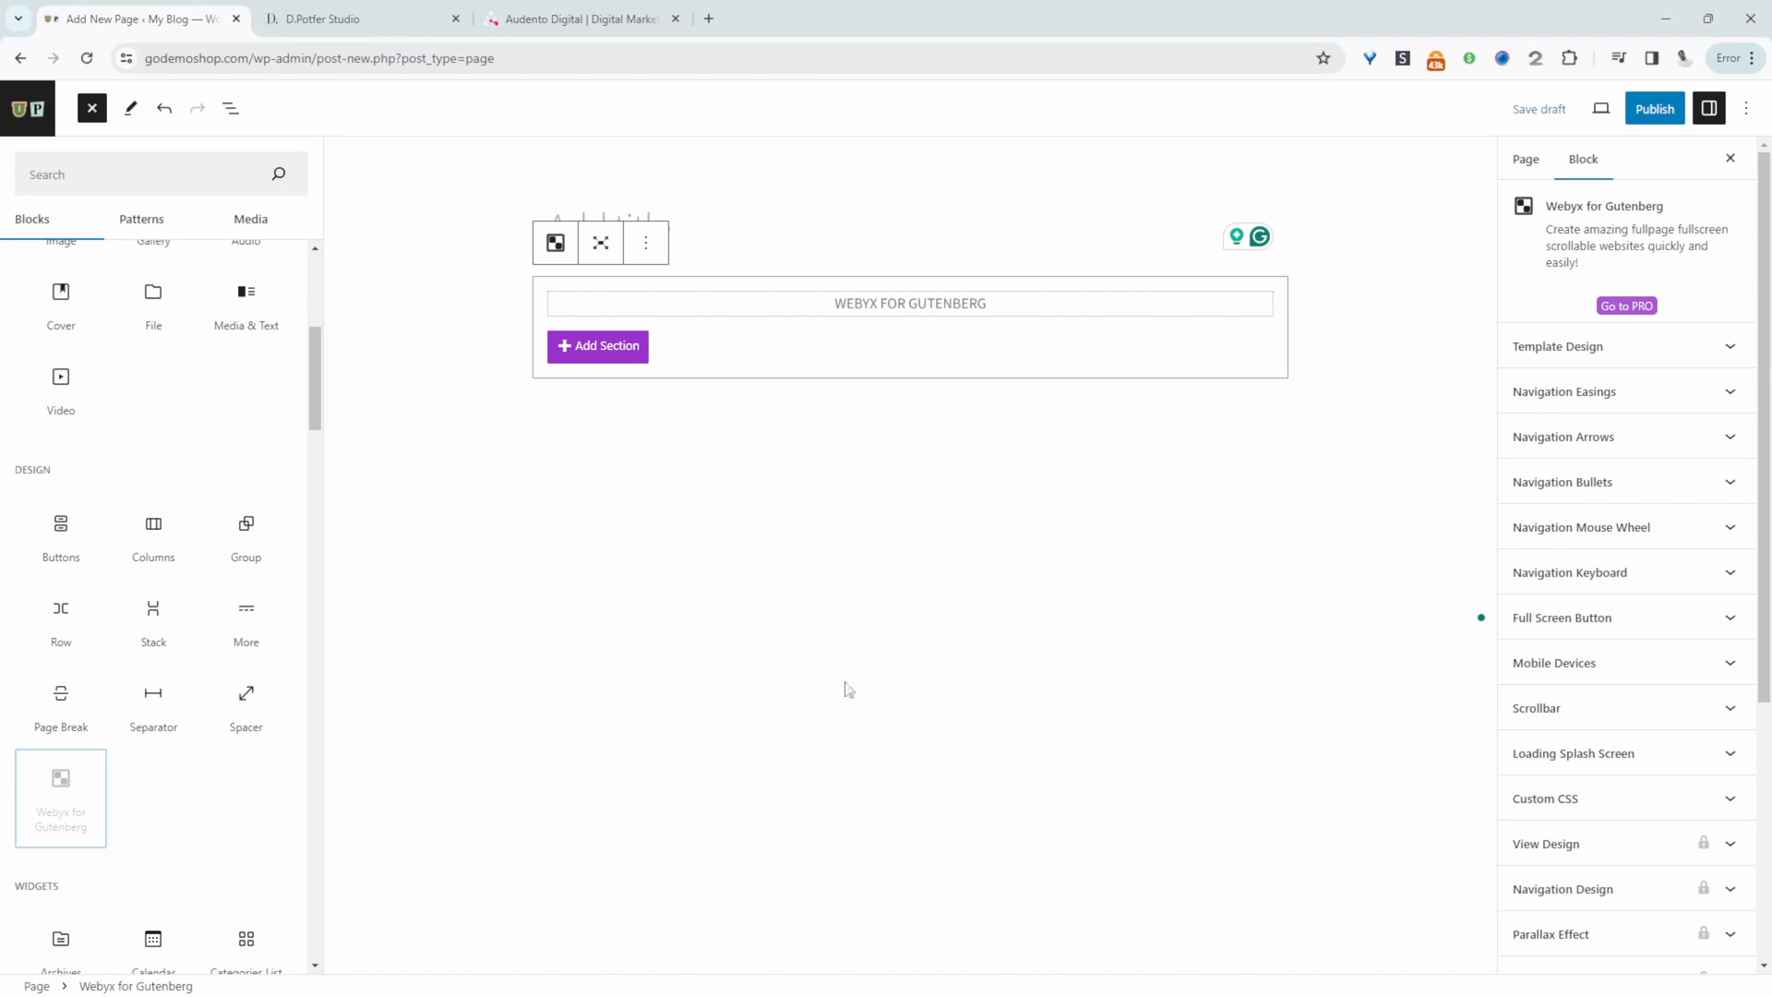
mouse_move(915, 664)
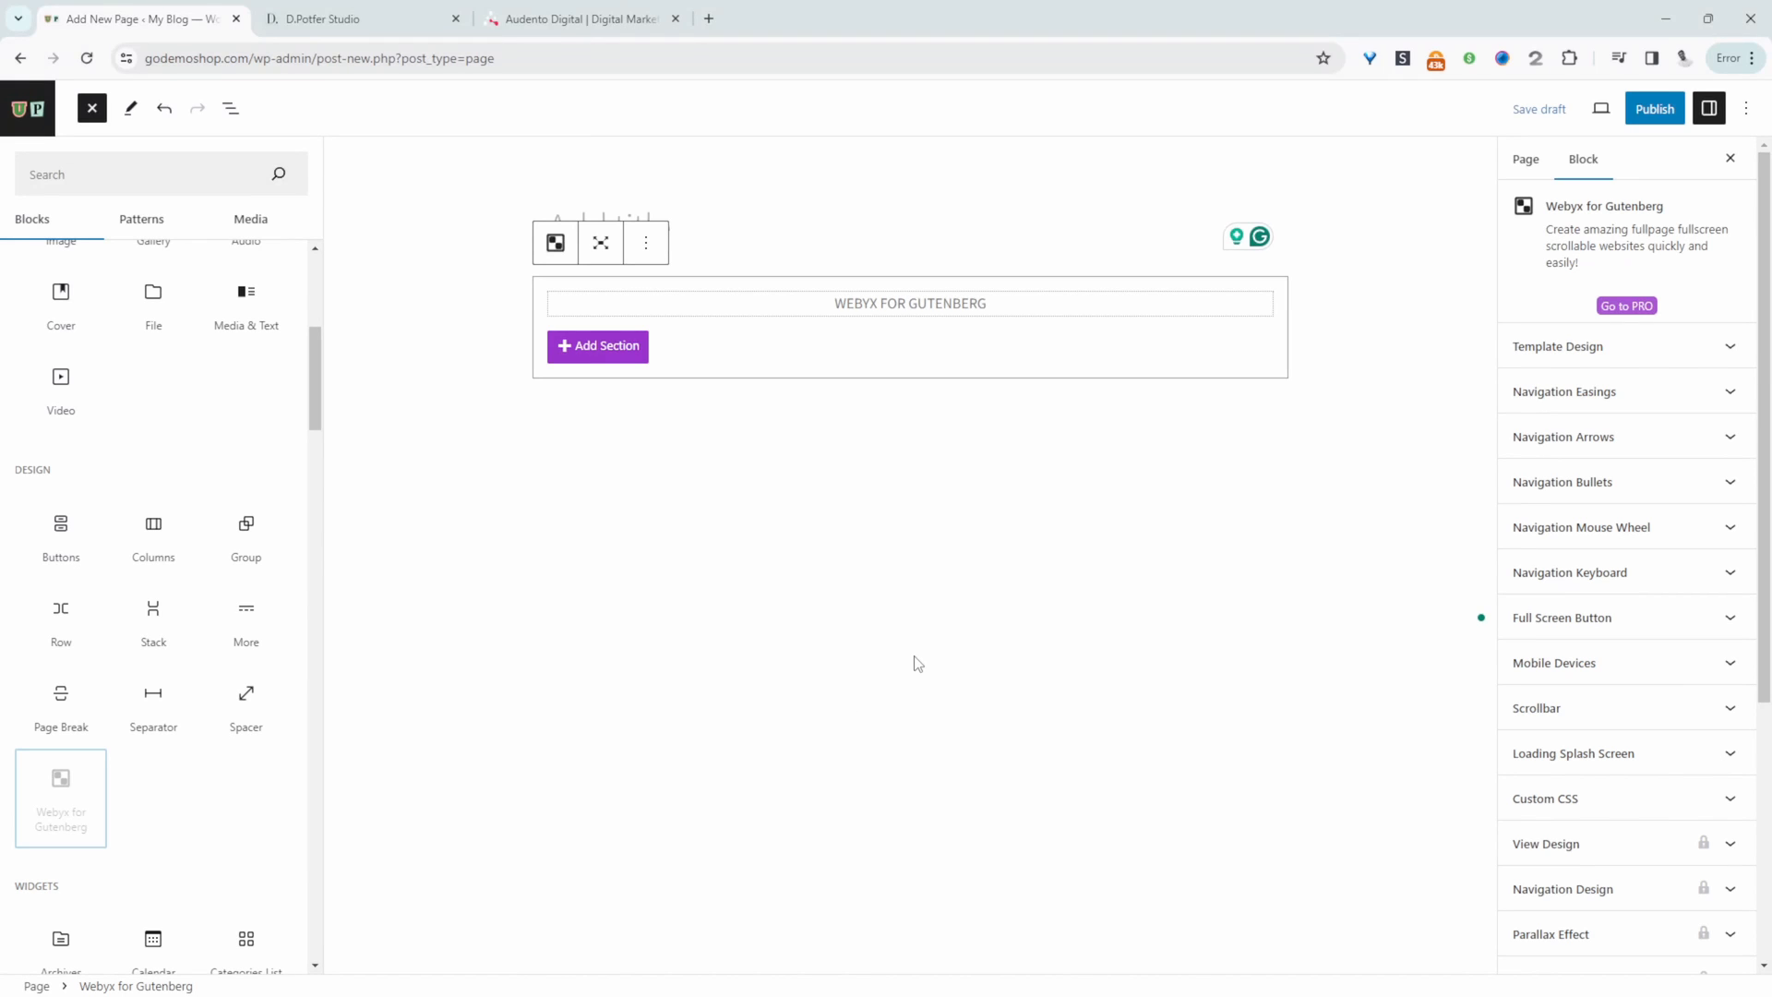
mouse_move(639, 353)
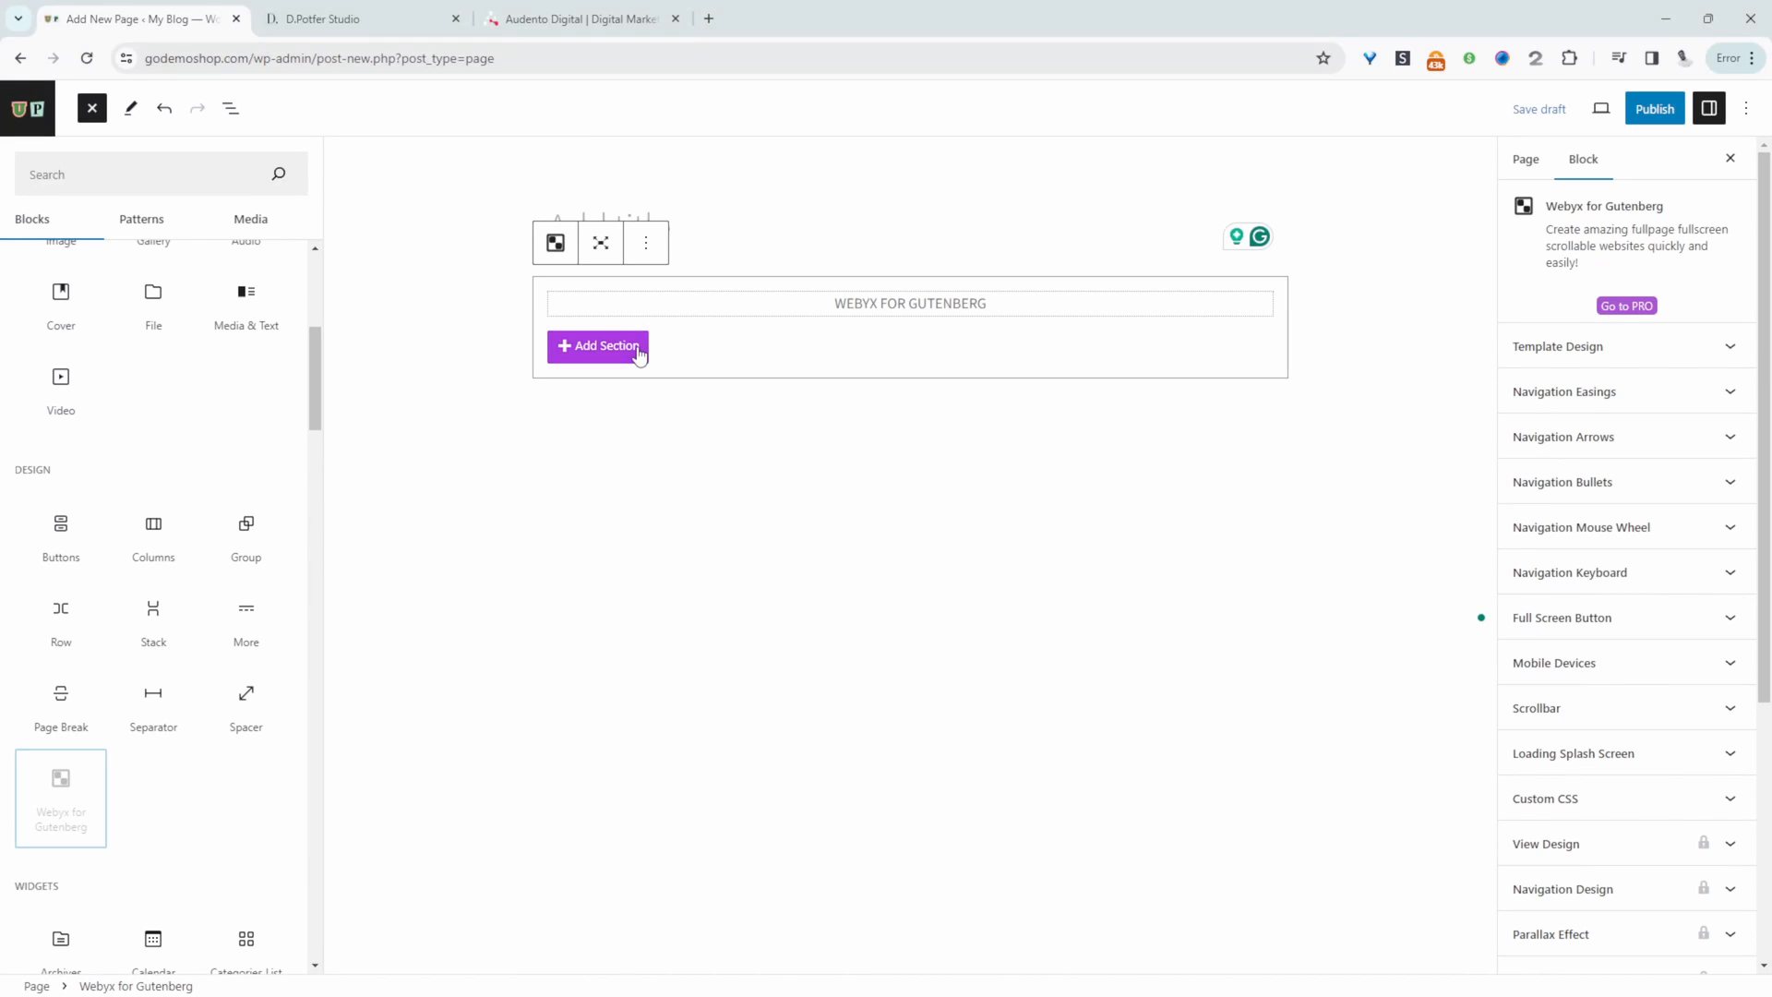
Add a Section and a Slide to the Webyx block, then browse block patterns
left_click(598, 346)
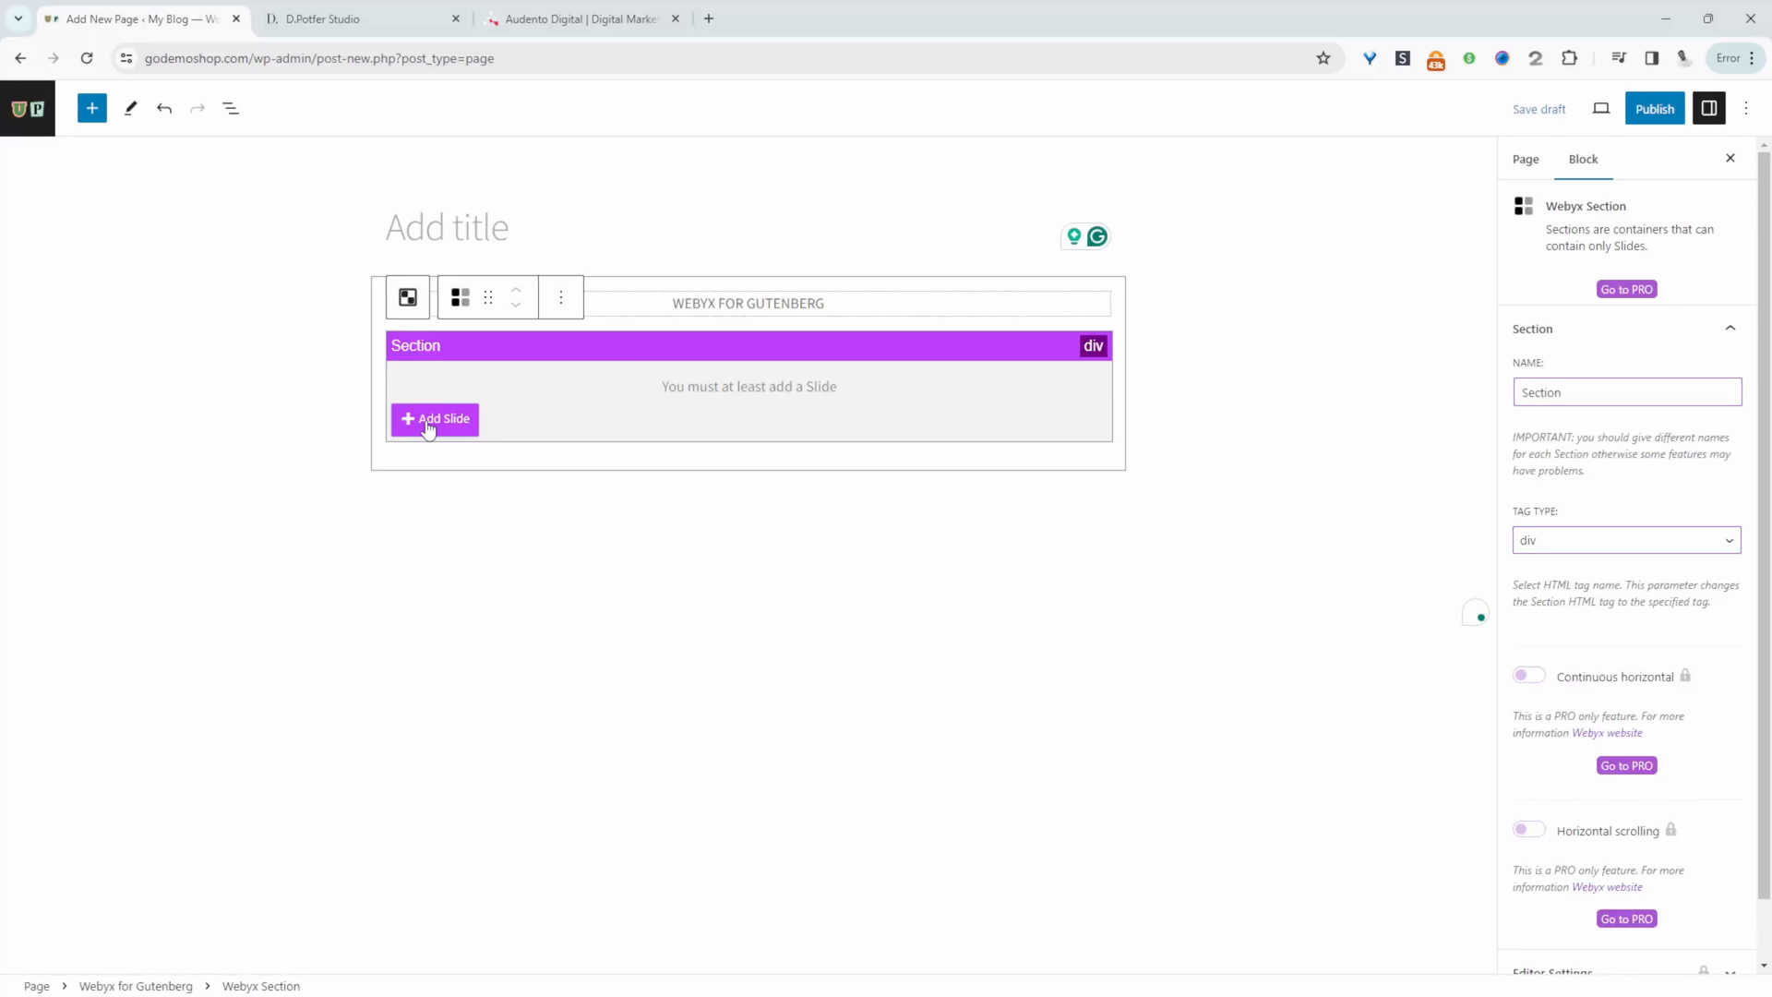
left_click(435, 418)
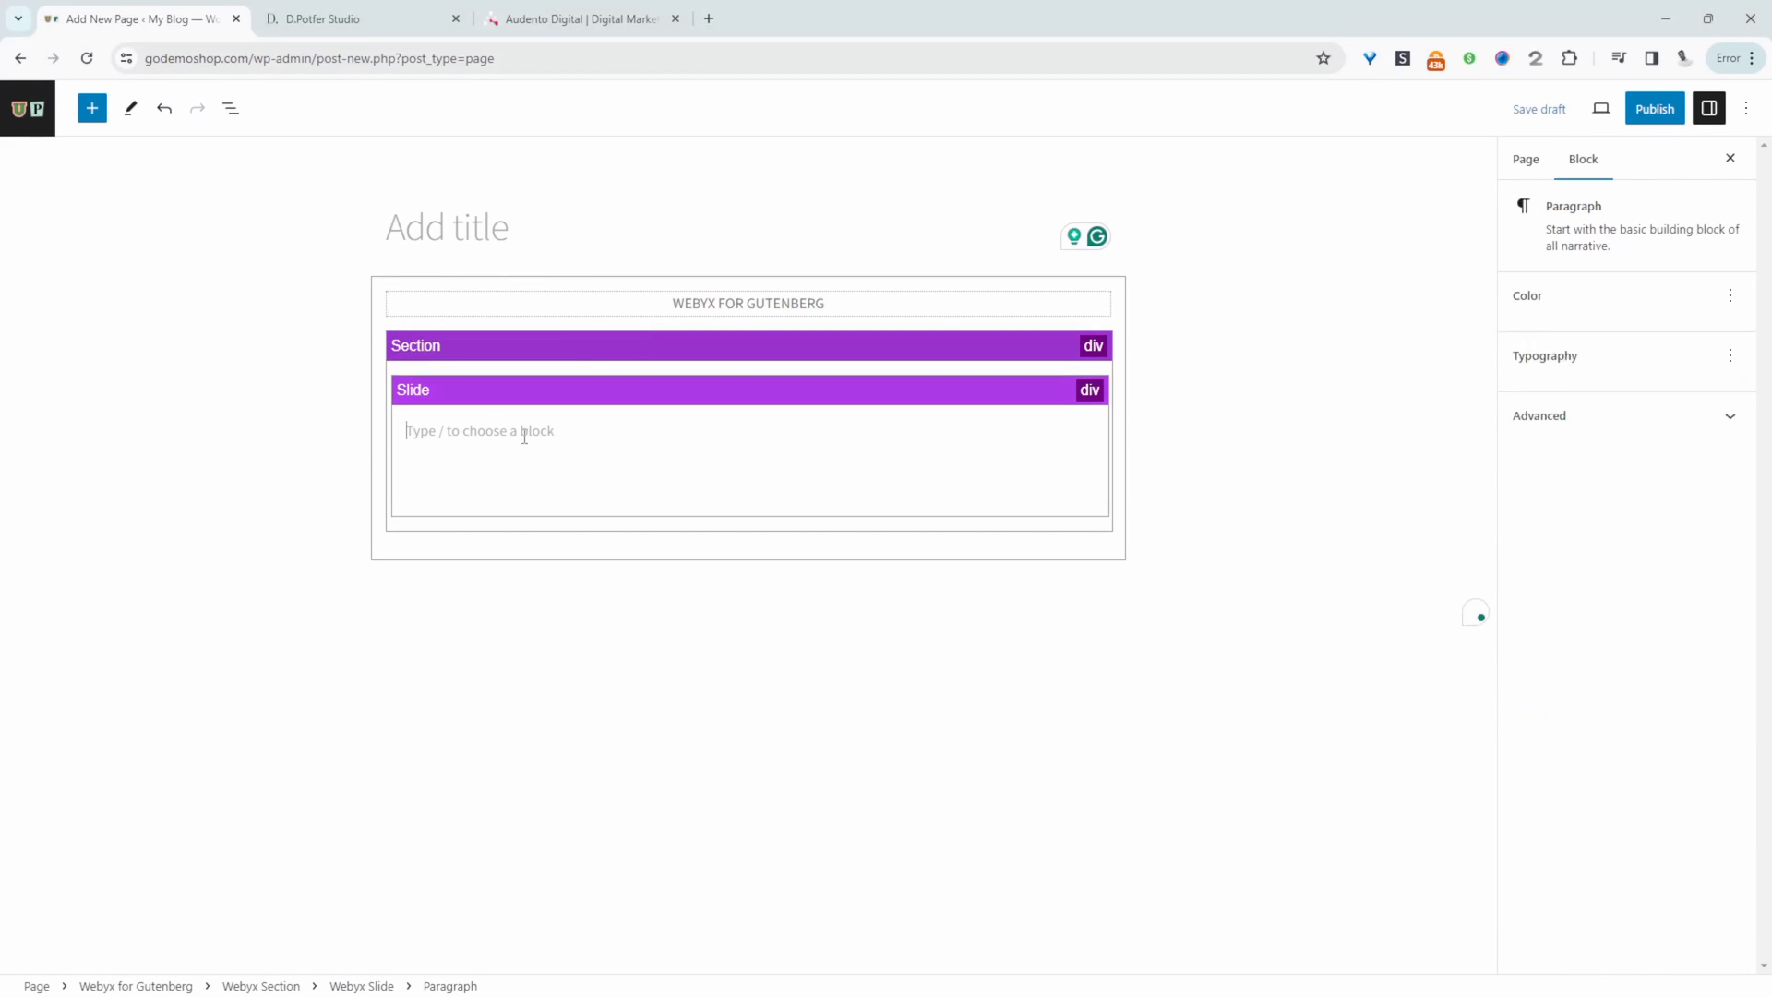
left_click(1082, 431)
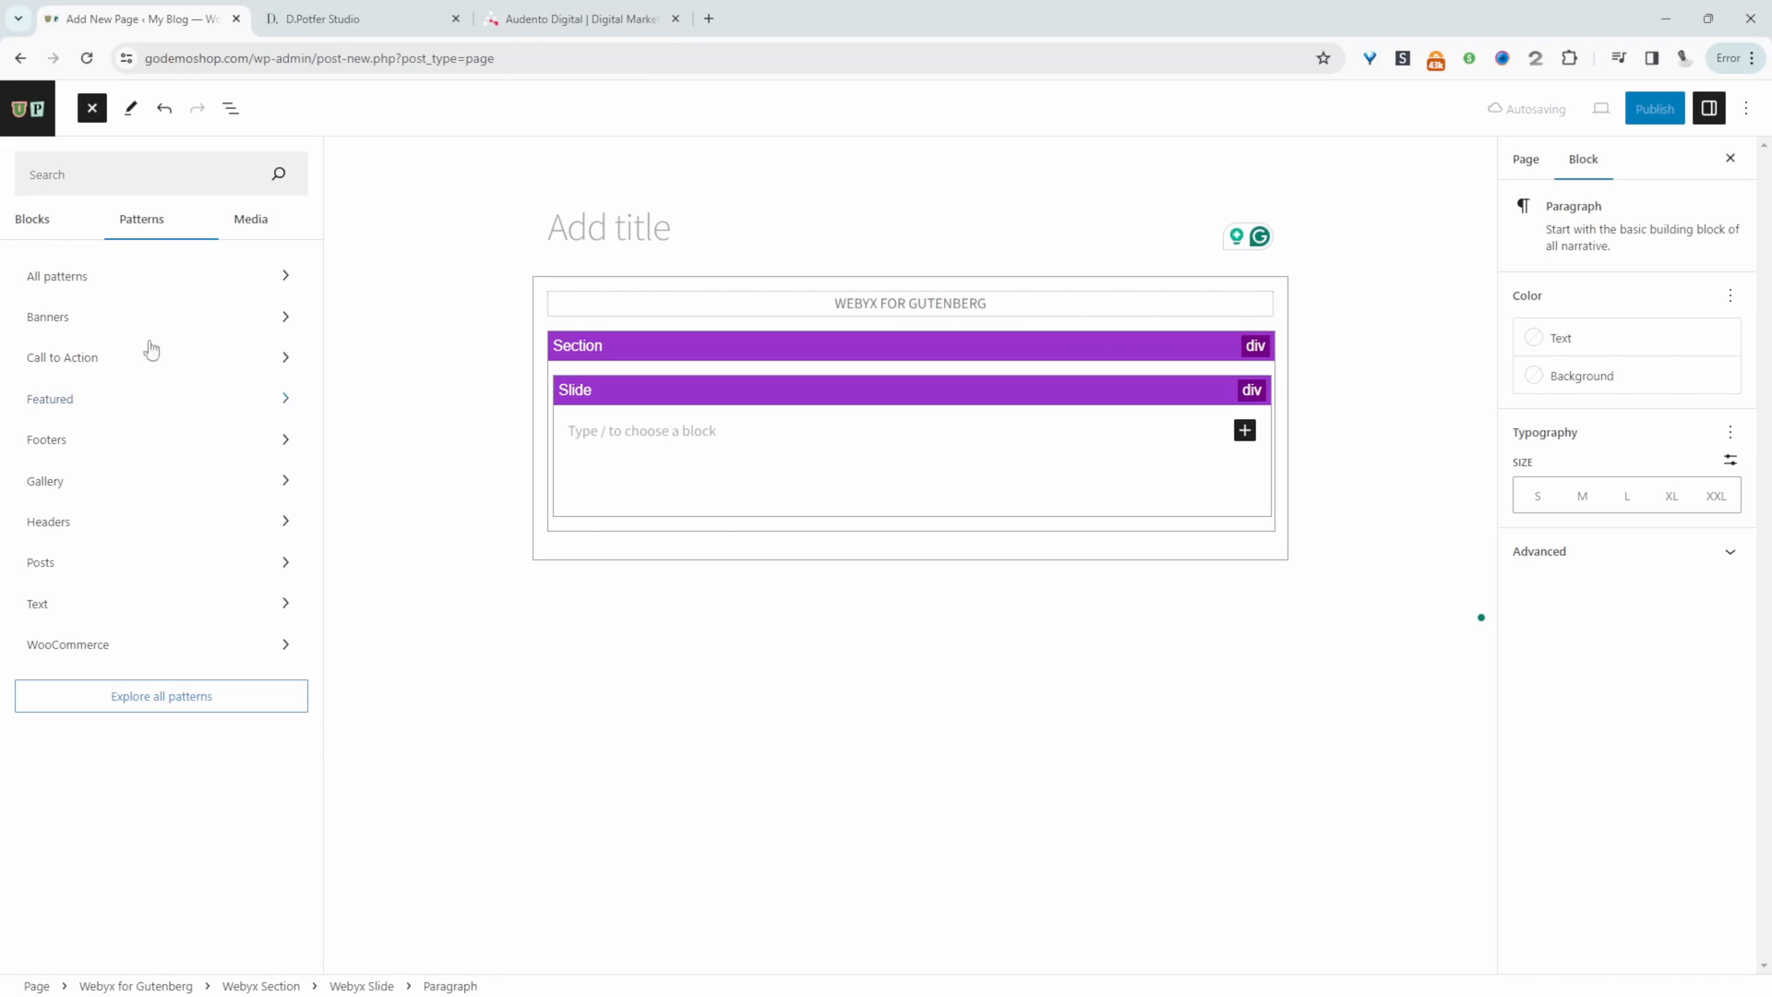
Insert the Featured 'Offset images with descriptions' pattern into the first slide
left_click(50, 398)
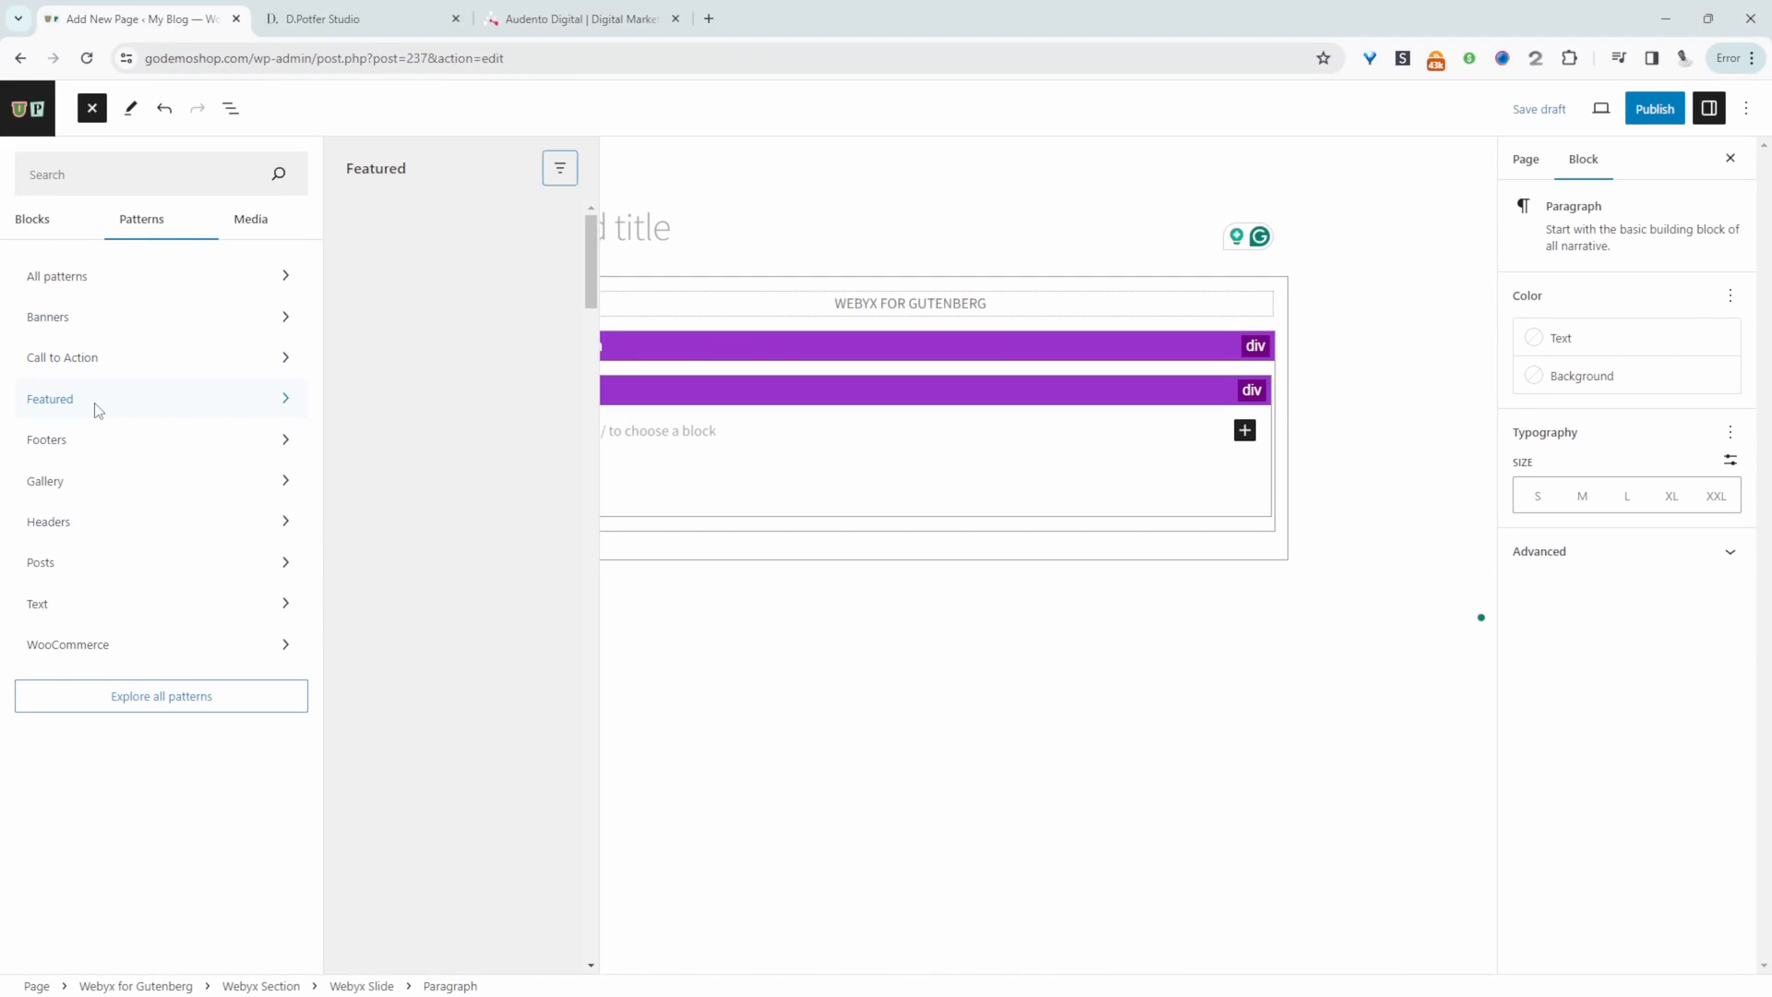
left_click(50, 399)
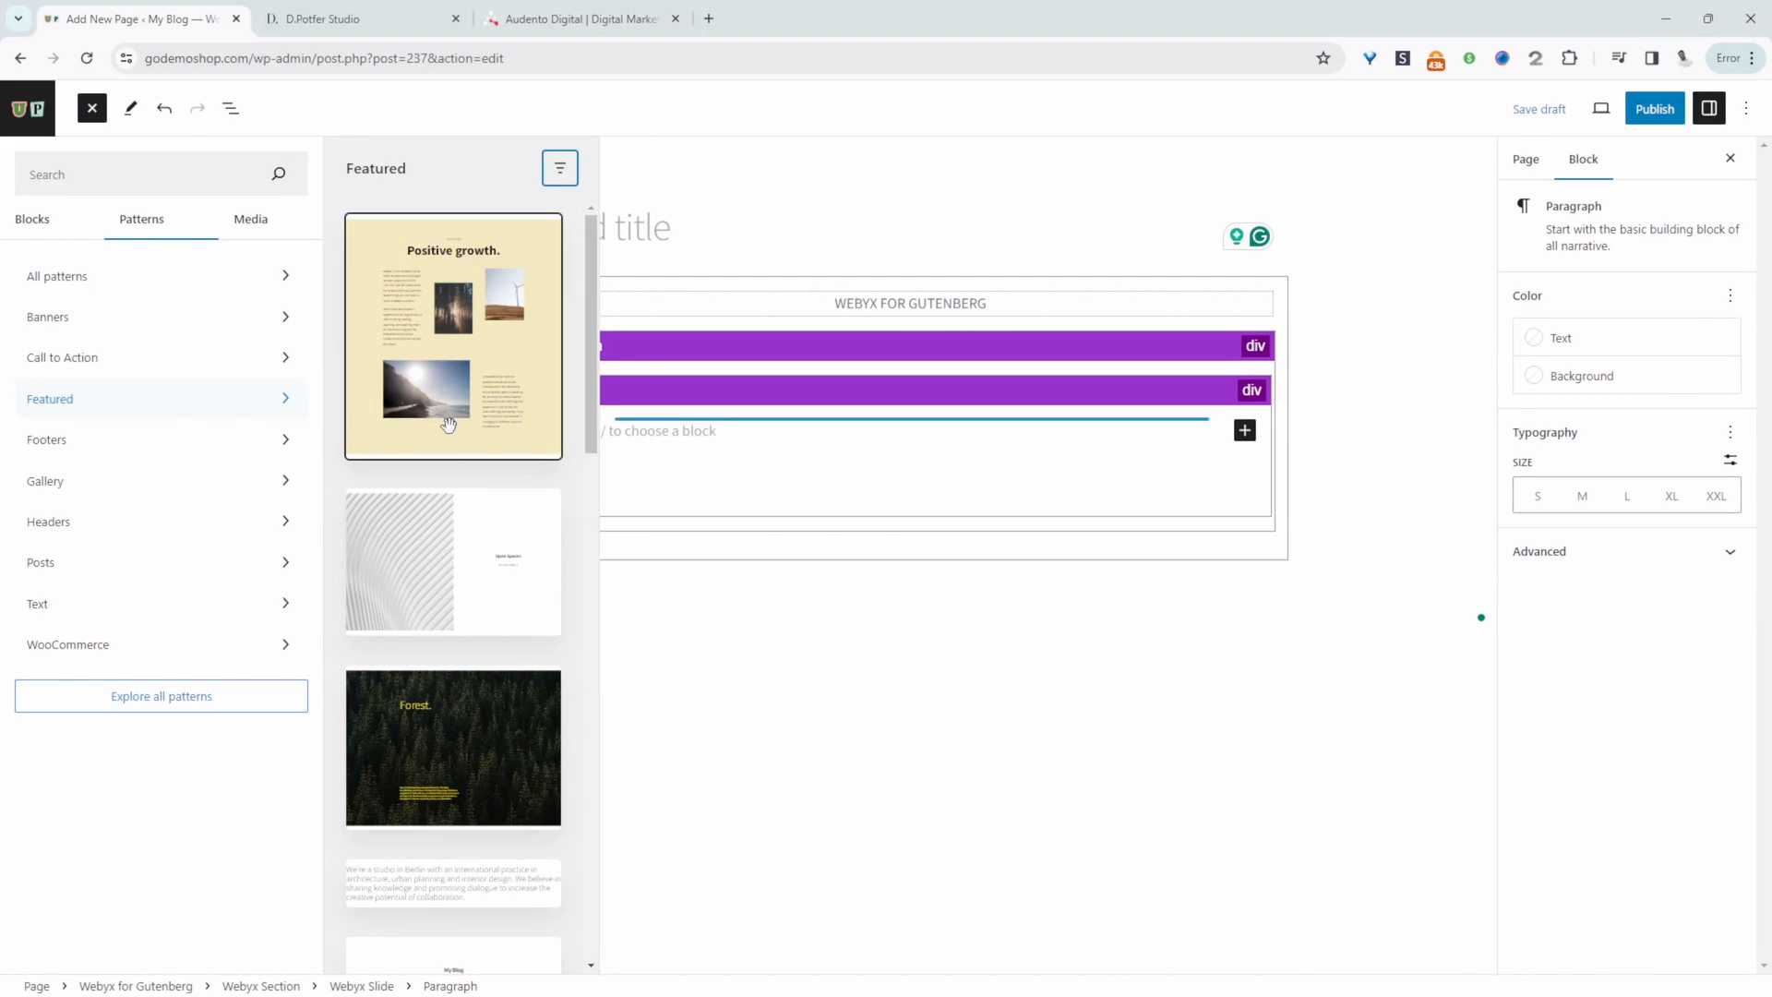
scroll("down", 3)
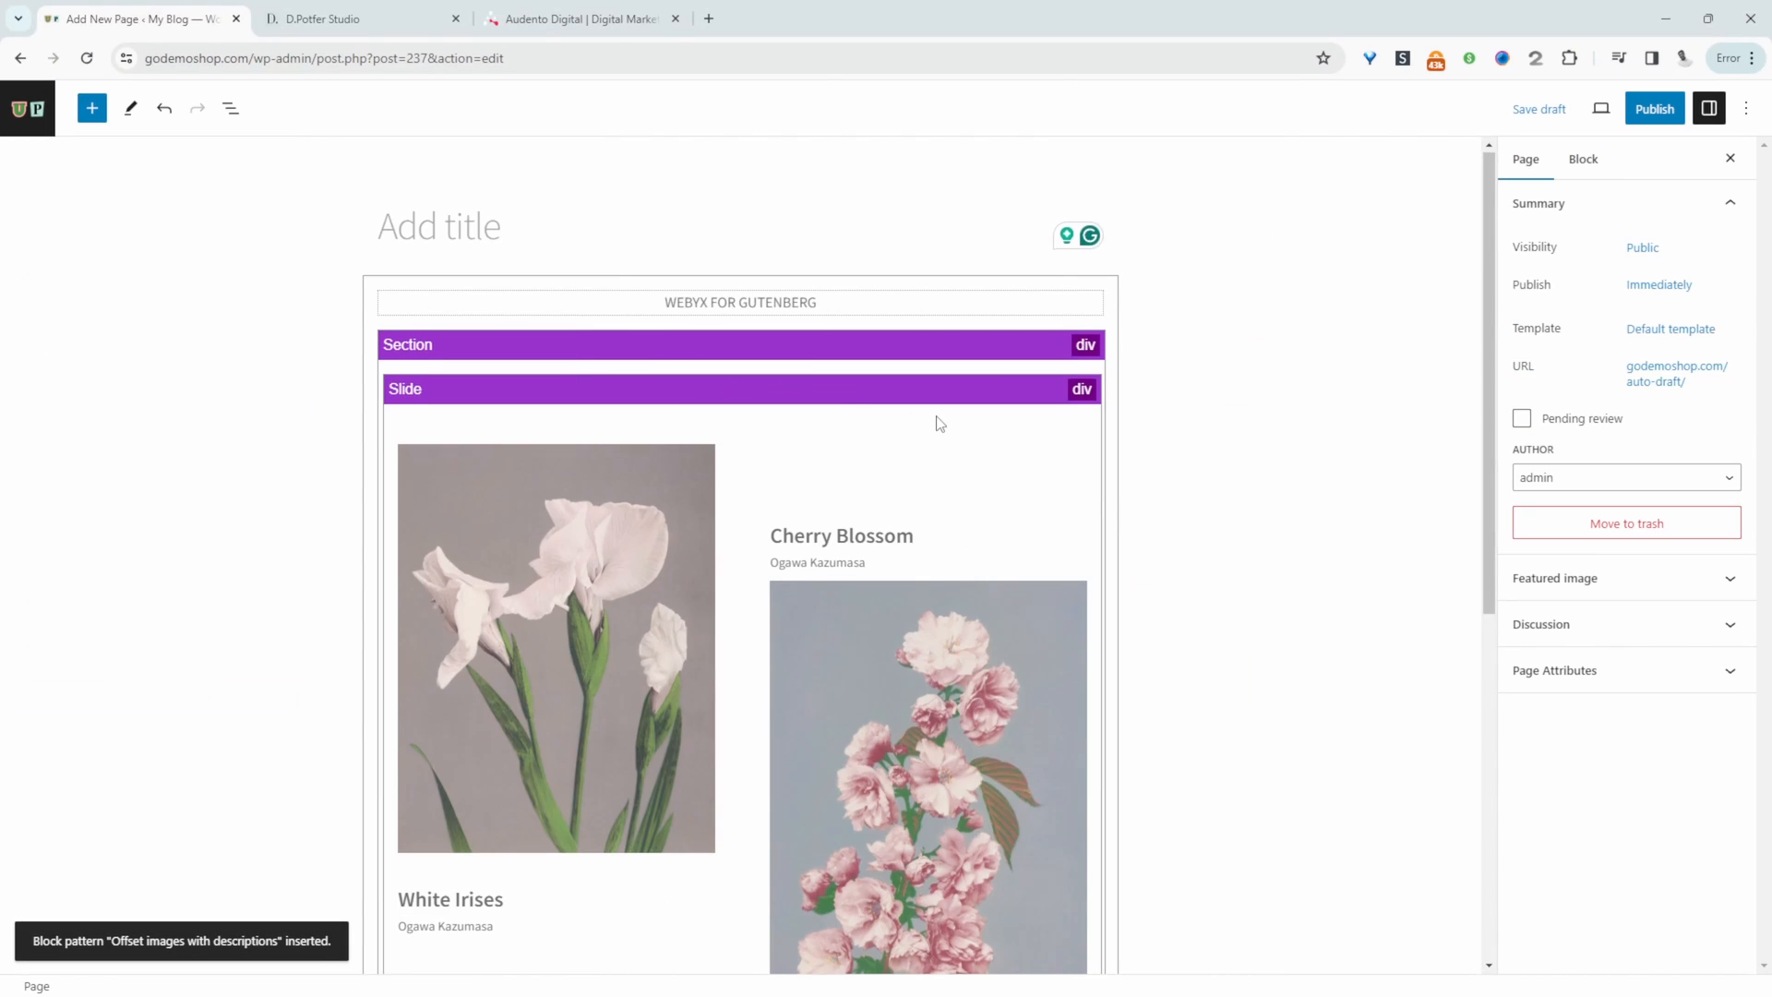
Duplicate the flower slide from List View and select a column in the copy
left_click(231, 107)
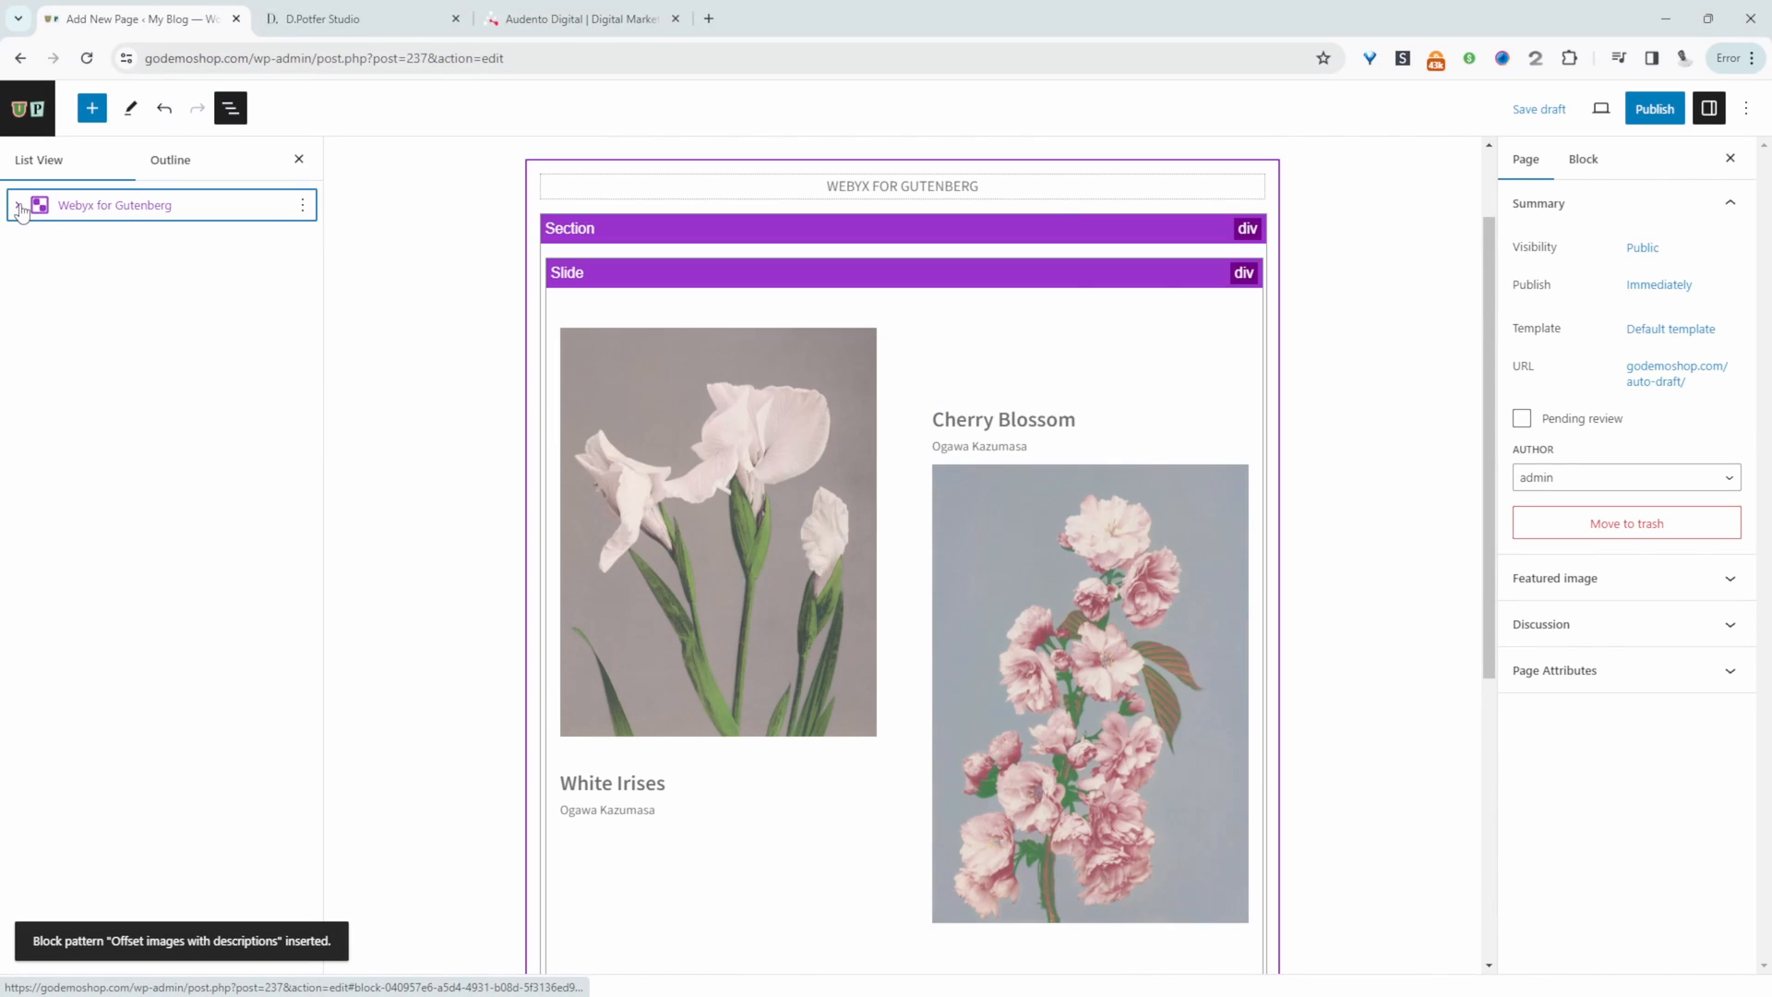
left_click(17, 205)
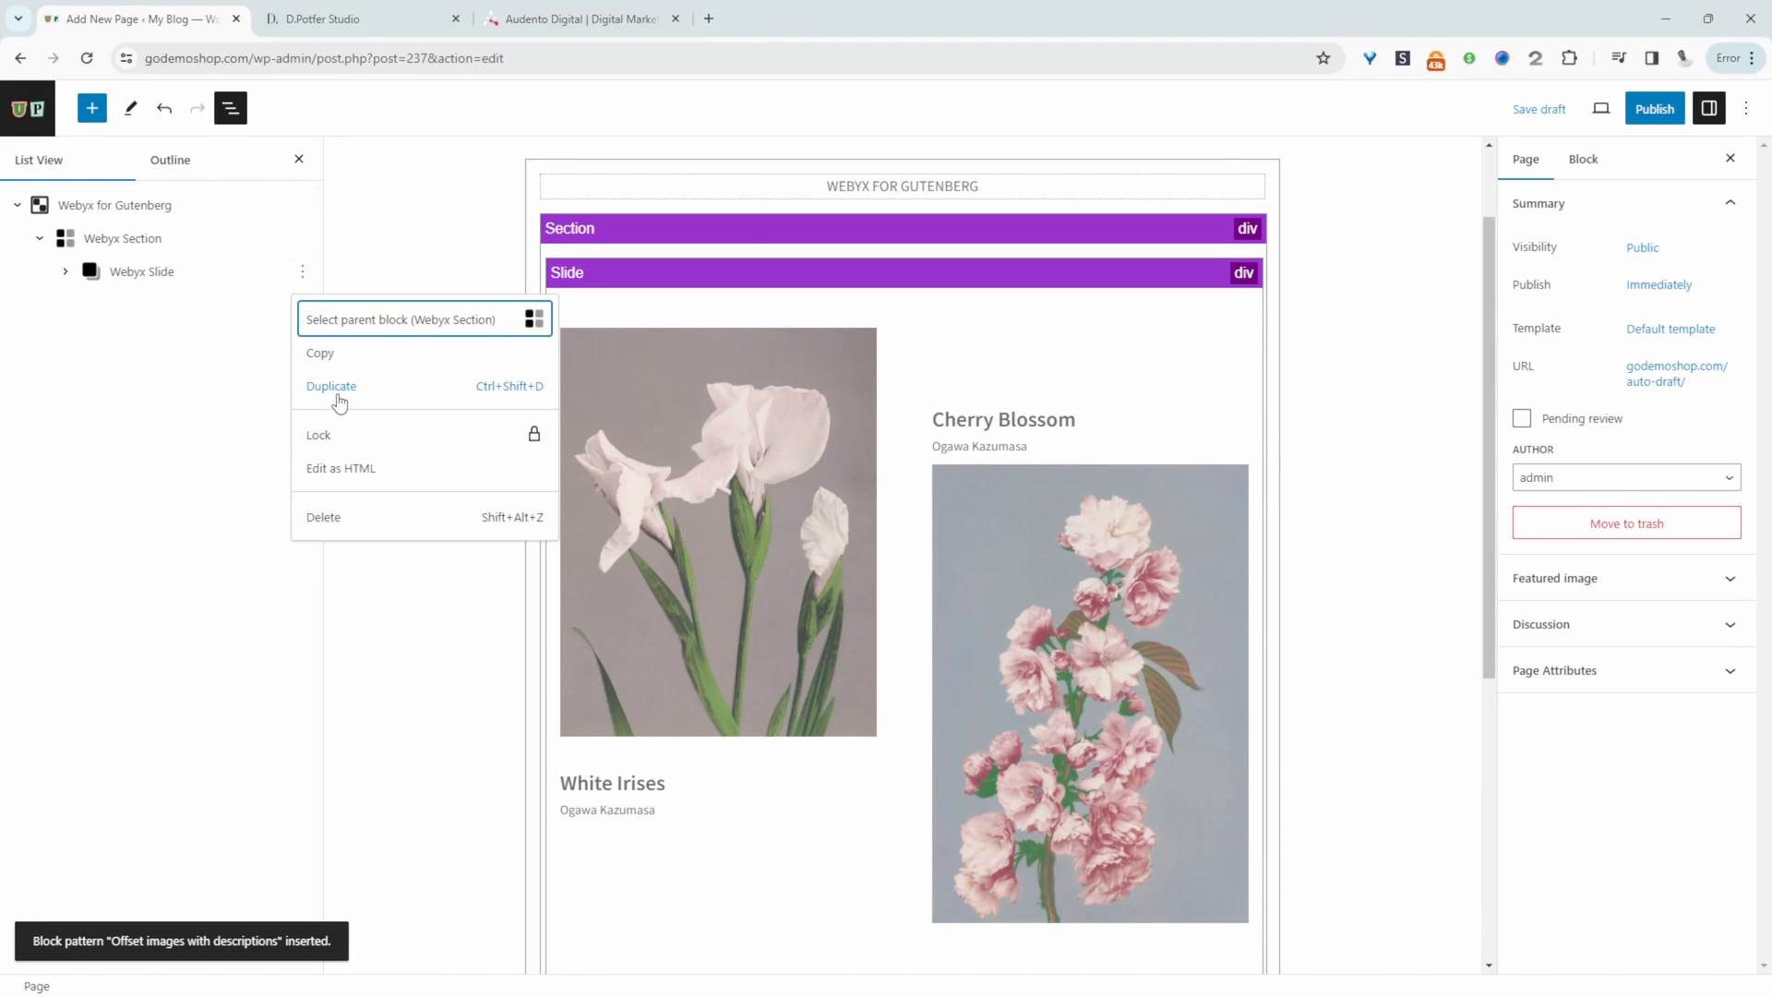
left_click(331, 386)
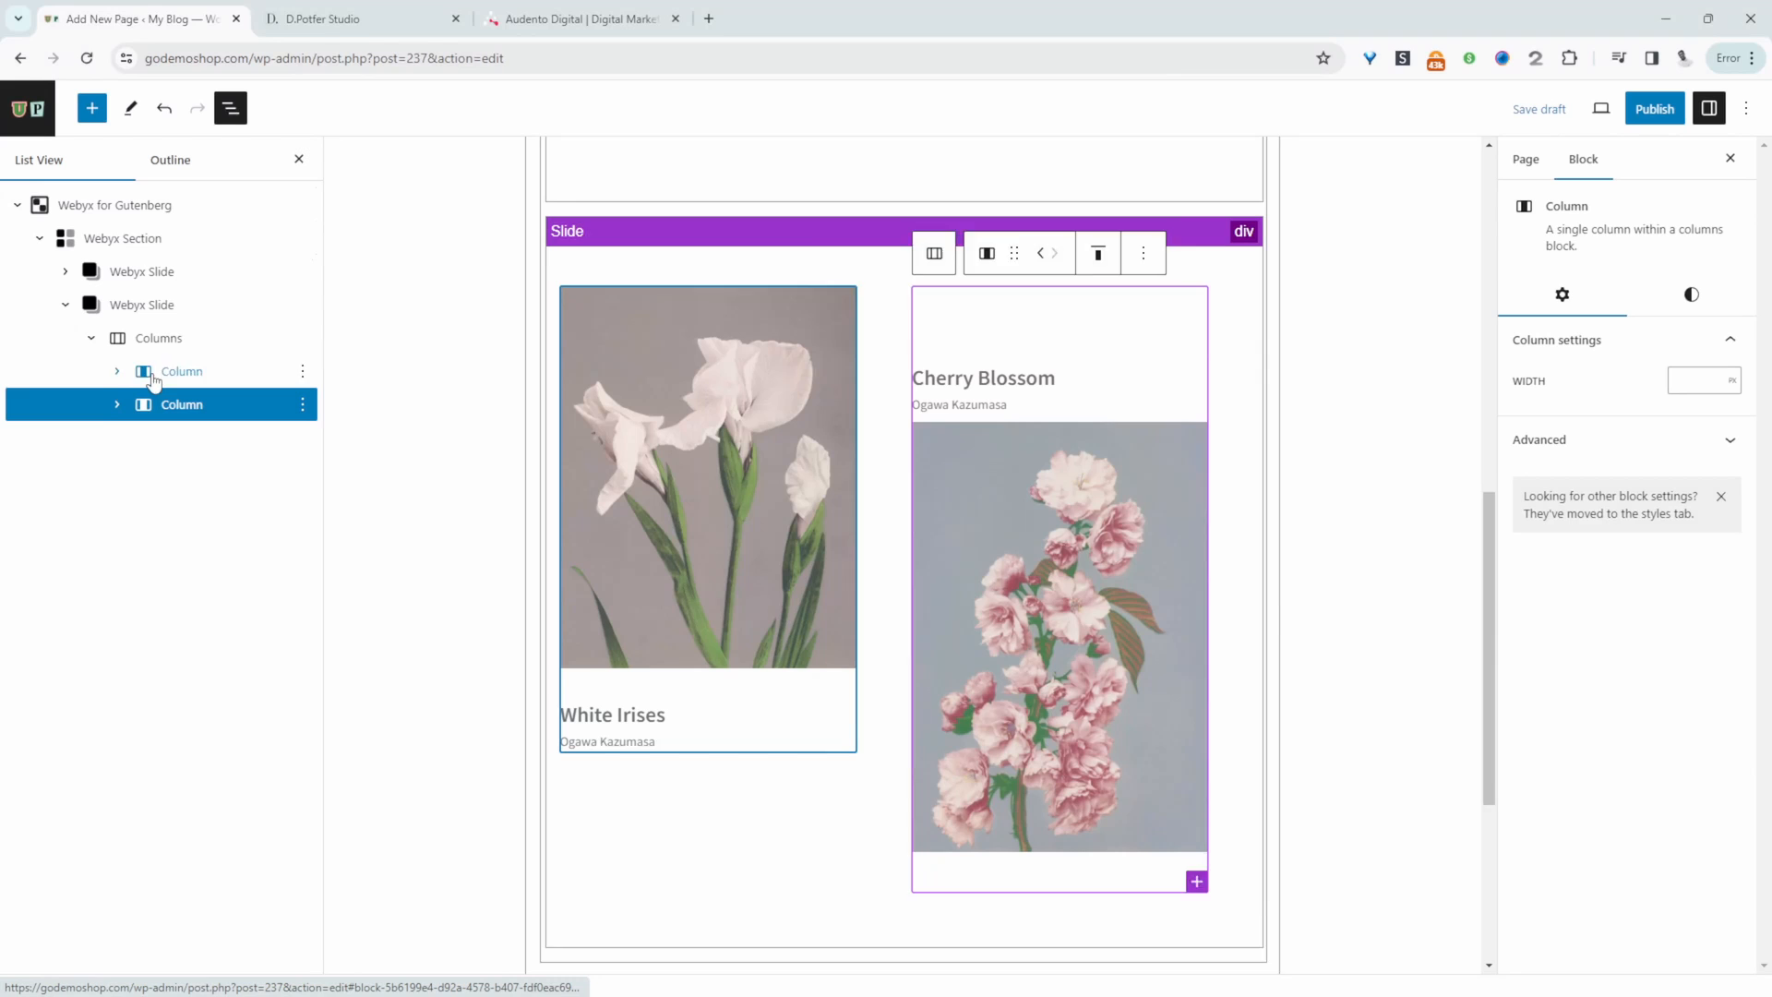
left_click(157, 337)
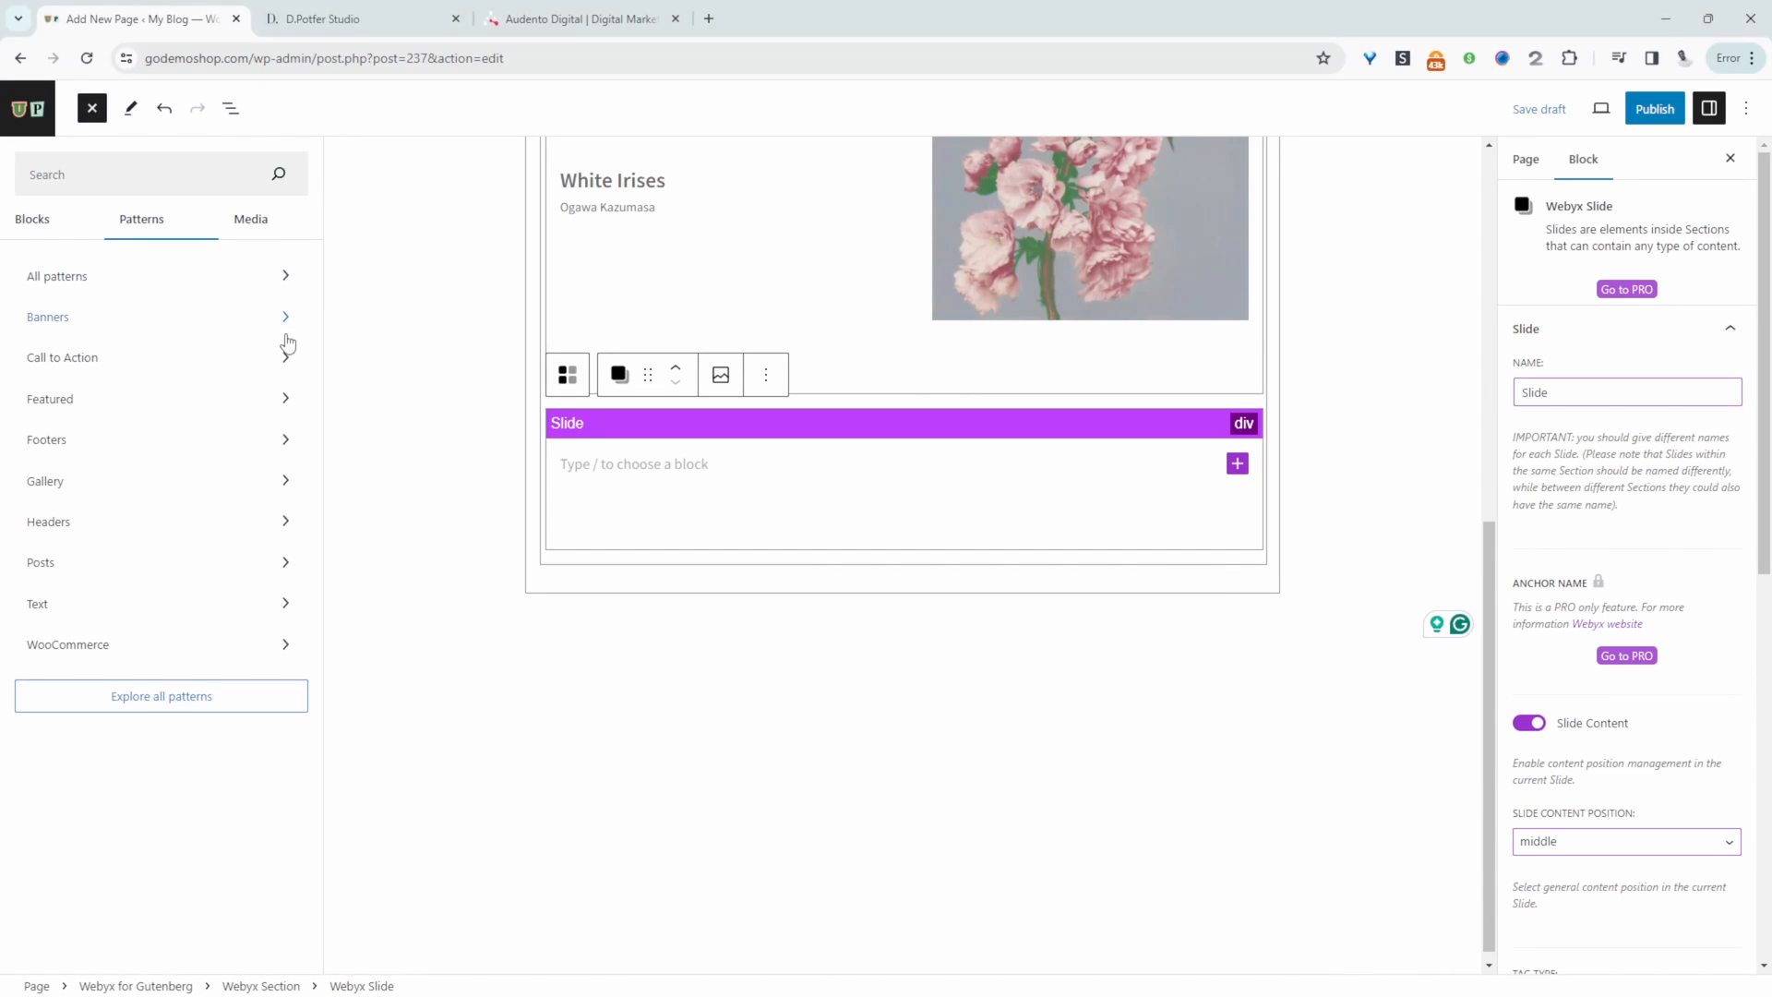
Insert the Gallery 'Two images side by side' pattern into the second slide
left_click(45, 479)
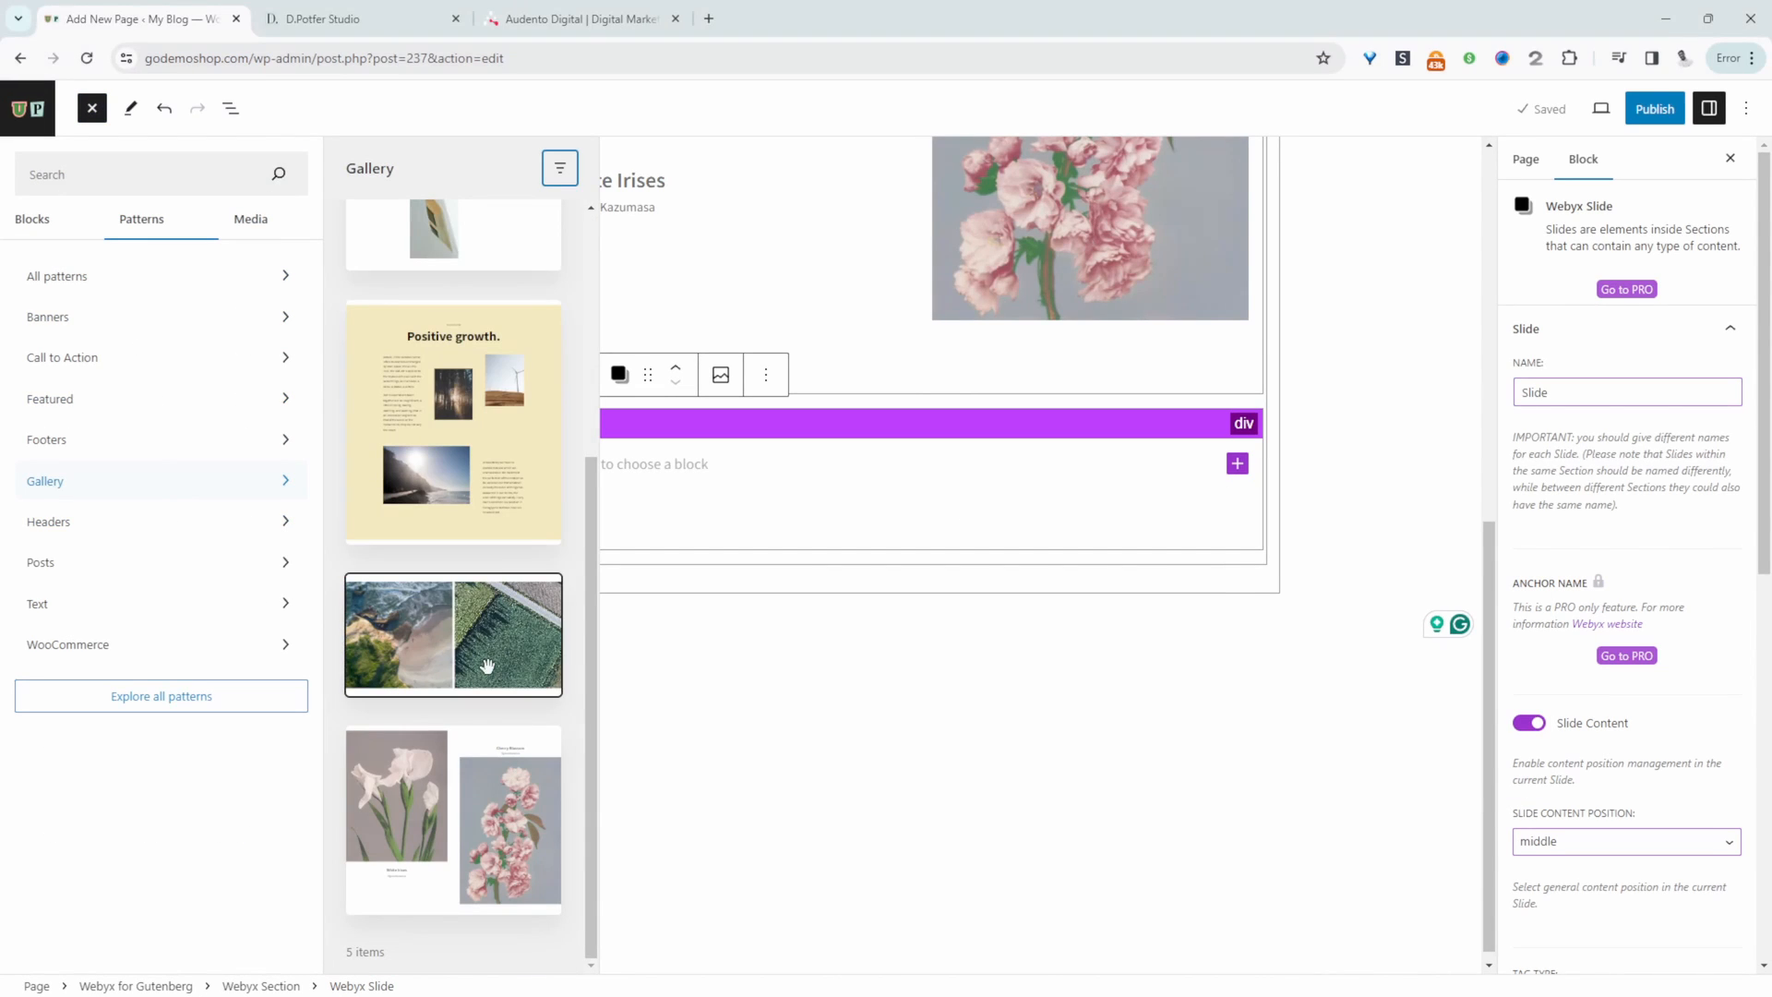
left_click(453, 633)
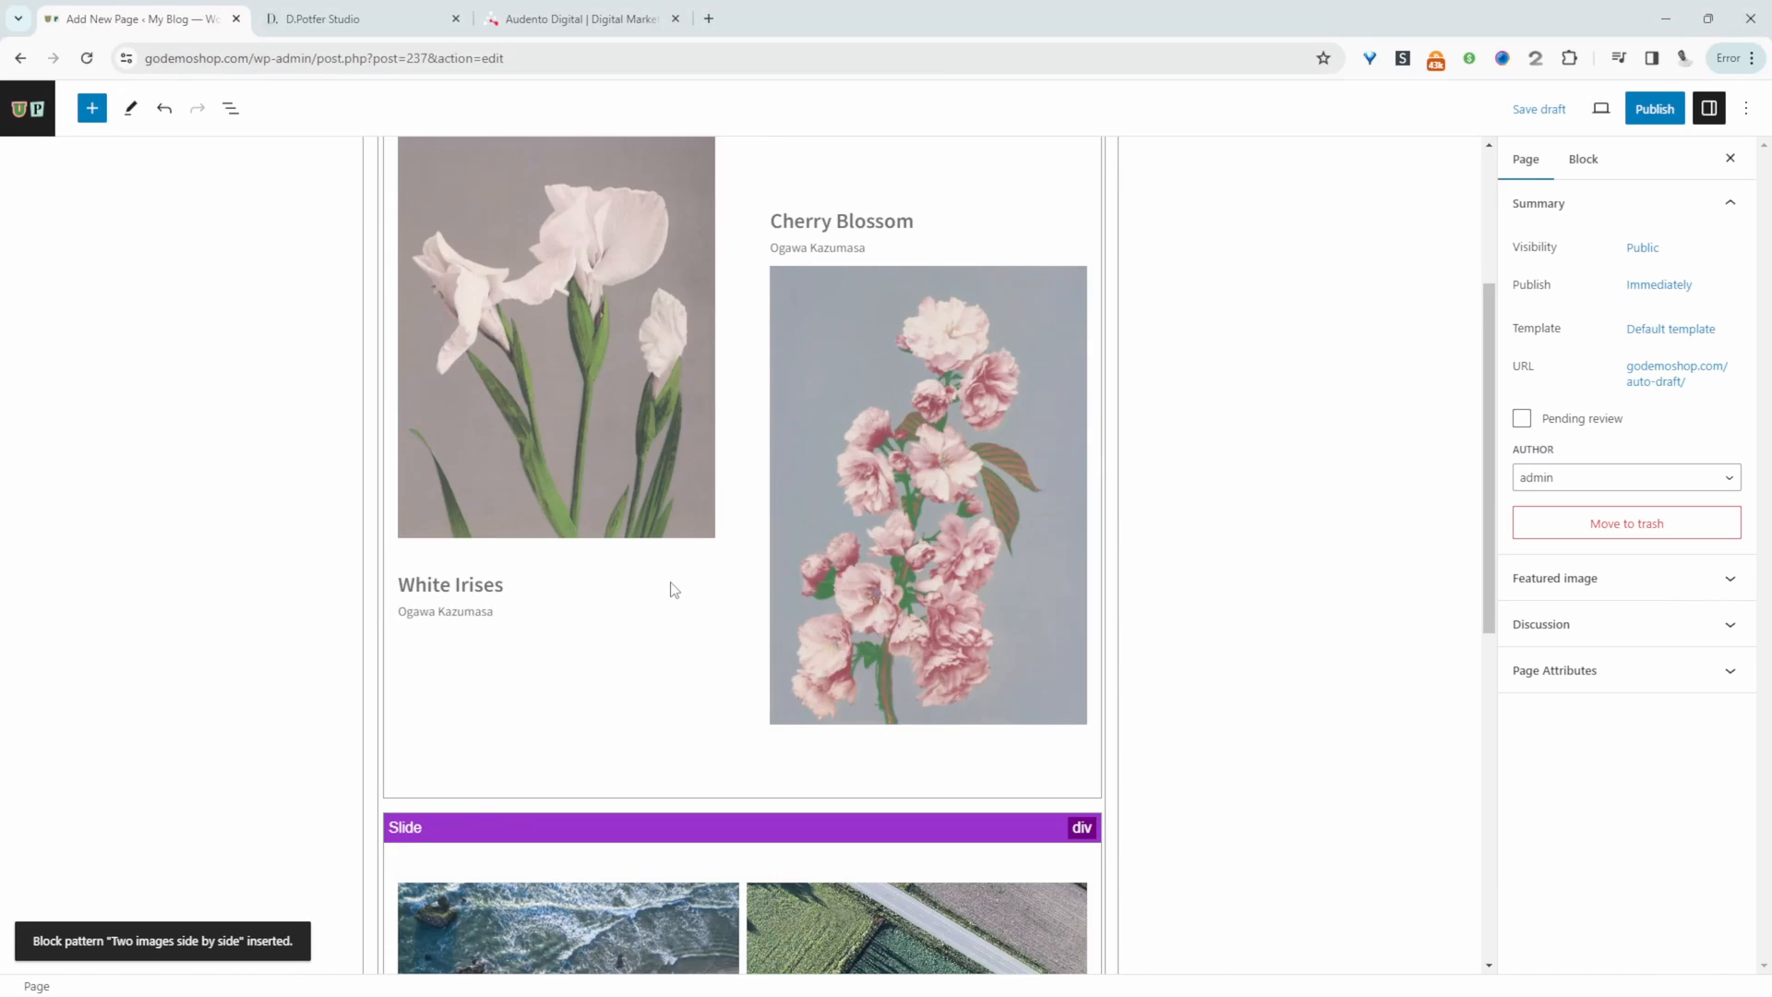
scroll("up", 3)
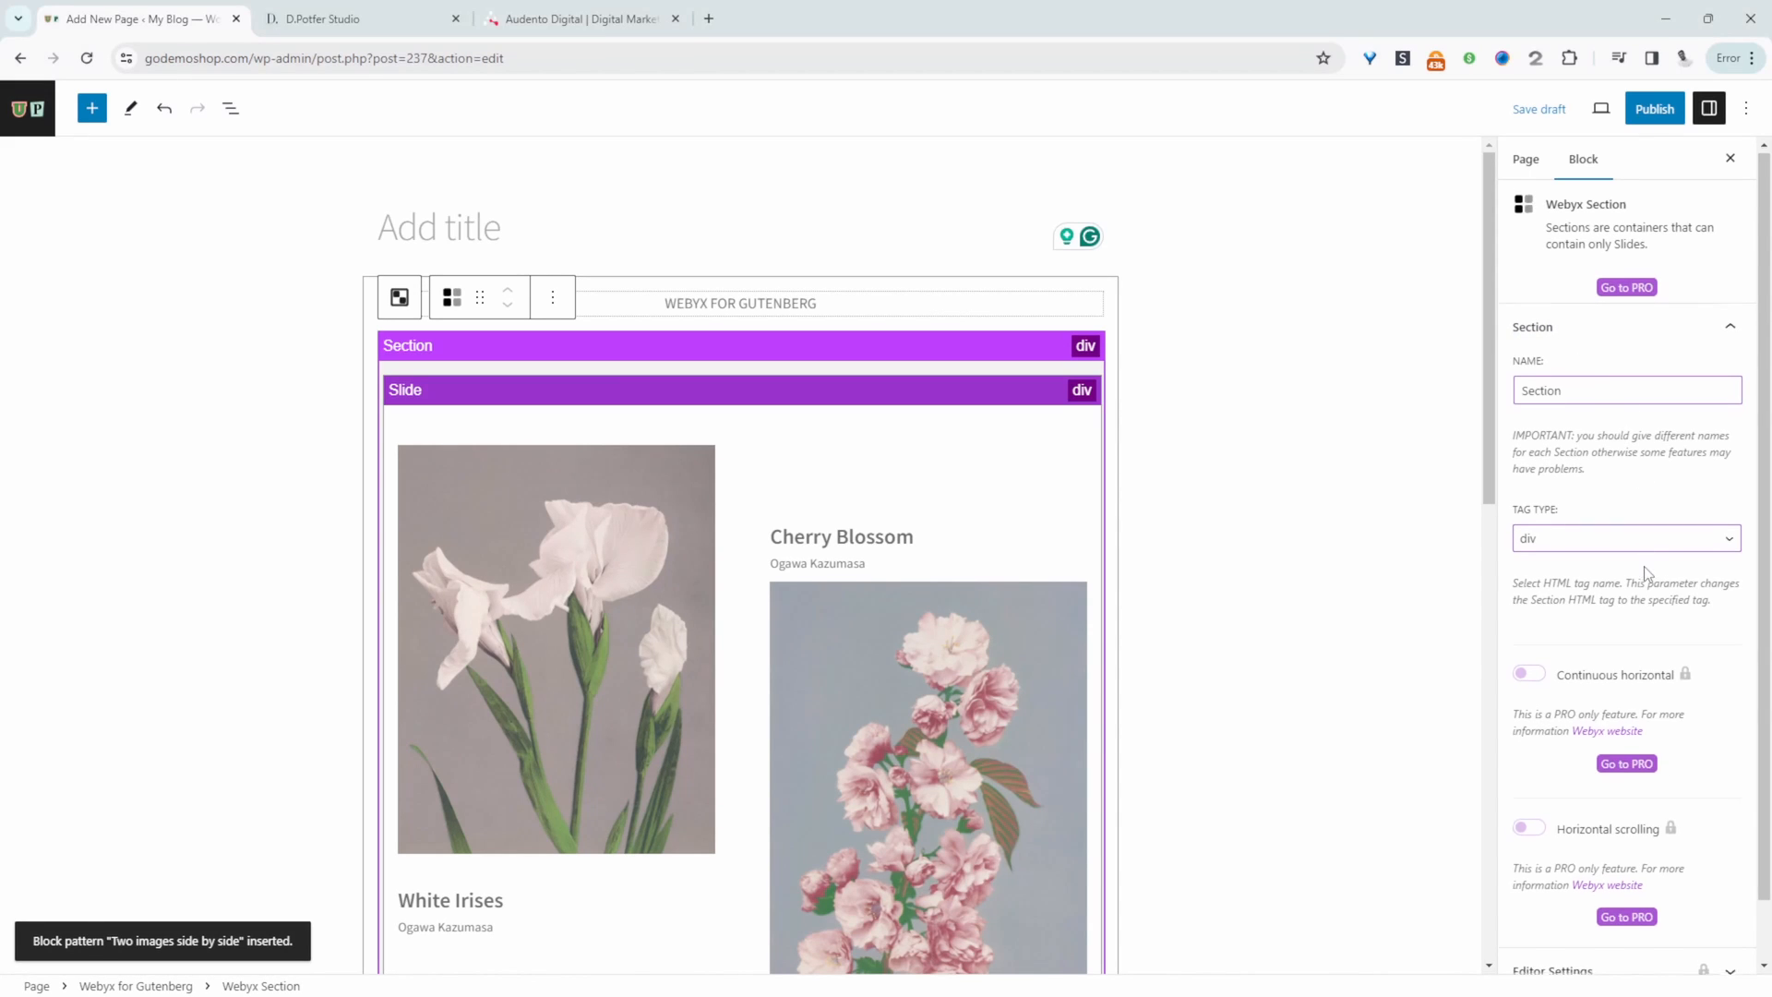
Set the page template to webyx in the Page settings
scroll("down", 3)
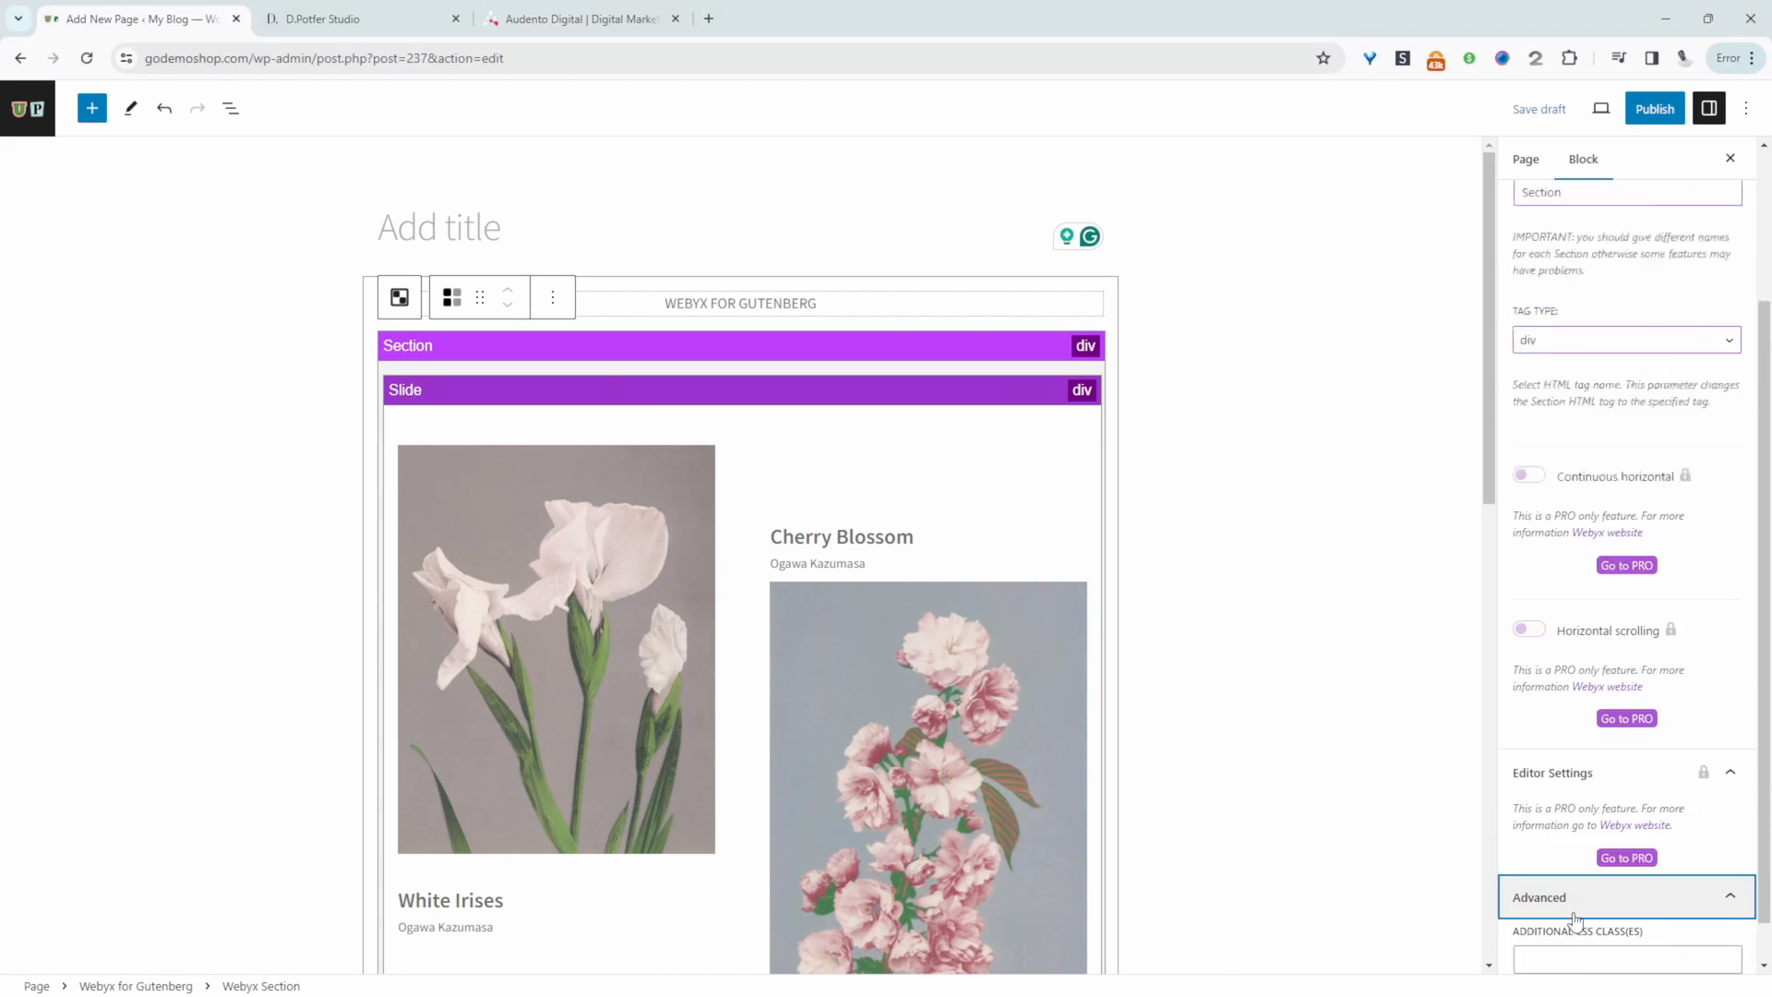
left_click(1524, 157)
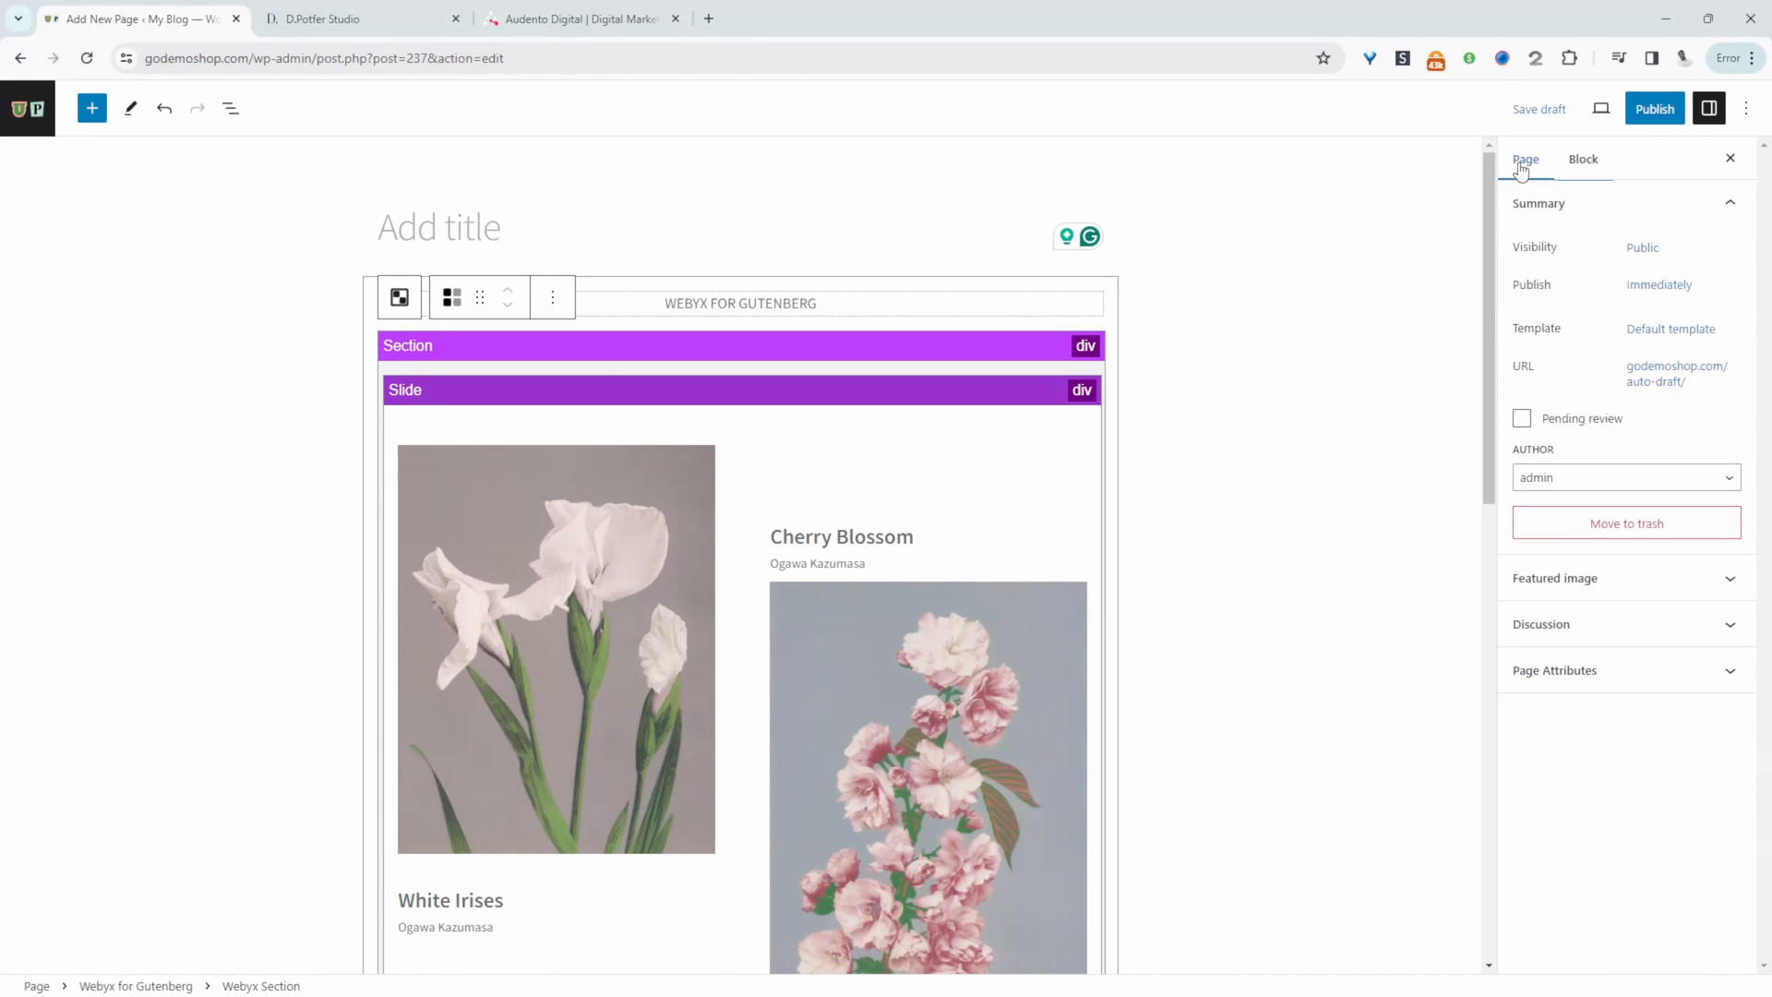
mouse_move(1671, 329)
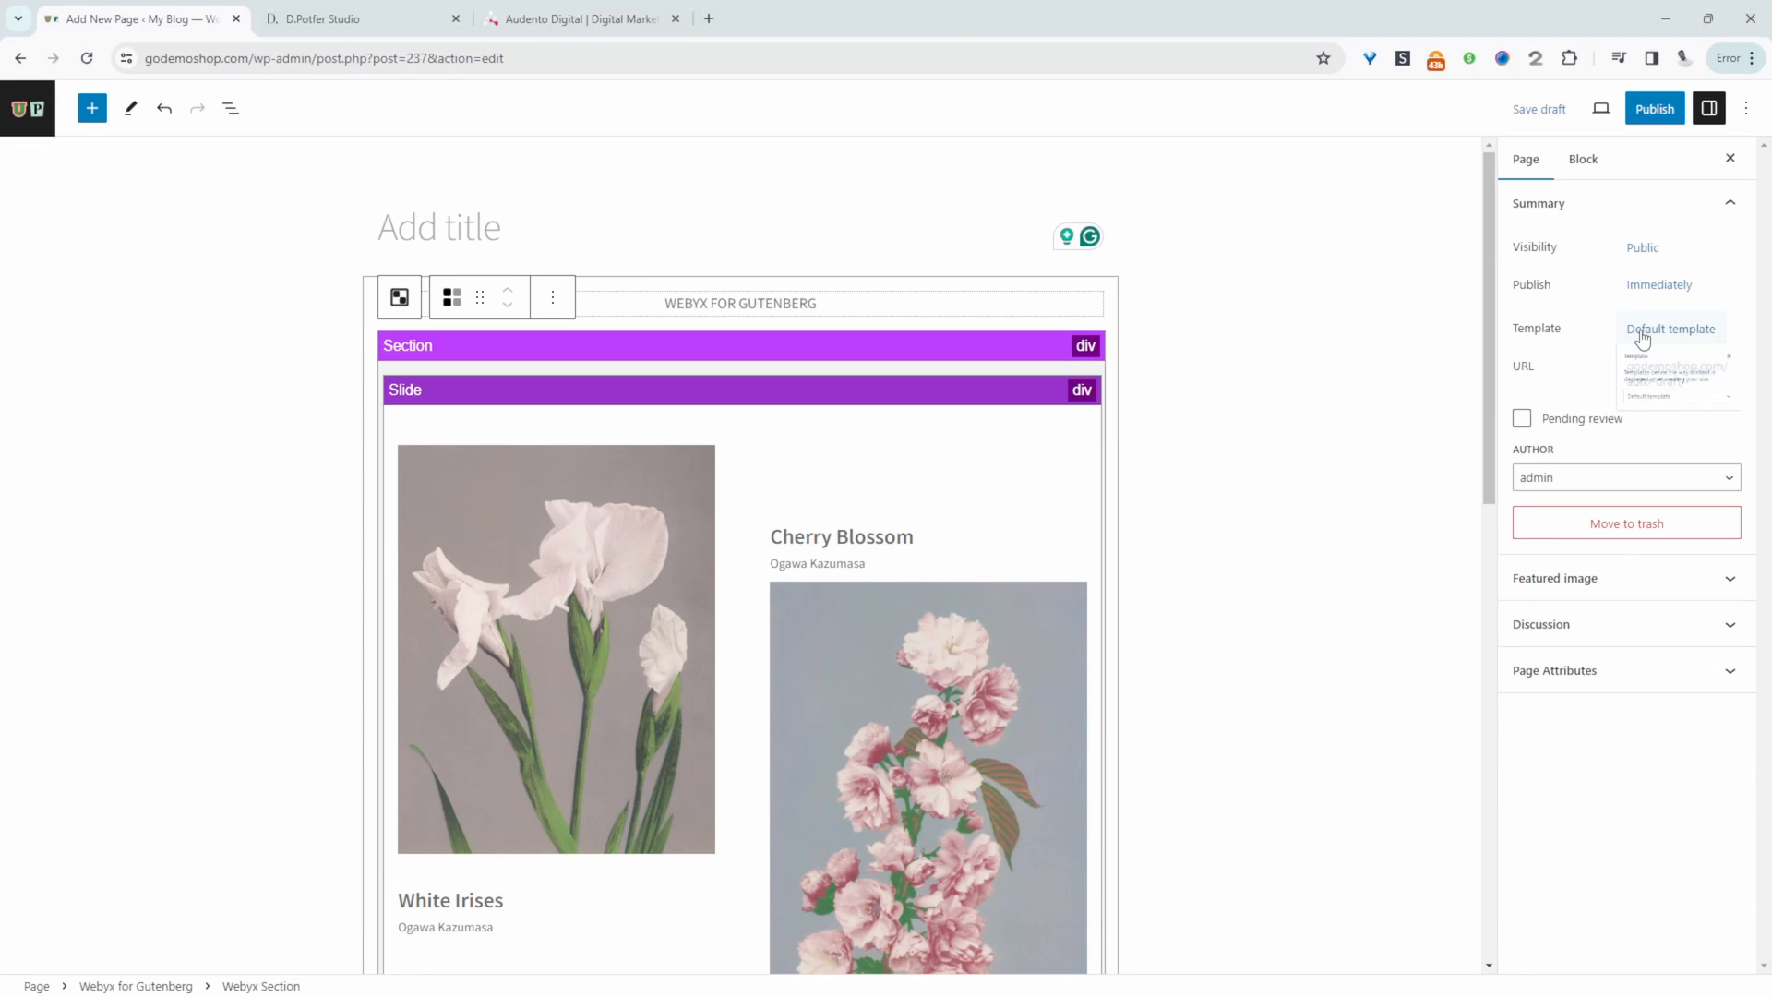
left_click(1671, 329)
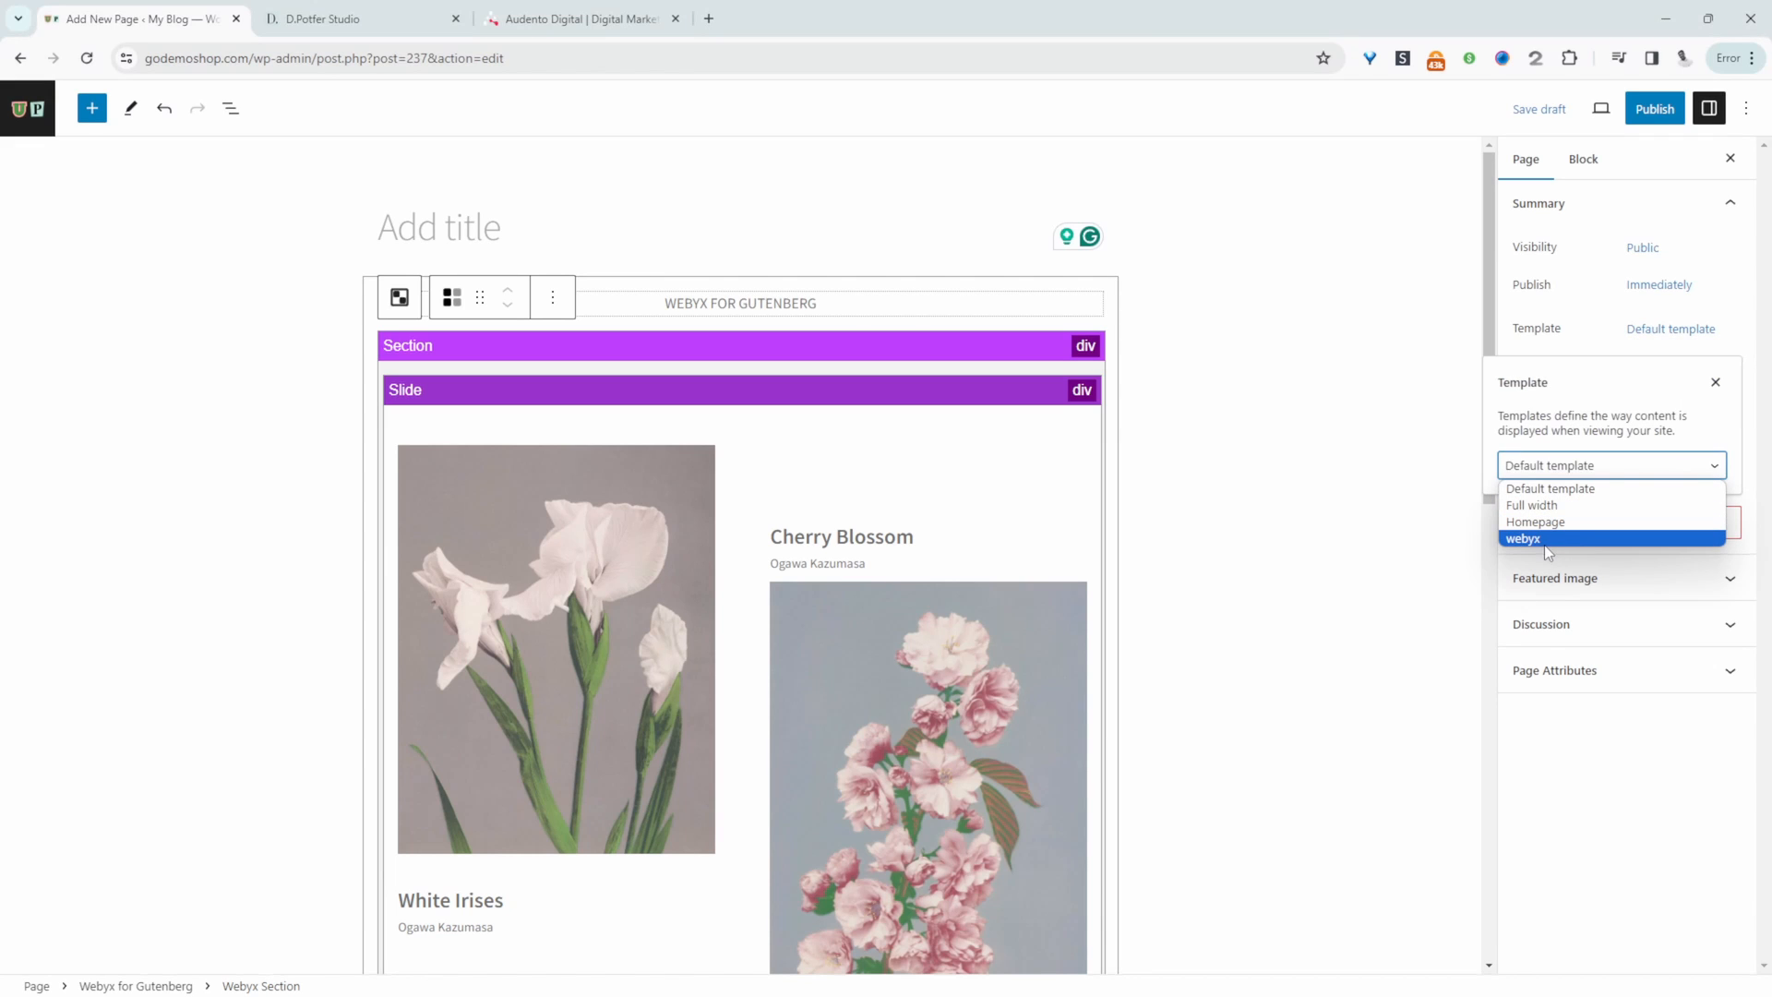
left_click(1521, 538)
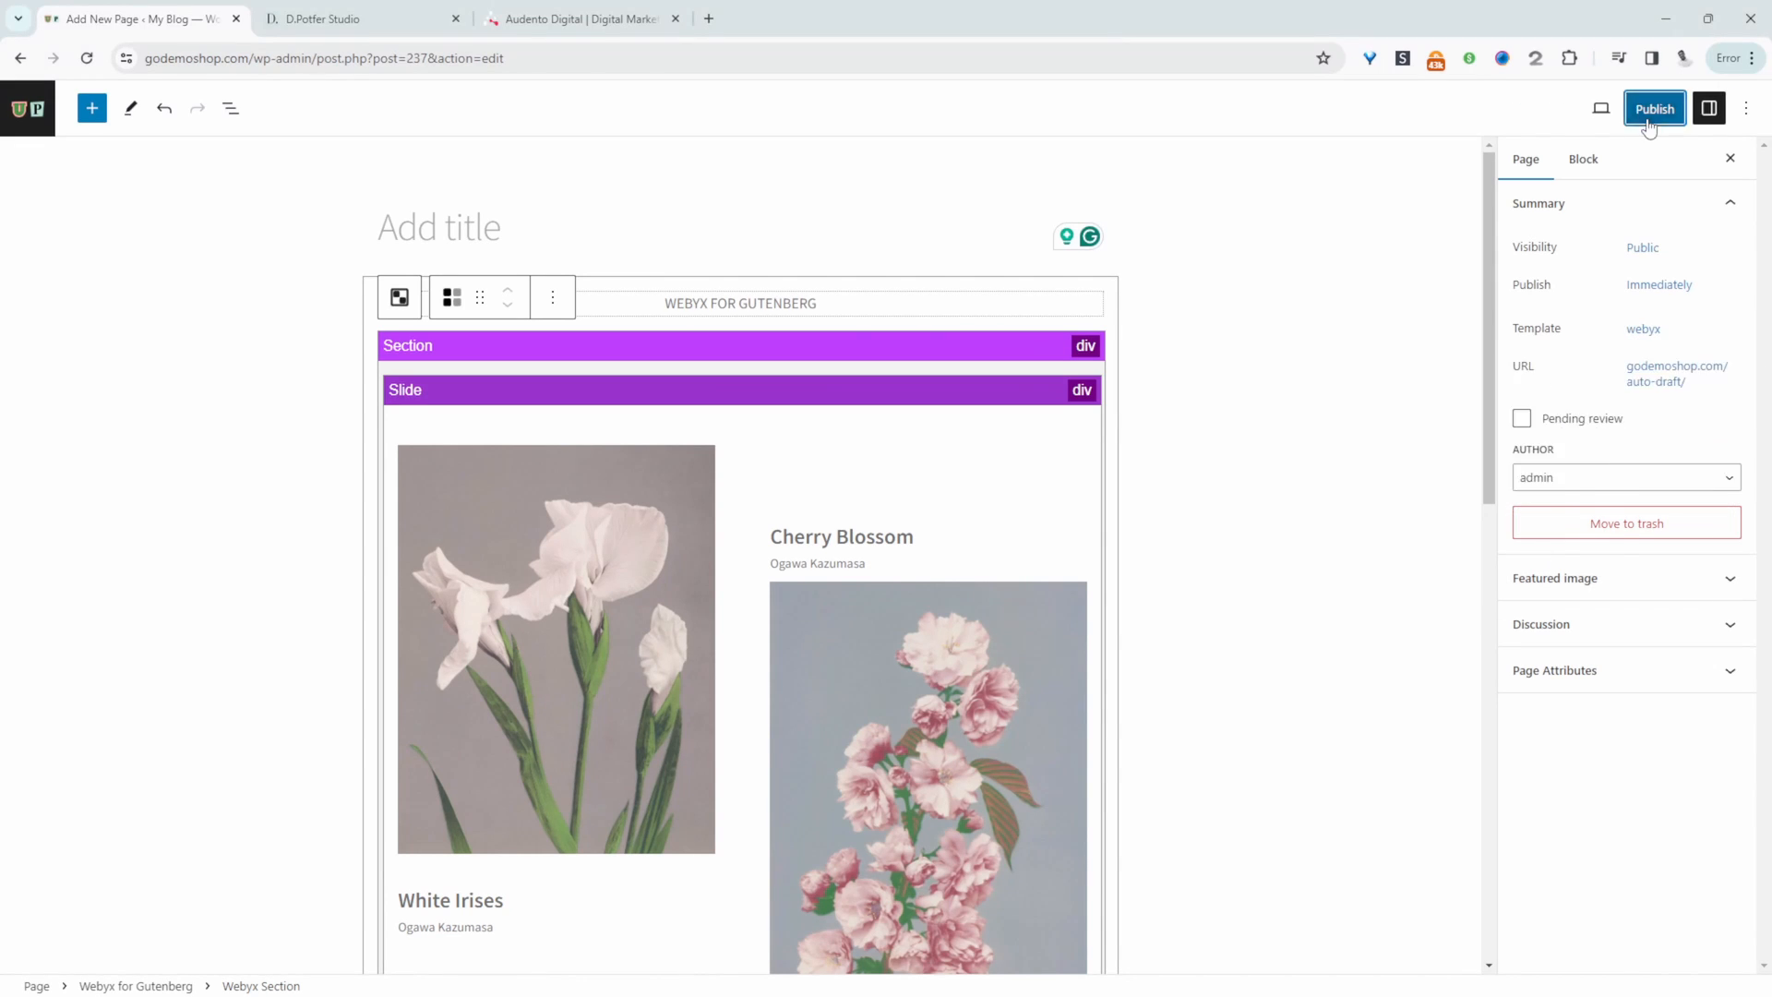
Publish the page and view the live page
left_click(1654, 108)
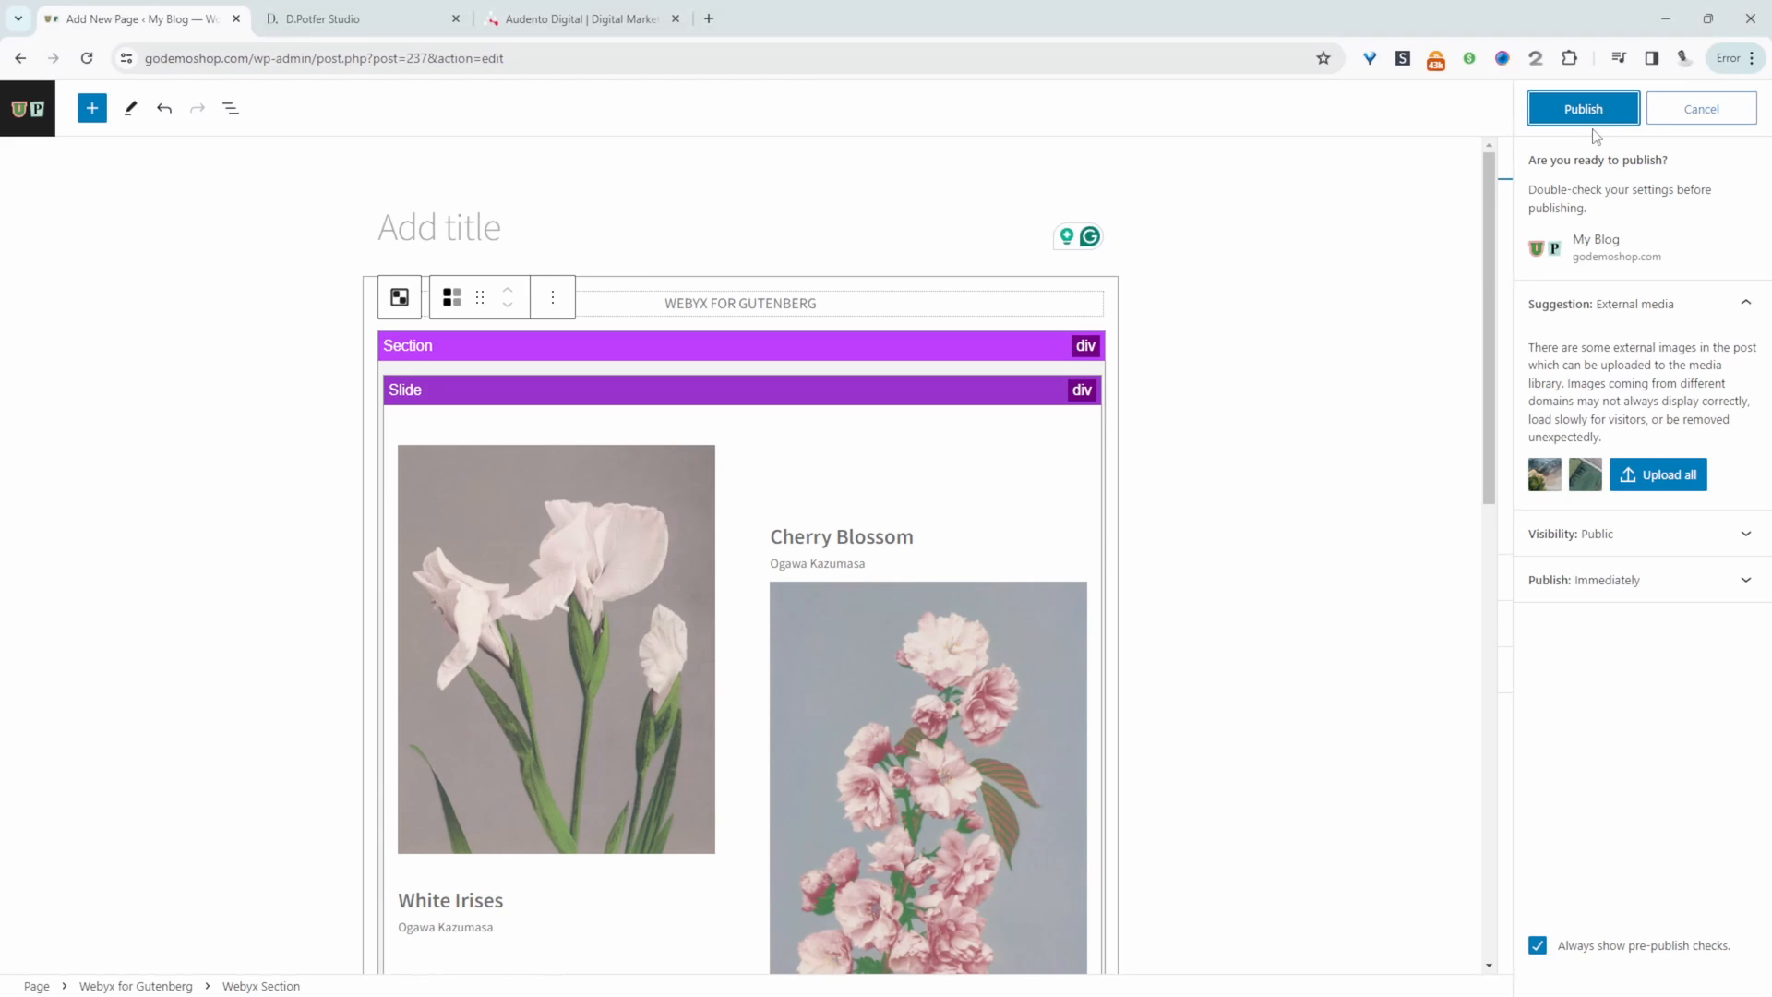
left_click(1582, 107)
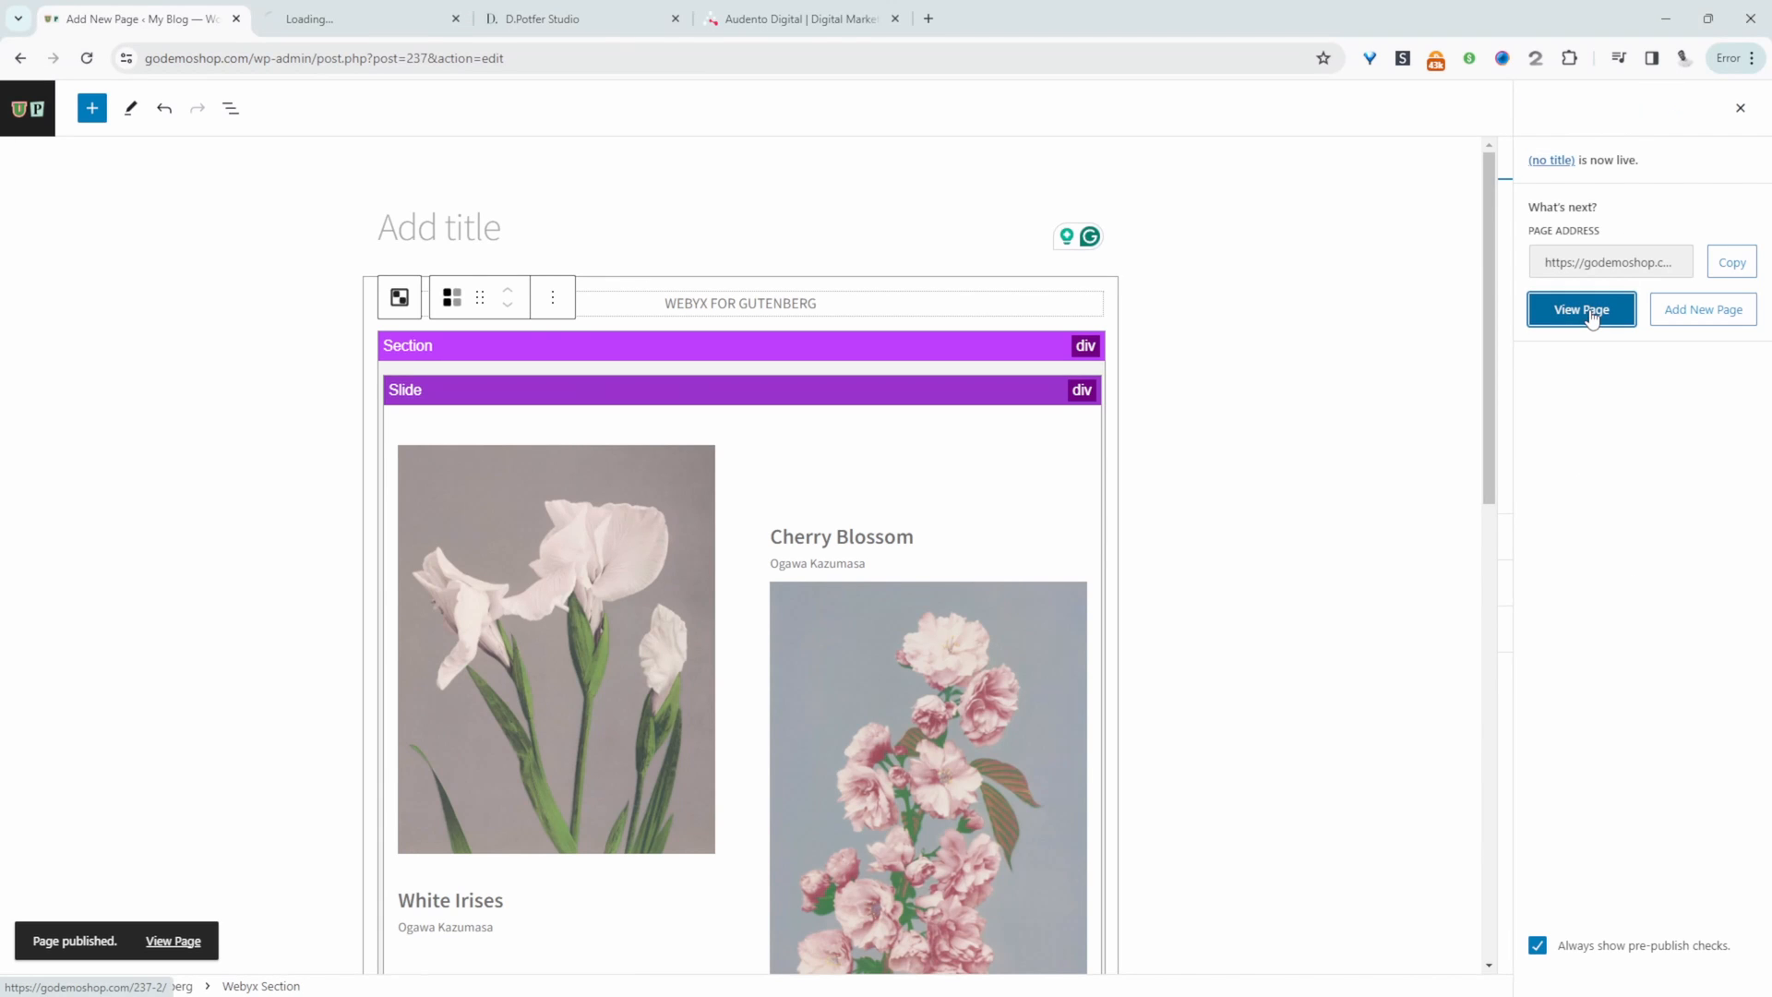
left_click(1579, 311)
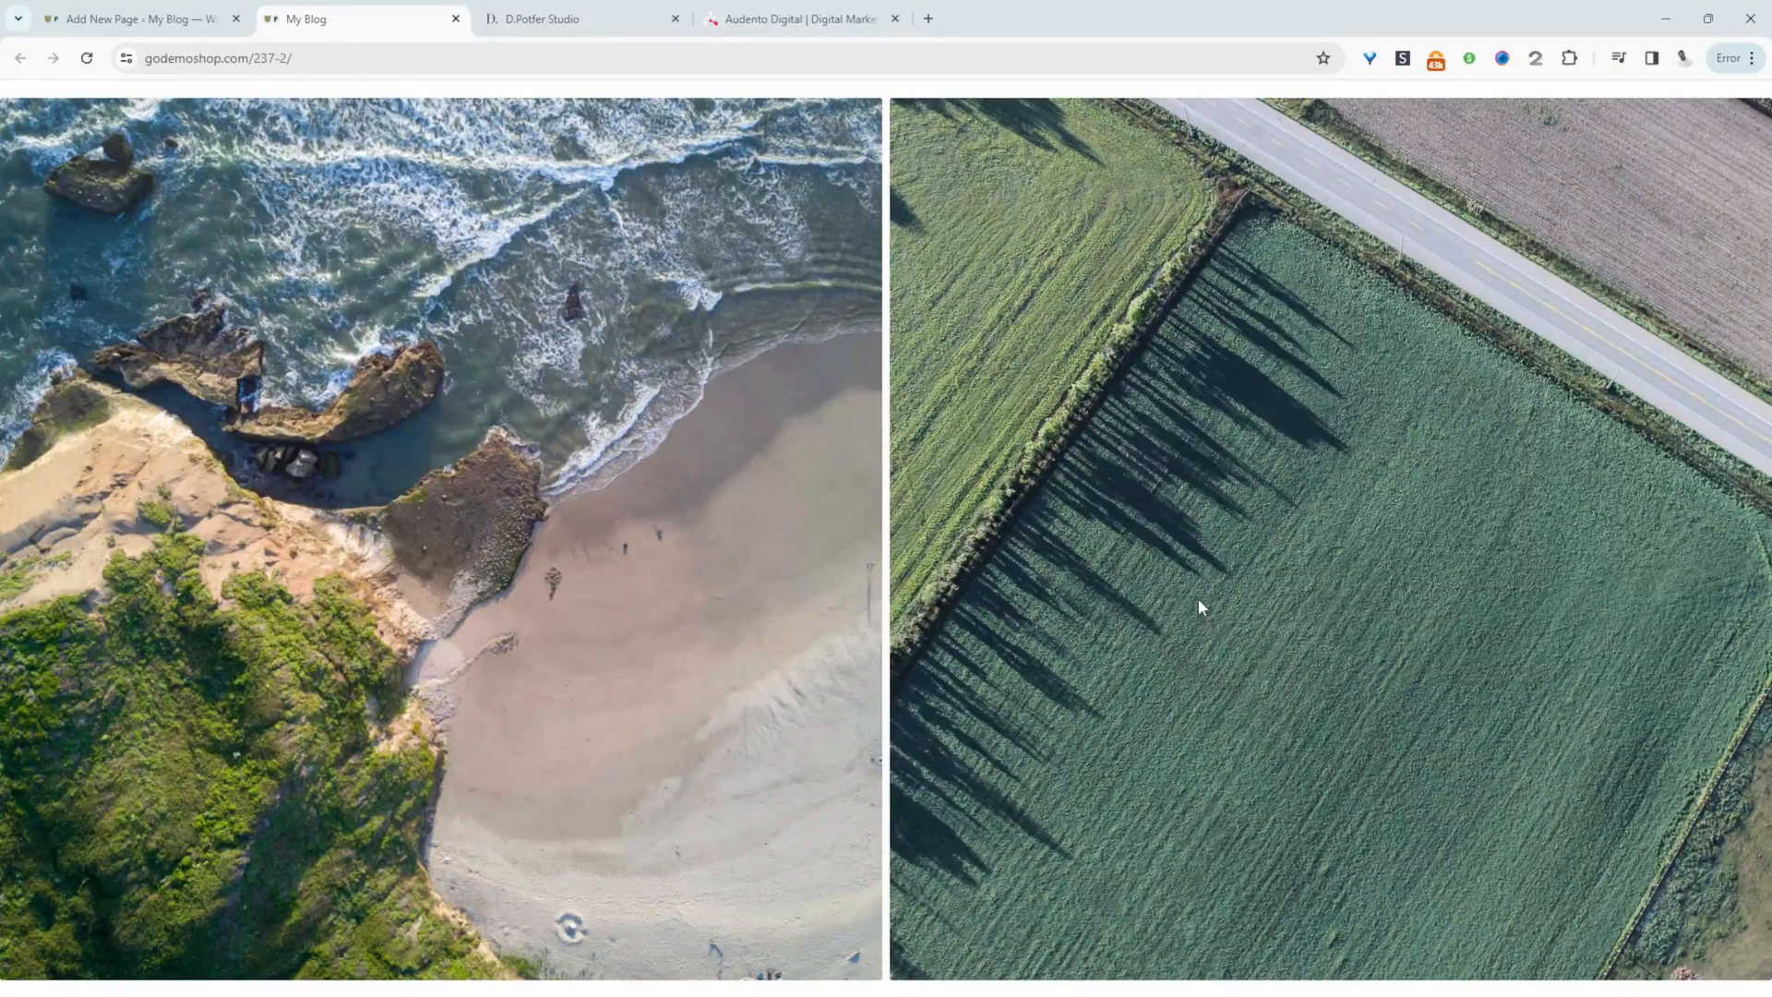
mouse_move(424, 509)
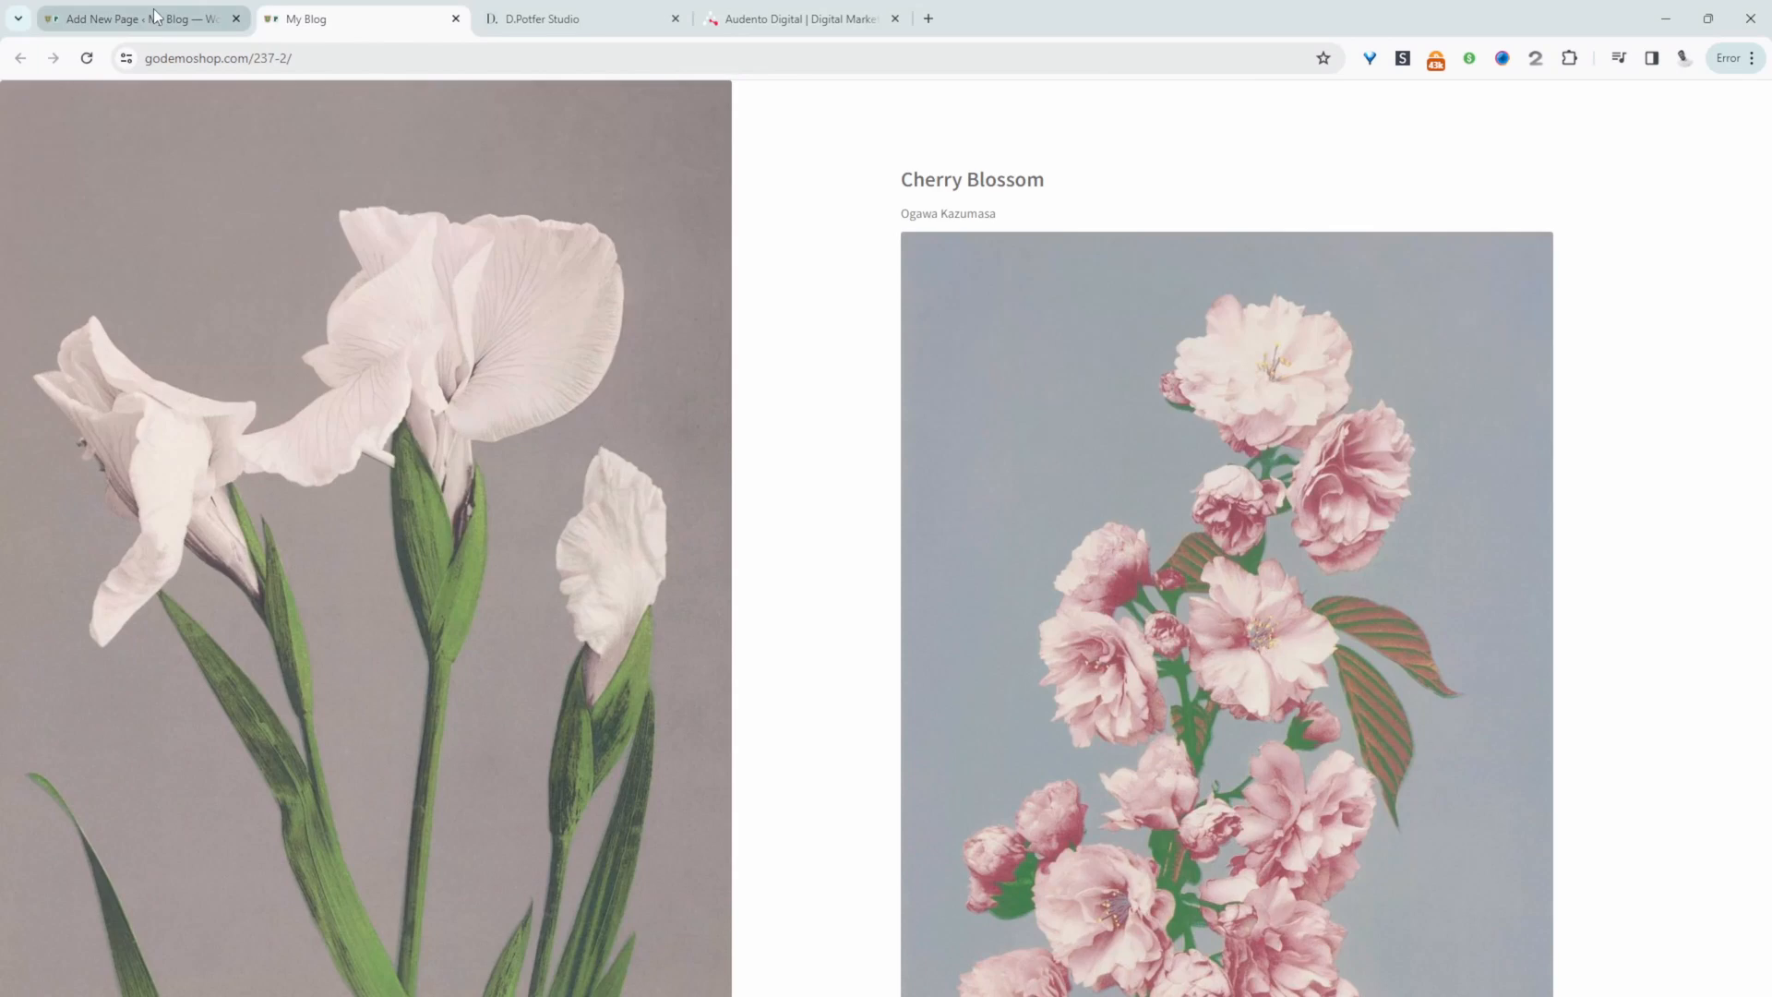
Return to the page editor tab after checking the live slider
left_click(136, 19)
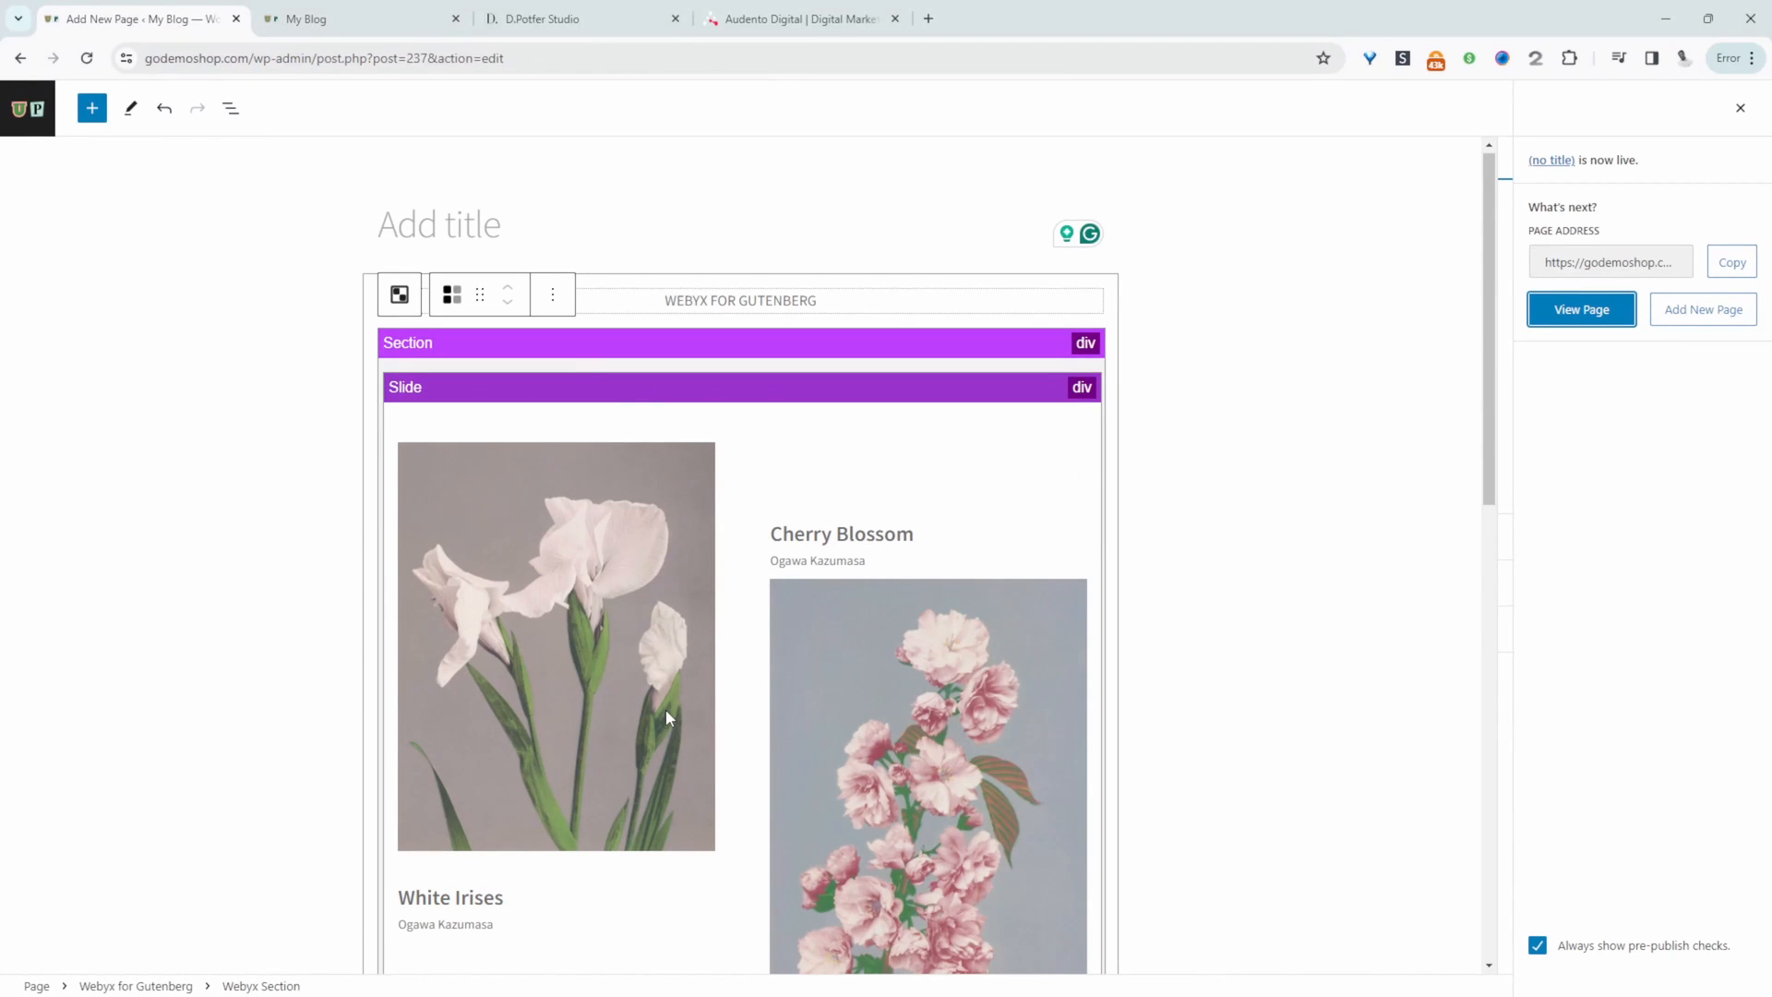
Add a third slide below the coastline slide and open its block inserter
scroll("down", 3)
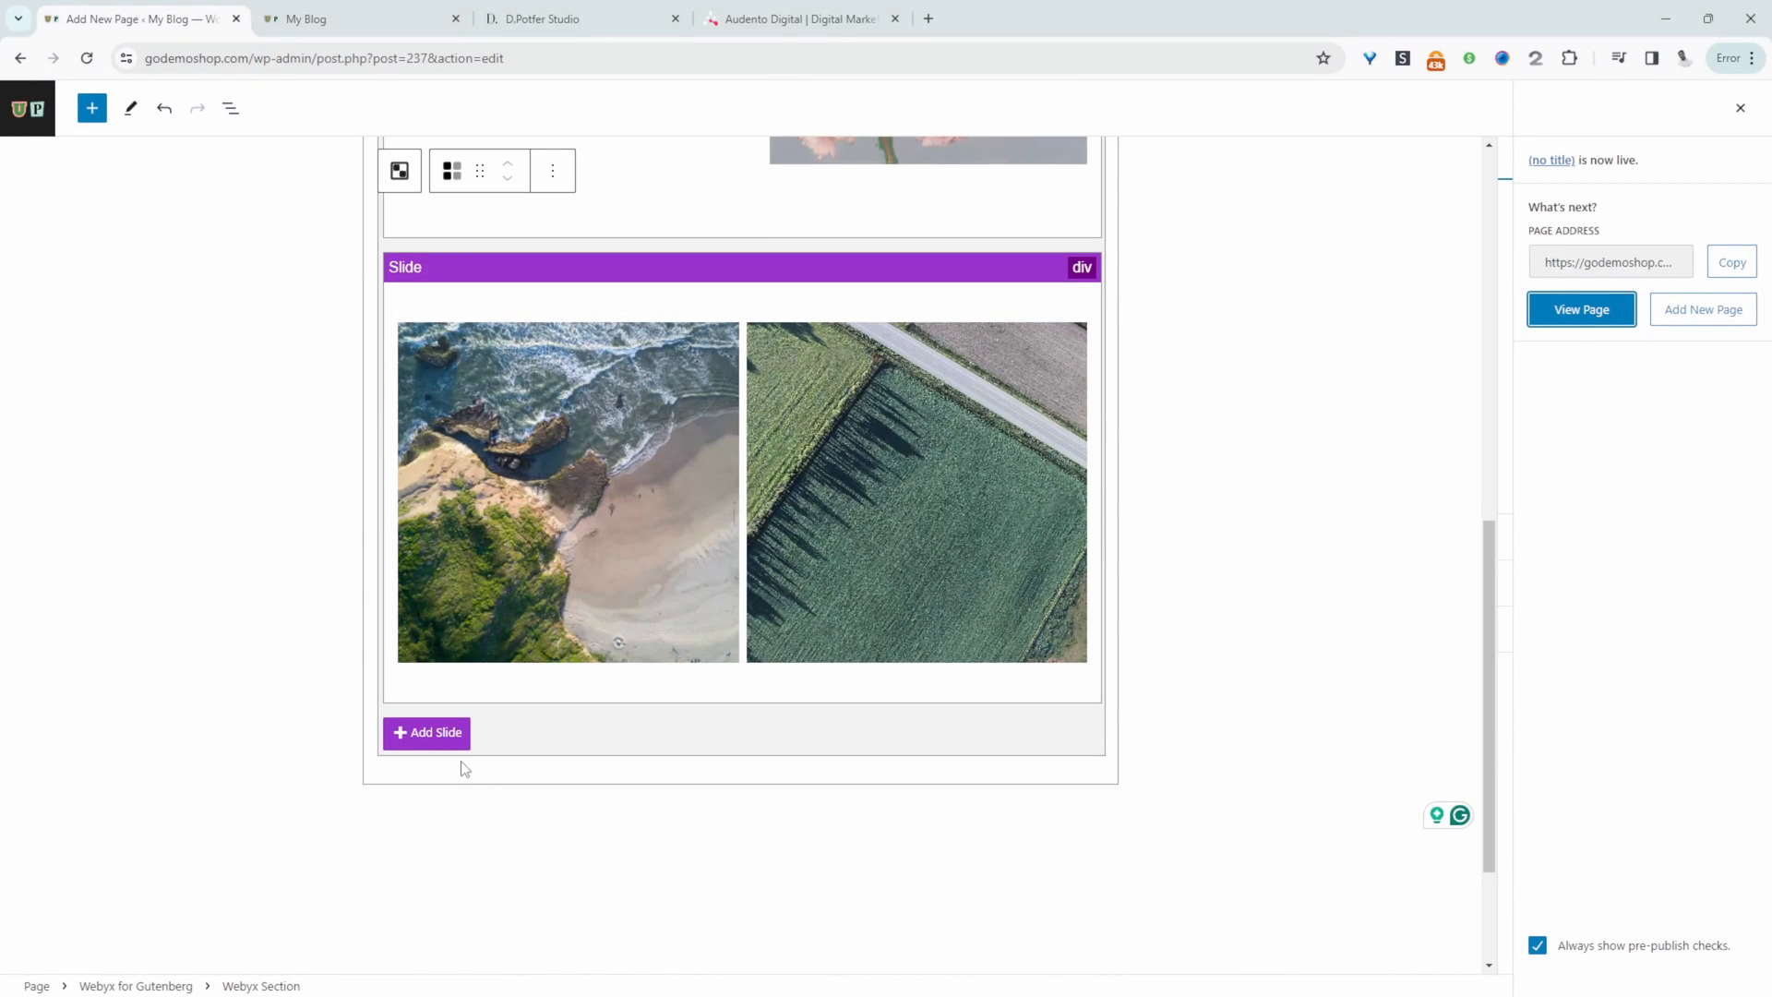
left_click(426, 732)
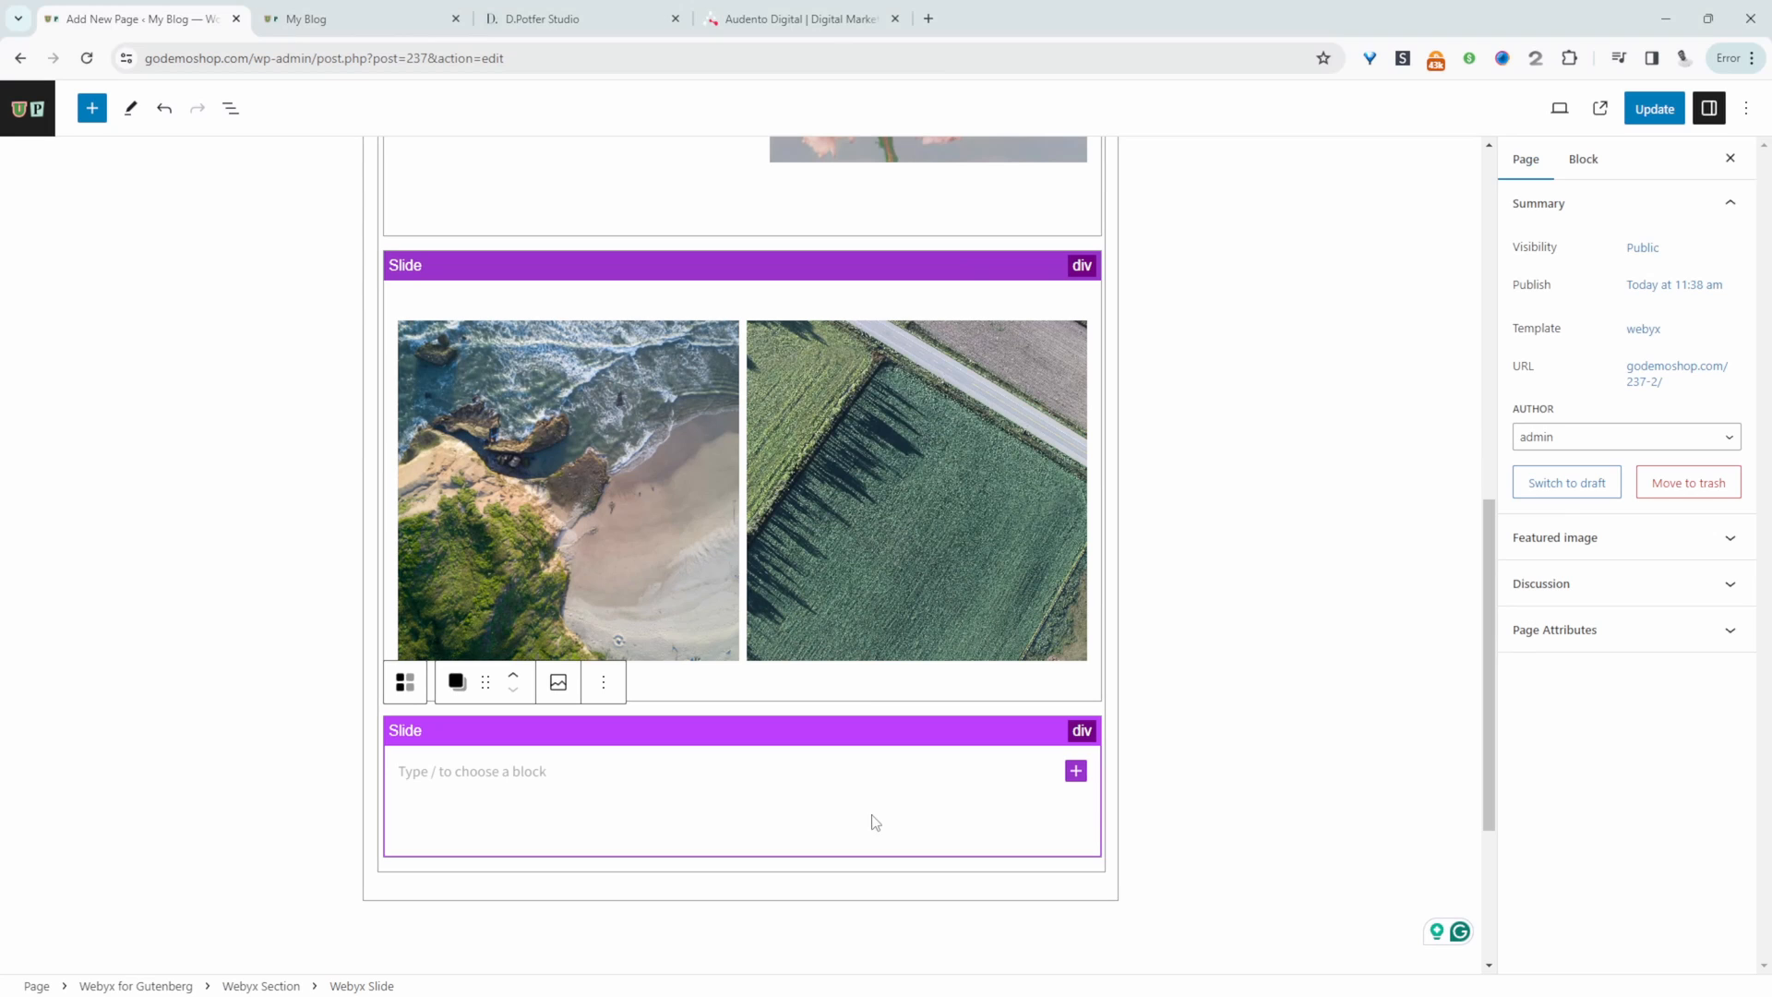
mouse_move(921, 807)
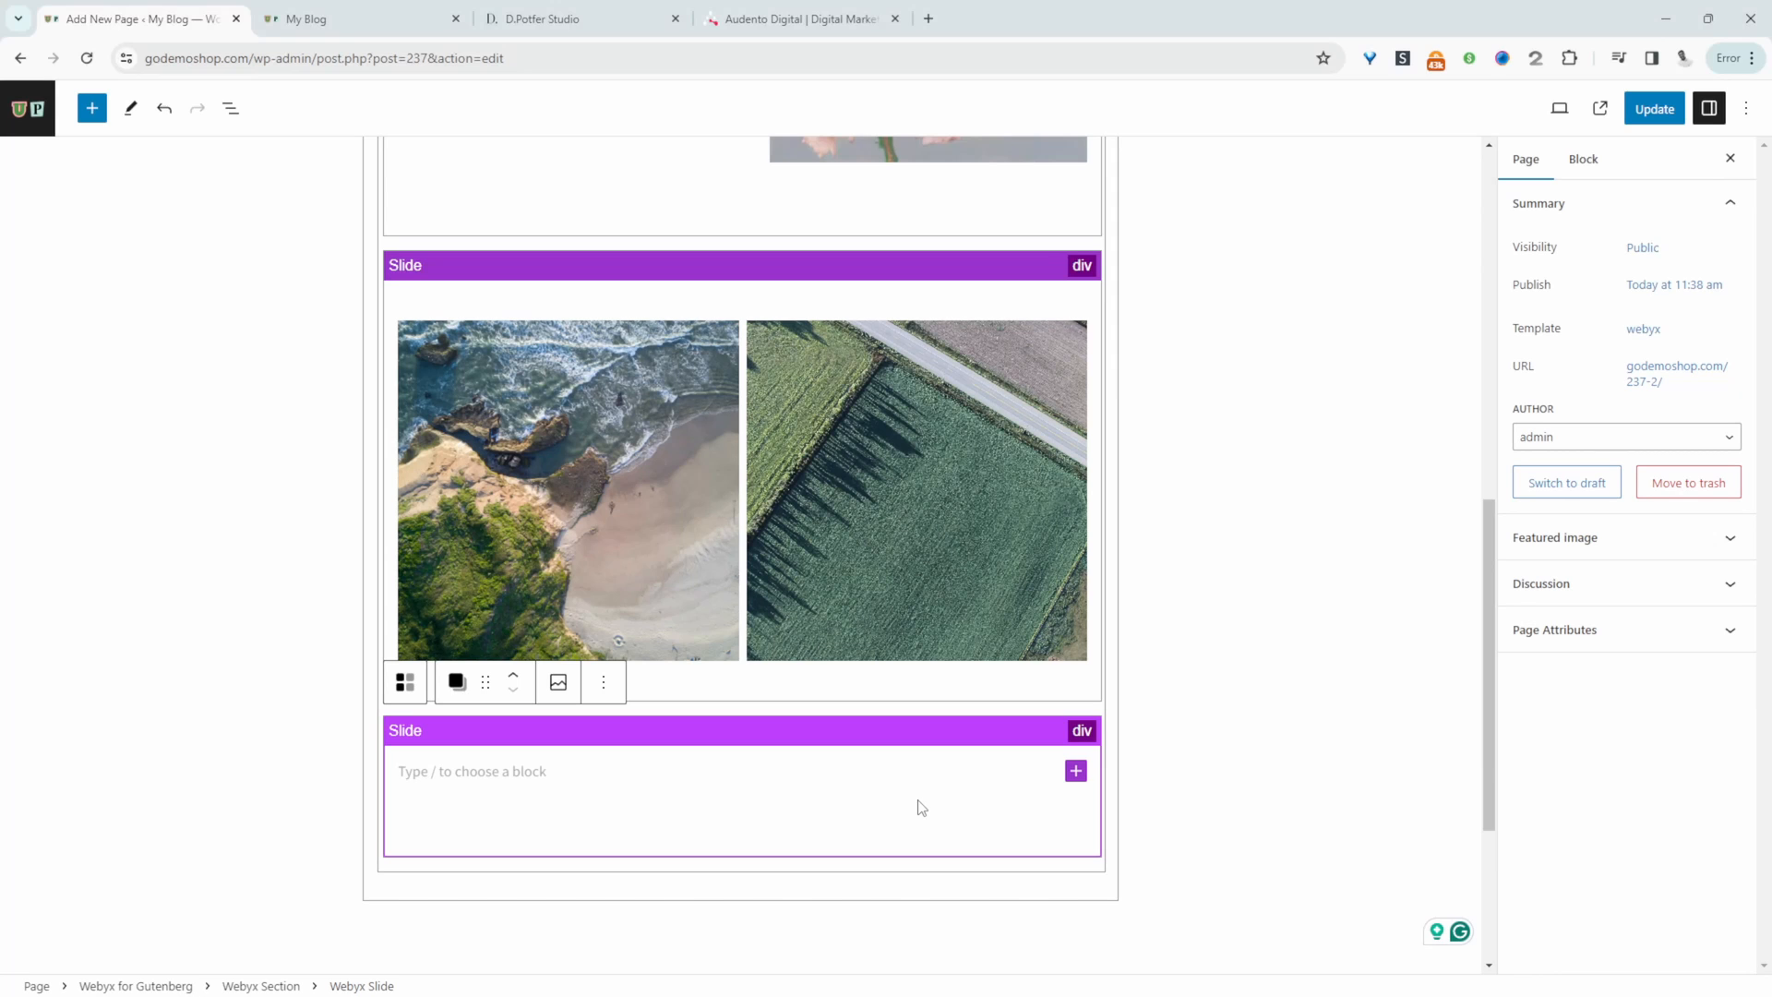
mouse_move(1052, 780)
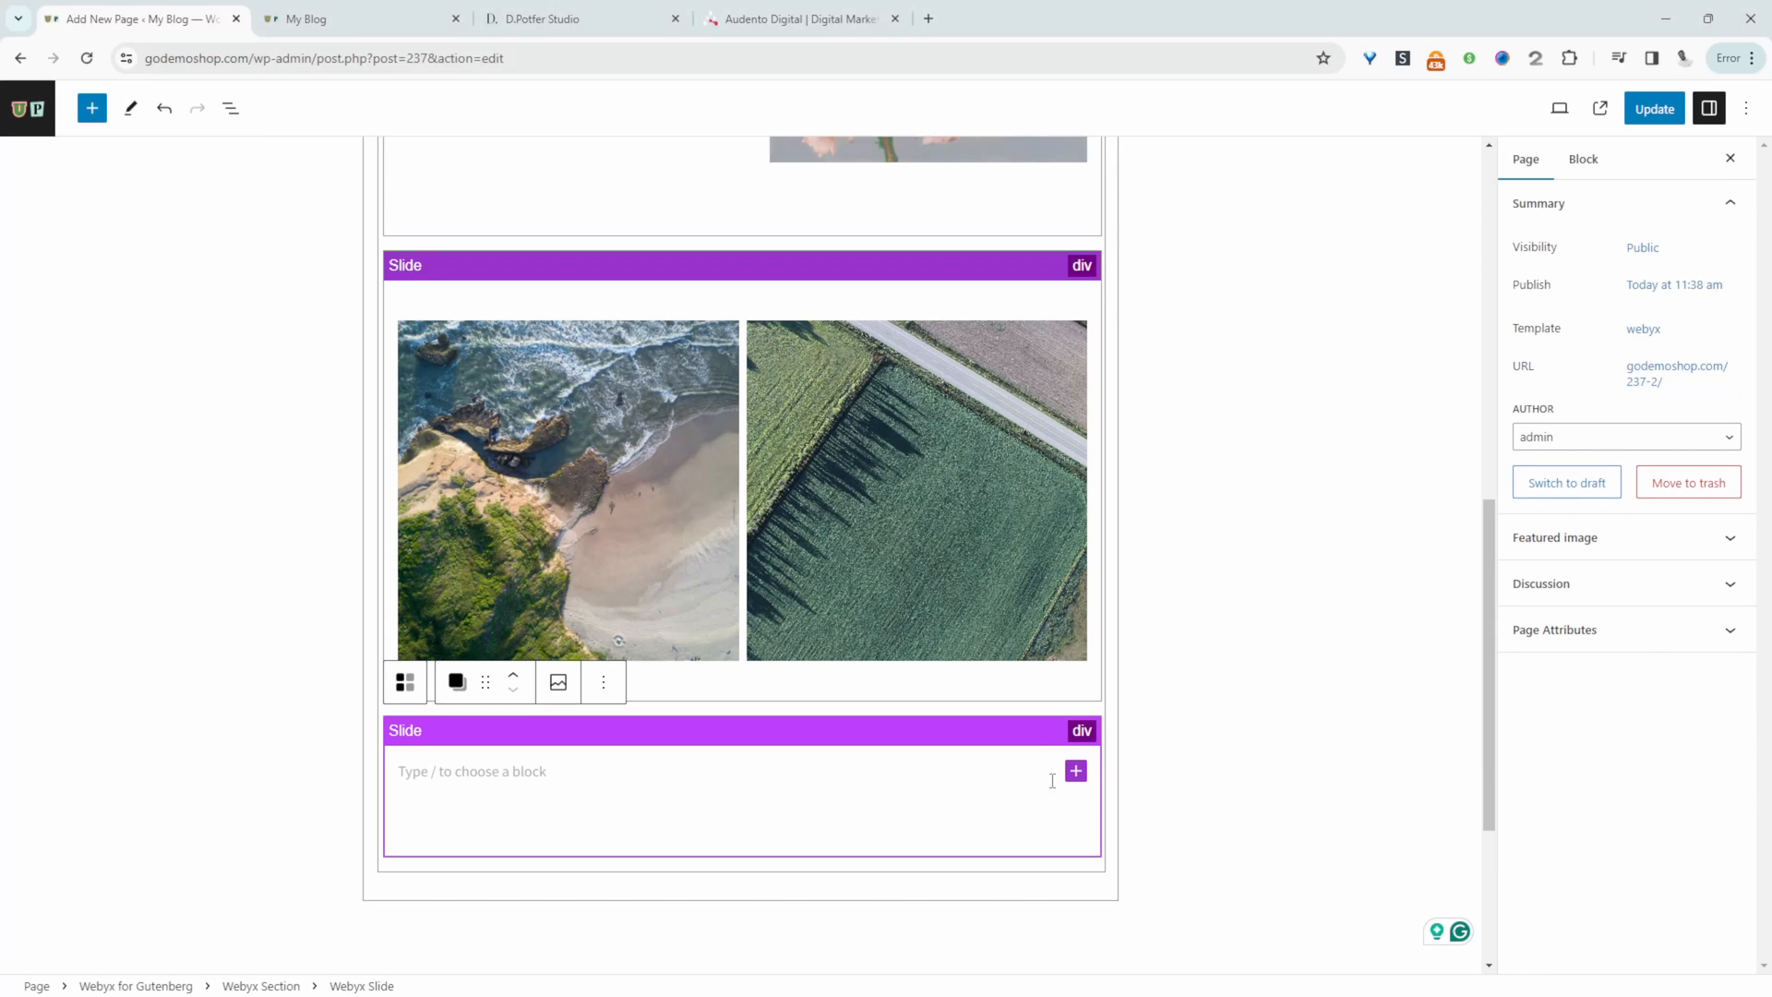
left_click(1075, 769)
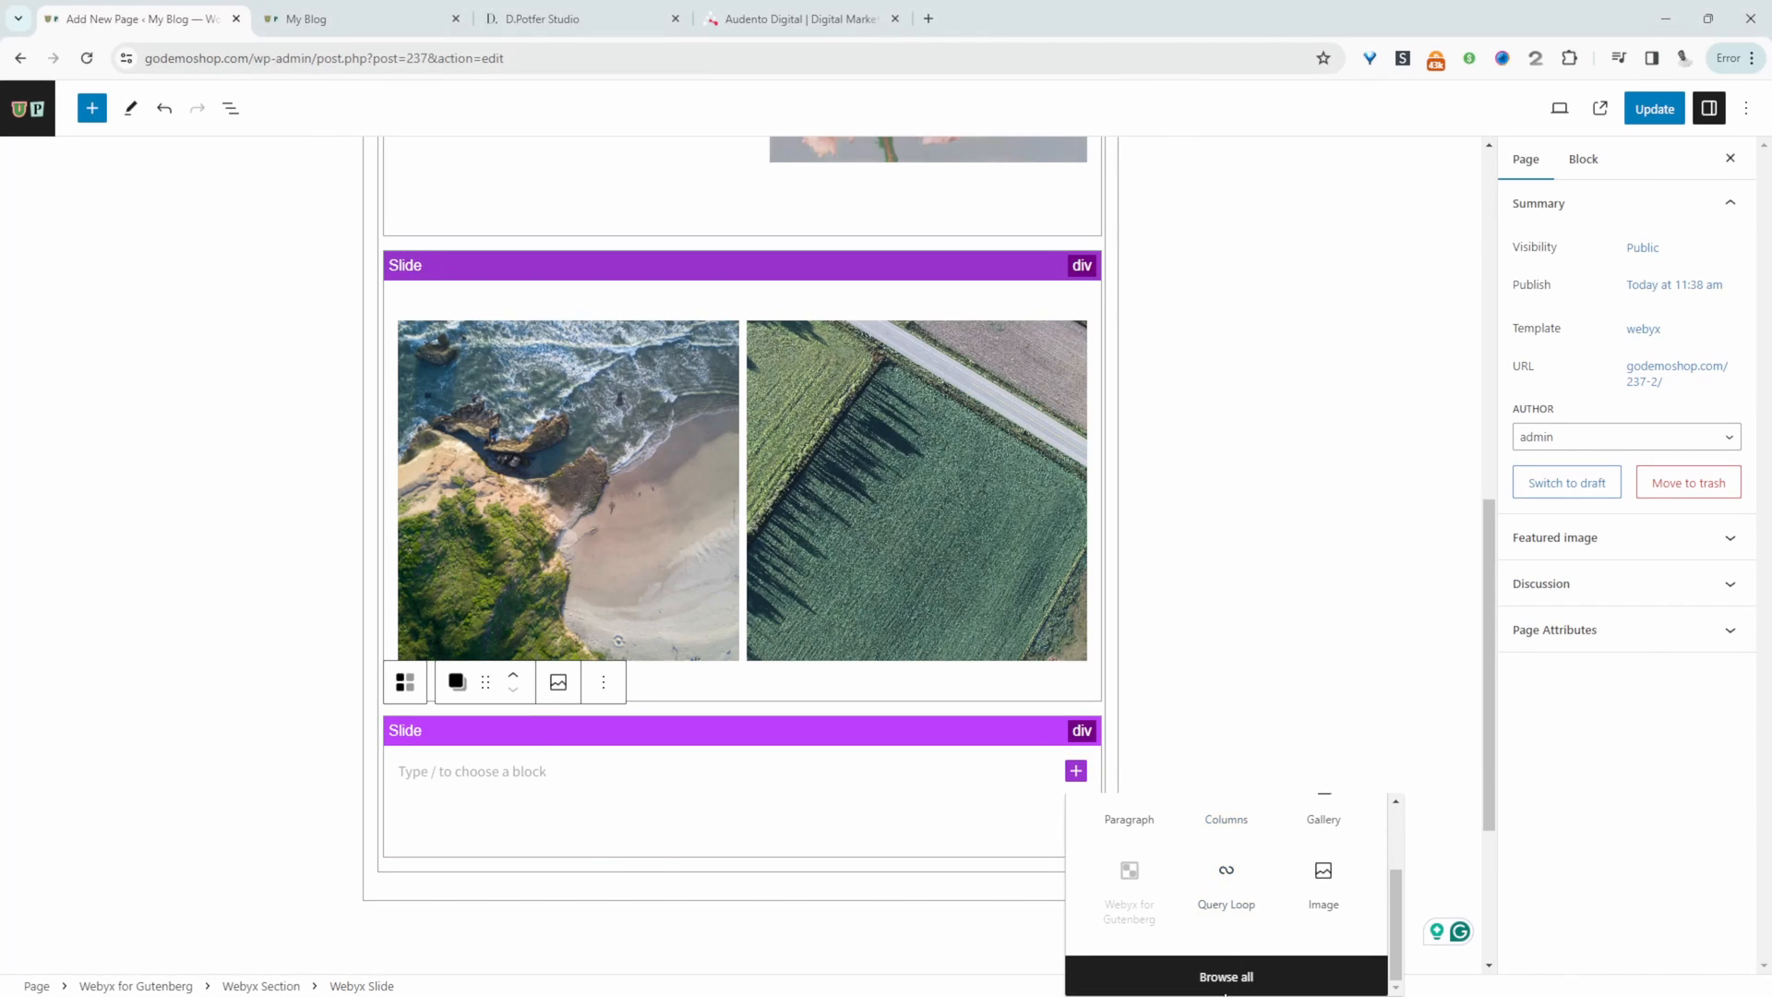